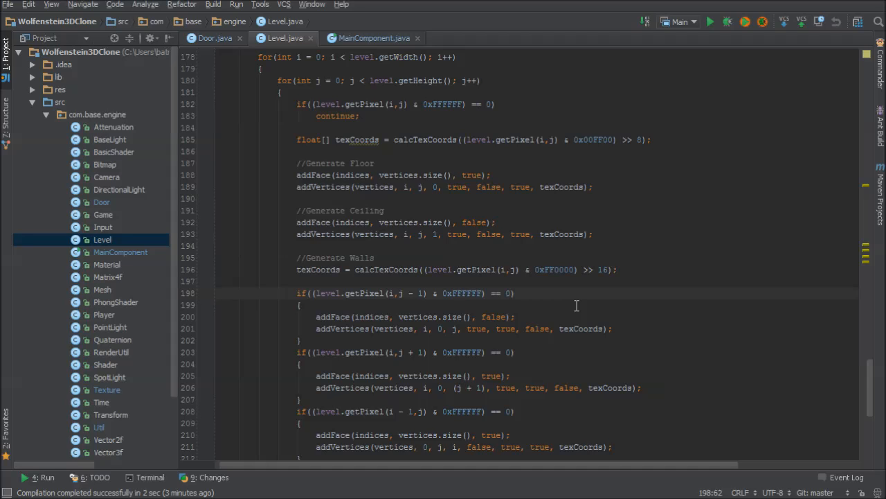
mouse_move(513, 325)
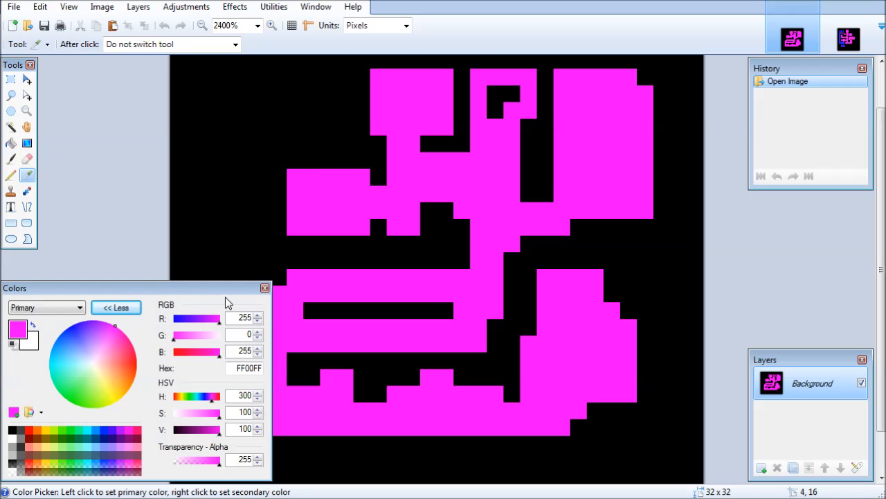
mouse_move(154, 323)
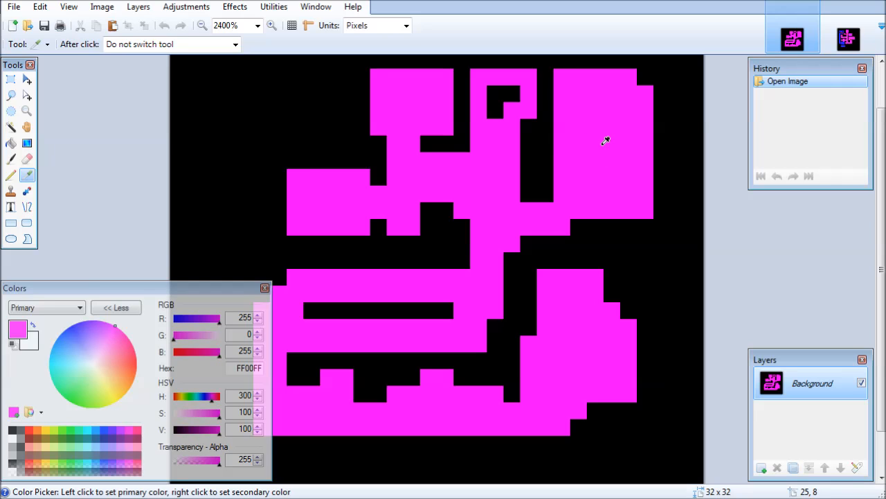
mouse_move(252, 367)
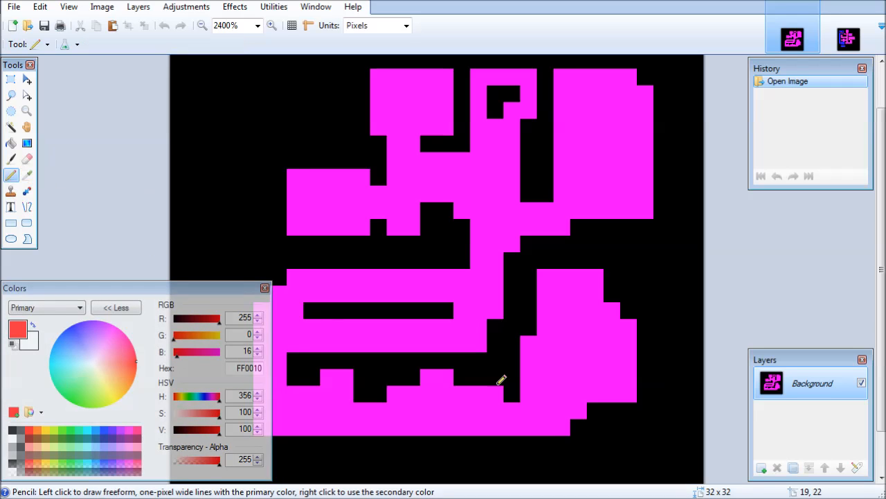
mouse_move(211, 302)
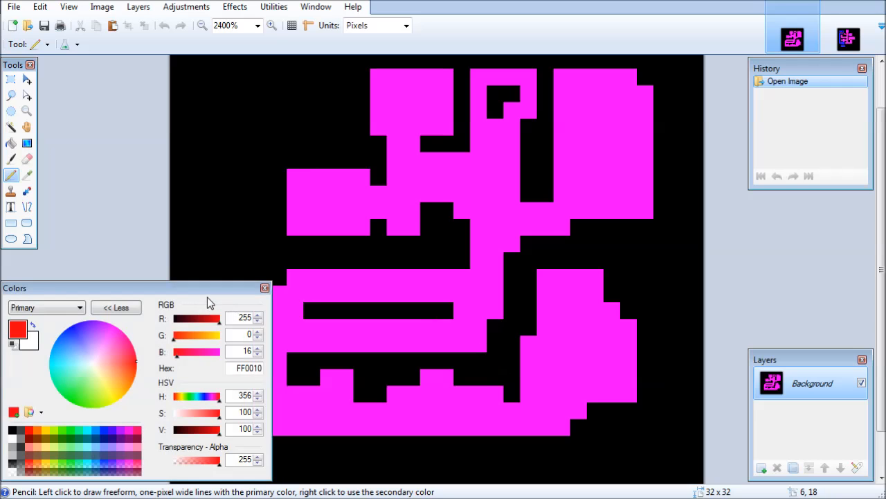
Step: Collapse the detailed colour sliders with Less after setting the red primary colour
click(117, 308)
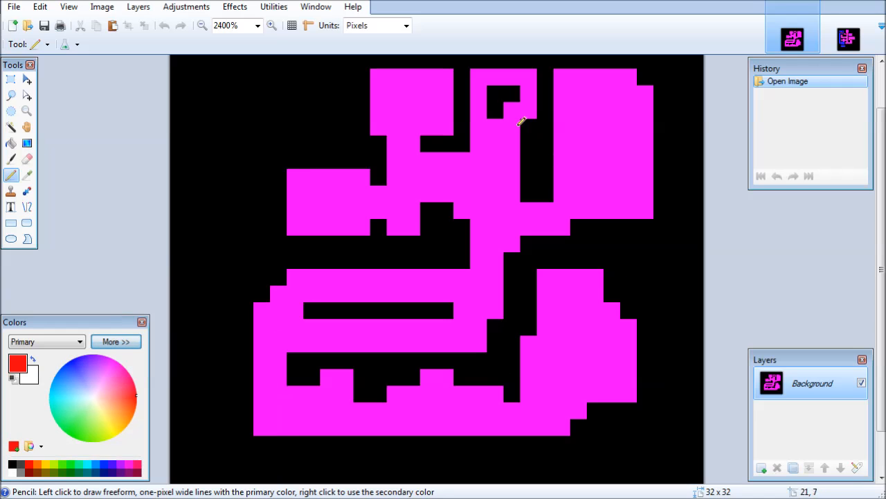
mouse_move(107, 201)
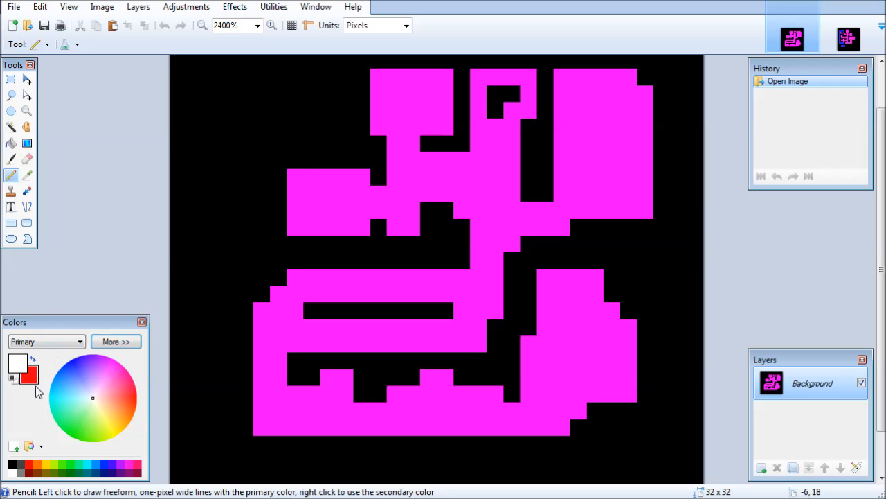
mouse_move(26, 180)
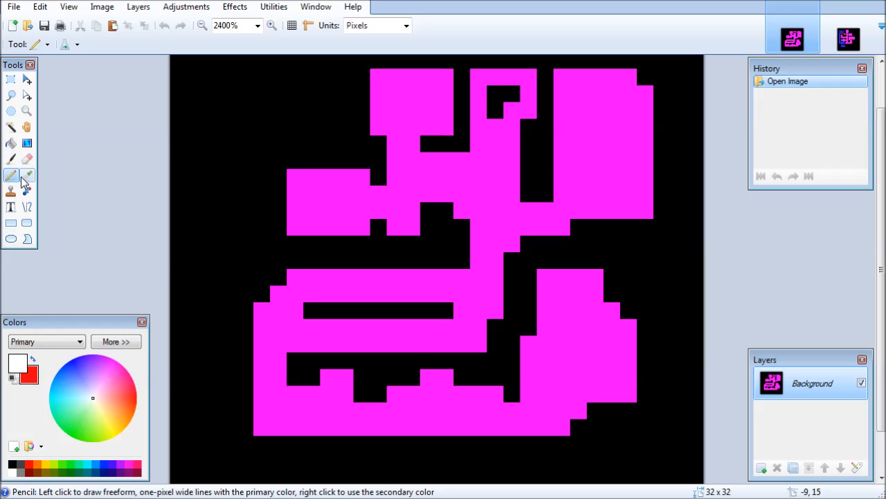
Step: Paint red door pixels into the narrow corridor gaps of the upper level map
click(28, 175)
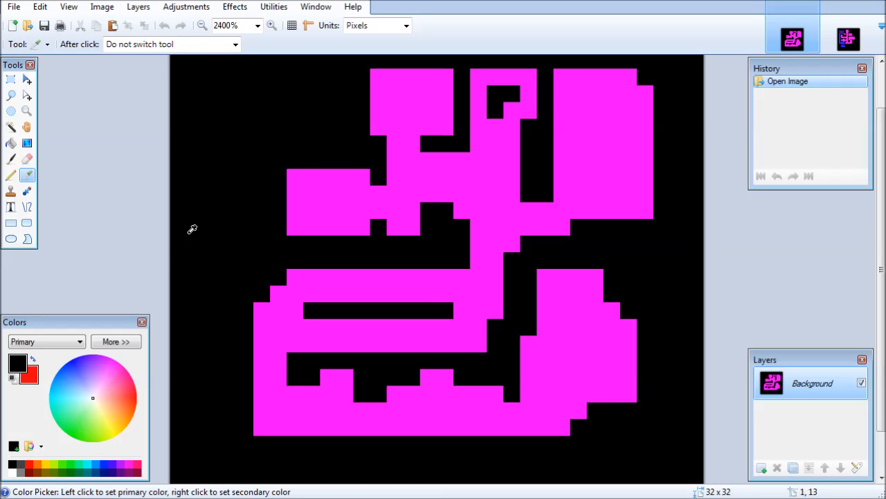
click(11, 175)
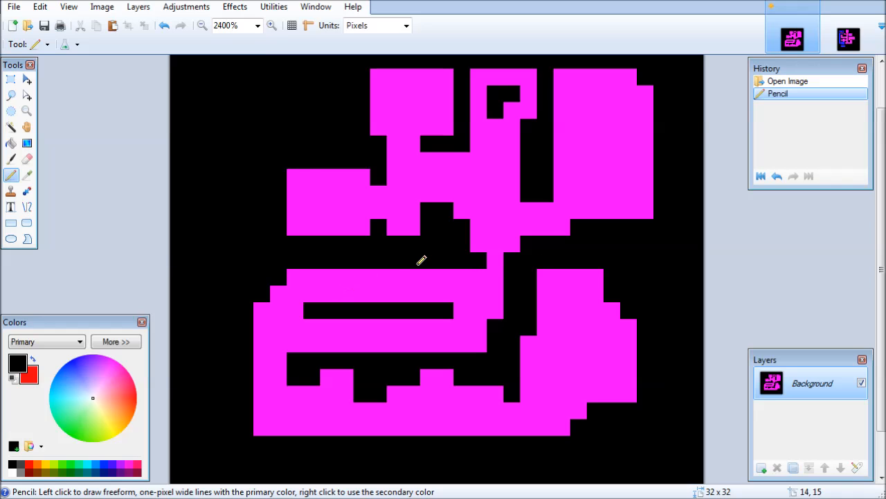
click(529, 268)
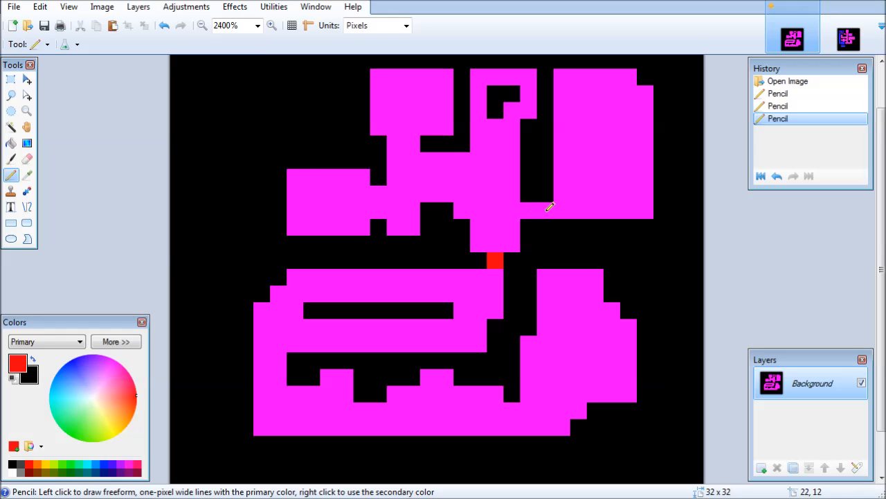
click(542, 211)
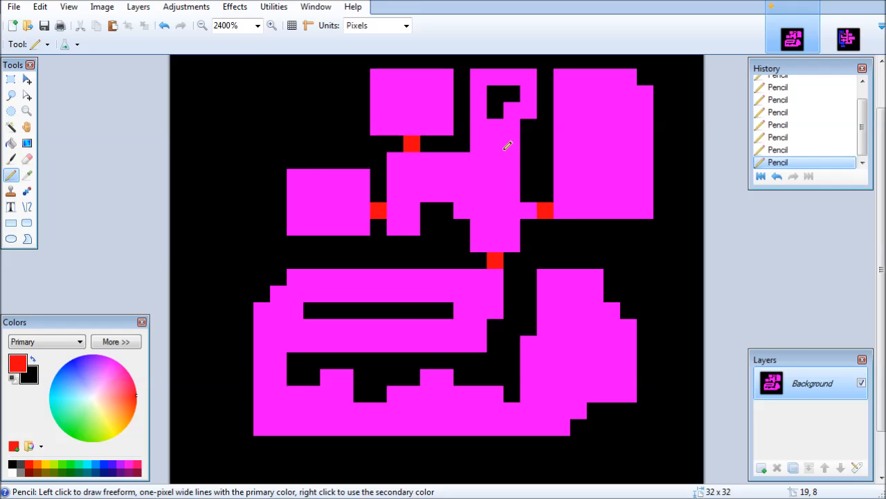
Step: Save the edited level bitmap, confirming the Save Configuration dialog
click(44, 25)
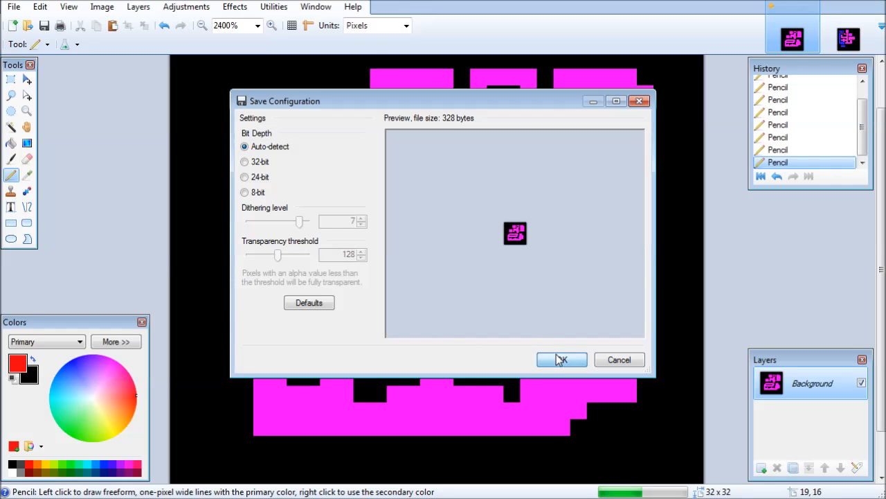
click(560, 360)
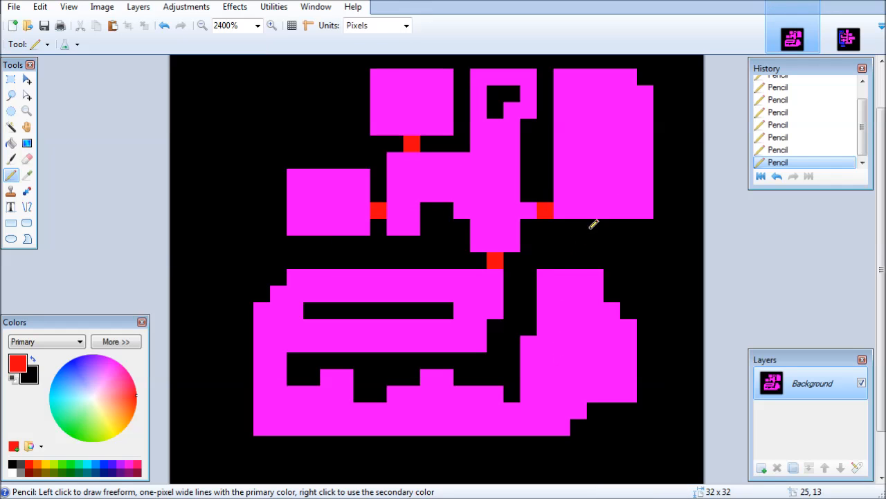
mouse_move(439, 55)
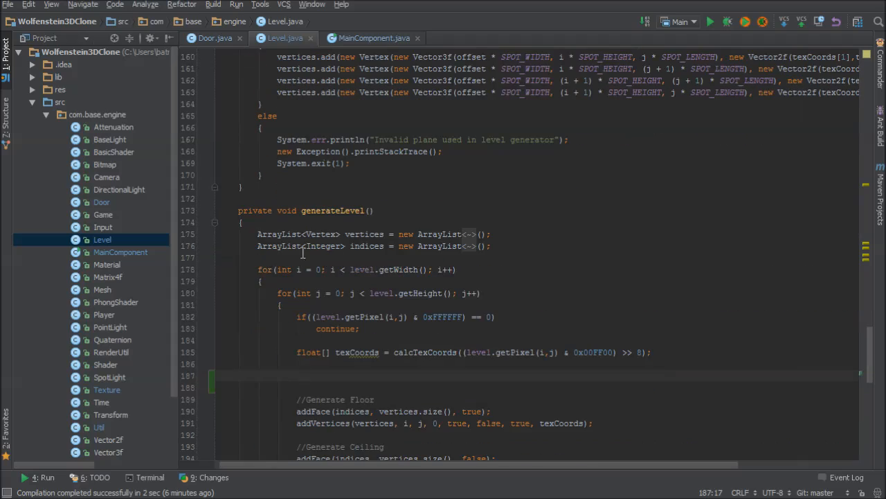
Step: Declare an empty private void addSpecial(int blueValue) method above generateLevel
scroll(down, 3)
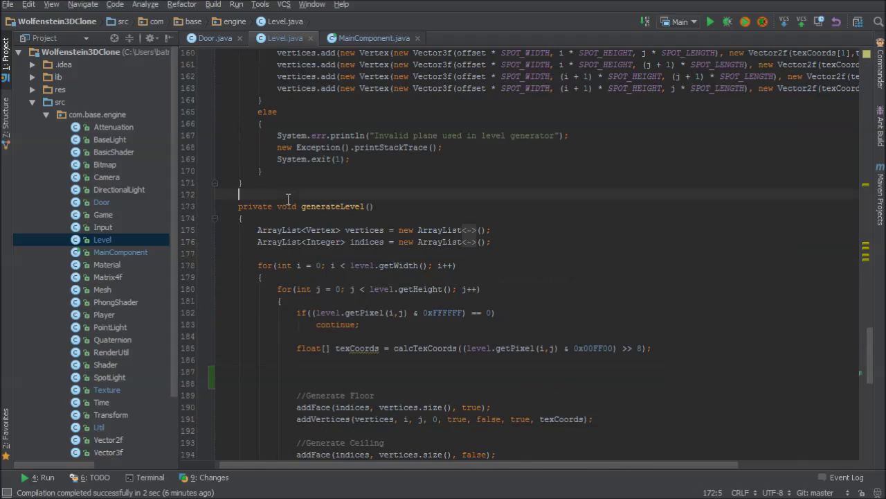
text(private void)
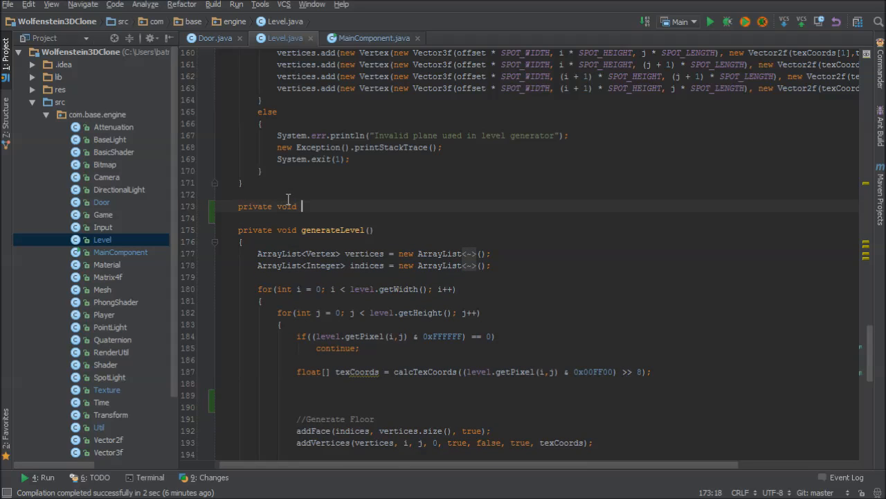
text(add)
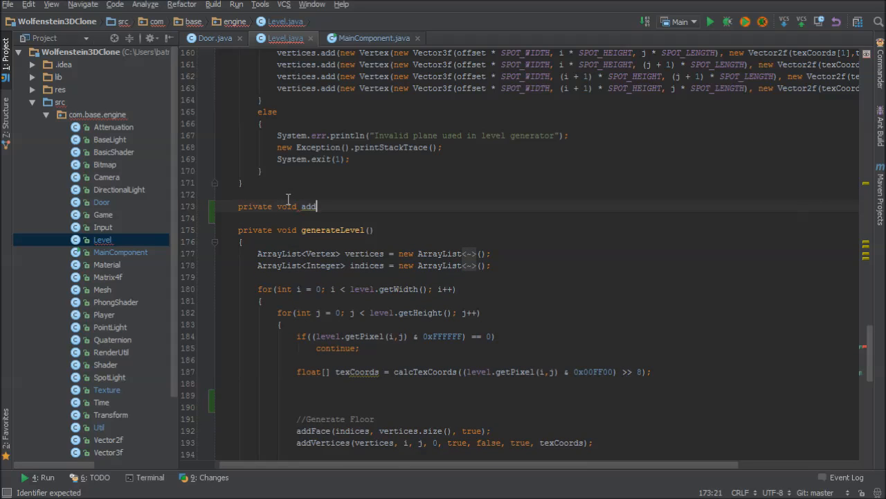
text(Special)
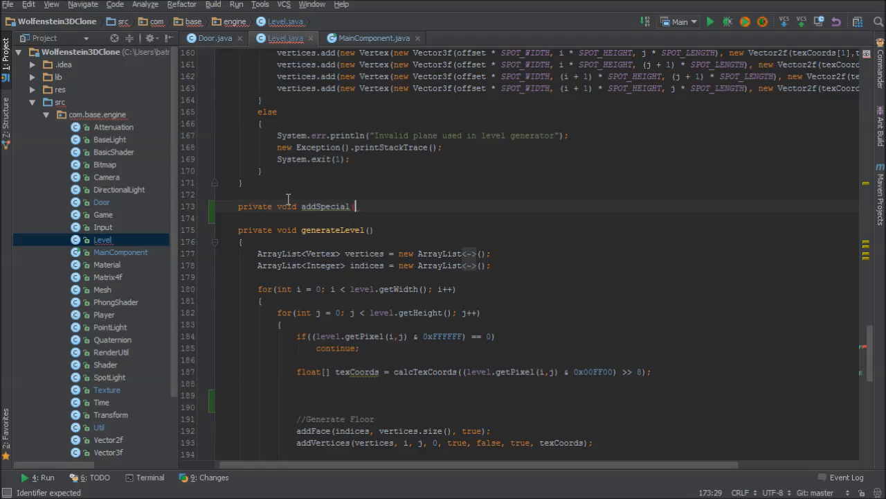
text((int)
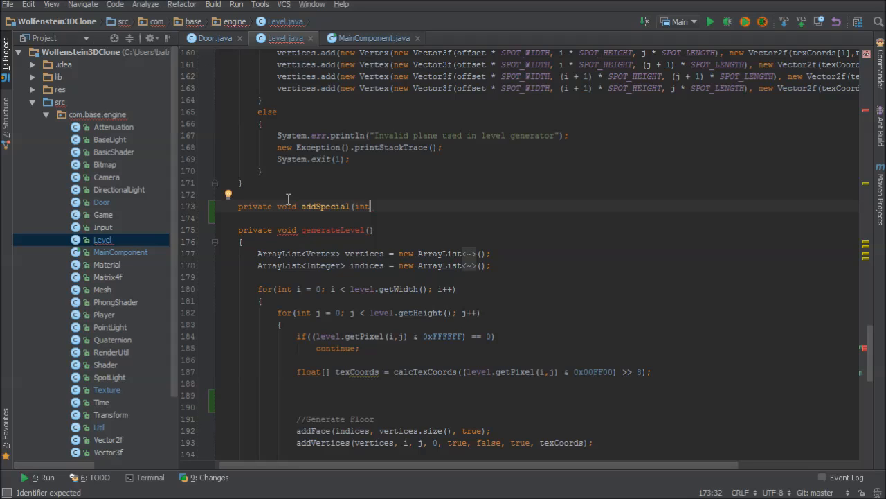
text(blue)
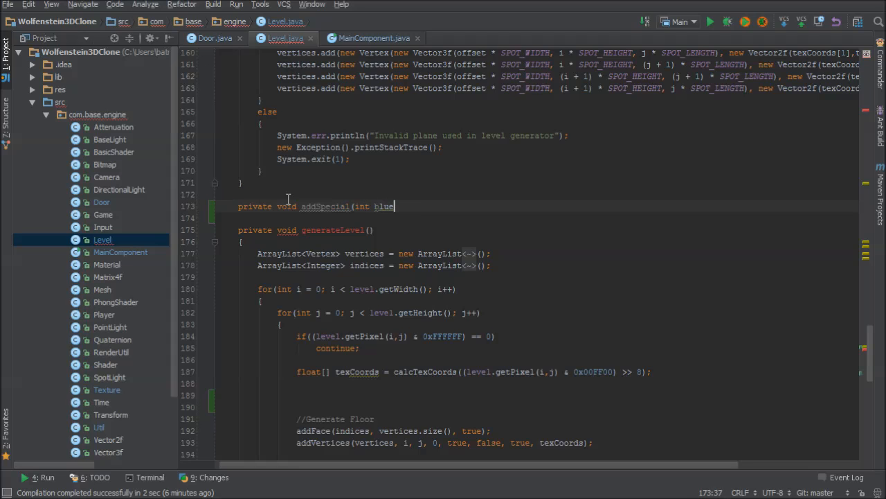
text(Value))
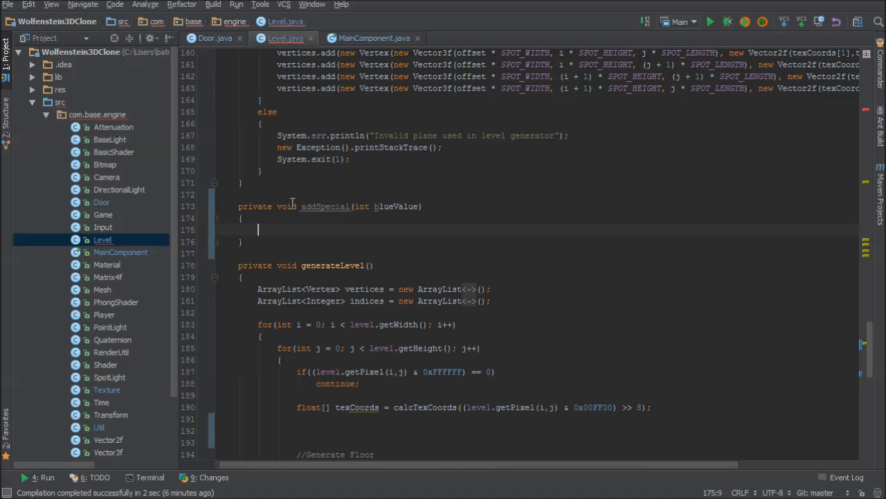
Step: Call addSpecial((level.getPixel(i,j) & 0x0000FF)) in the generateLevel loop, masking to the blue component
scroll(down, 3)
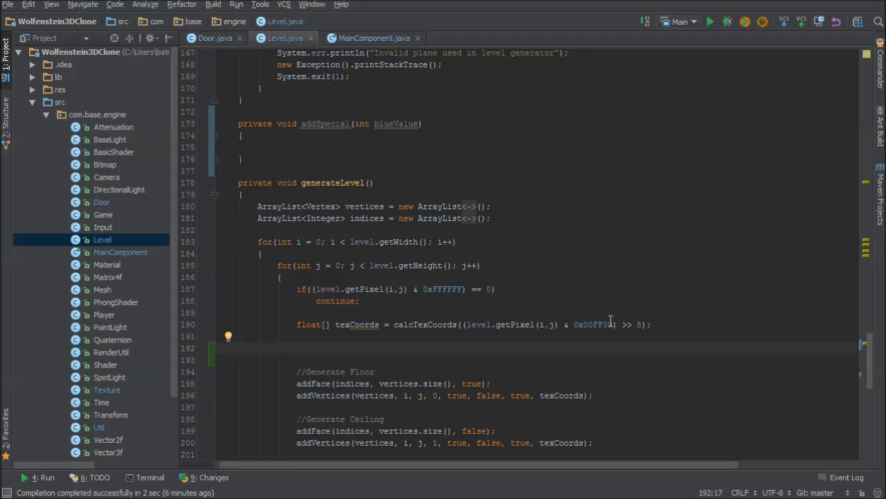
text(addSpecial();)
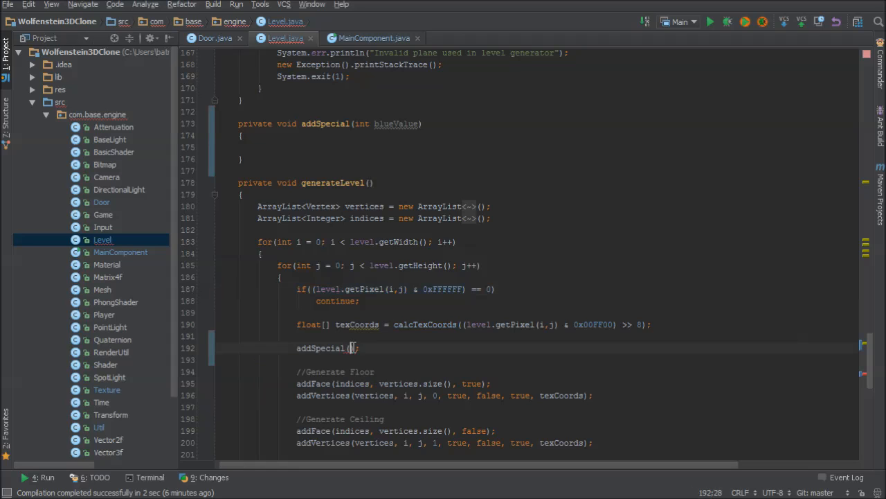
text((level.getPixel(i,j) & 0xFFFFFF))
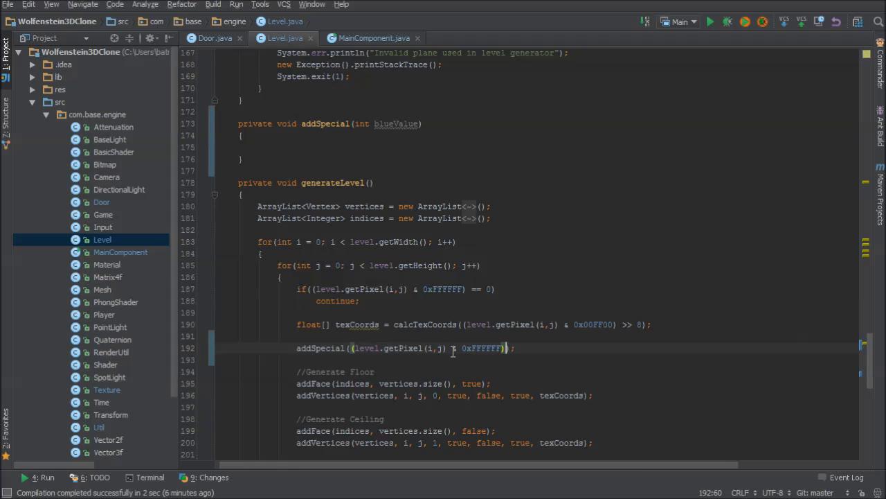
double_click(485, 348)
text(0000)
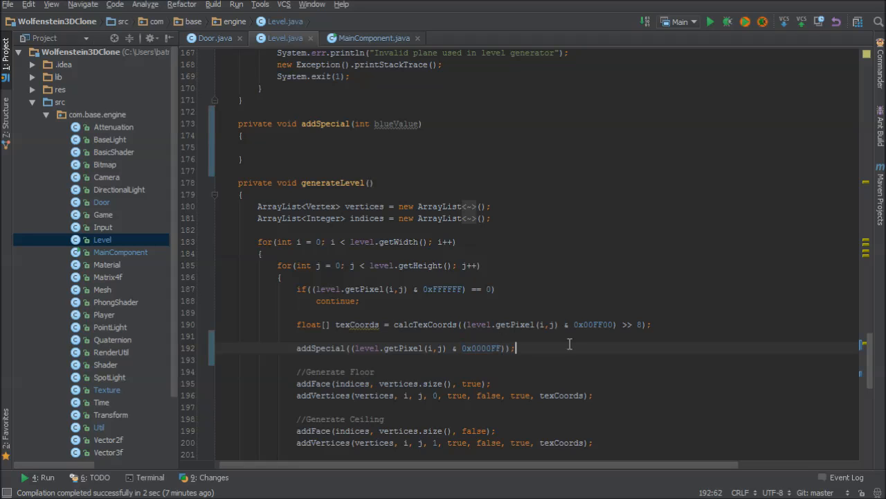
double_click(497, 348)
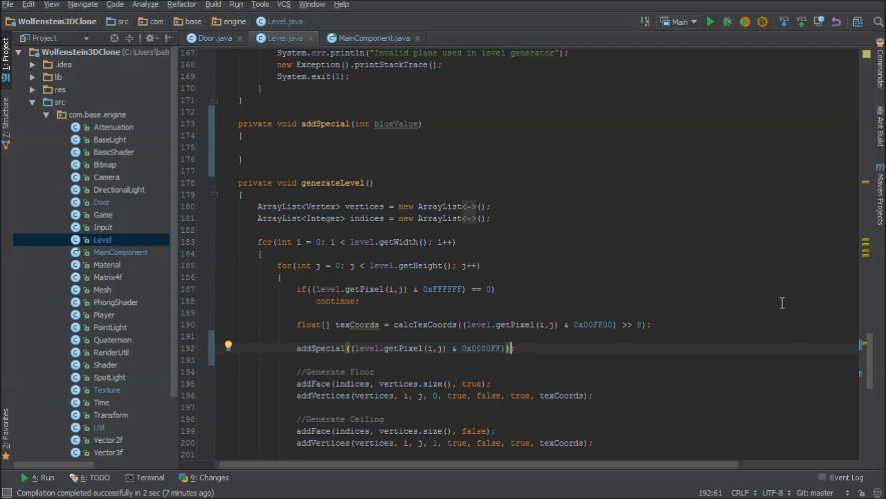
Step: Make addSpecial call addDoor() when blueValue == 16 and start the addDoor method
click(340, 147)
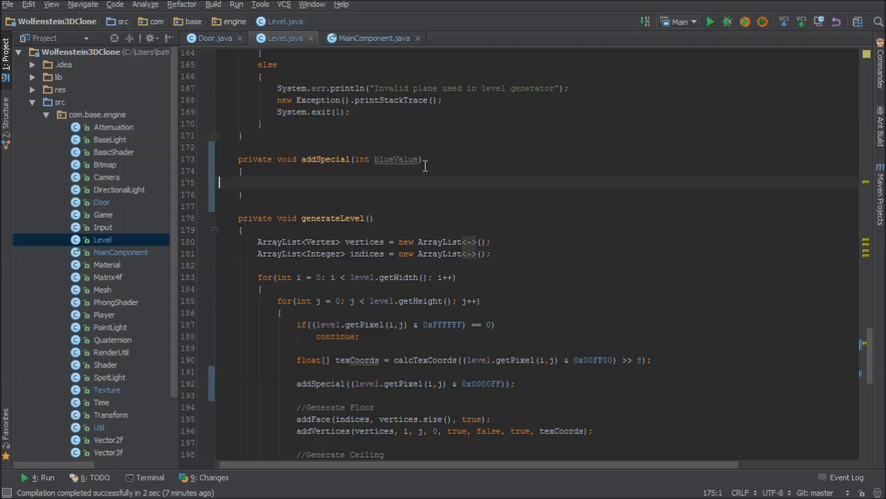
text(if)
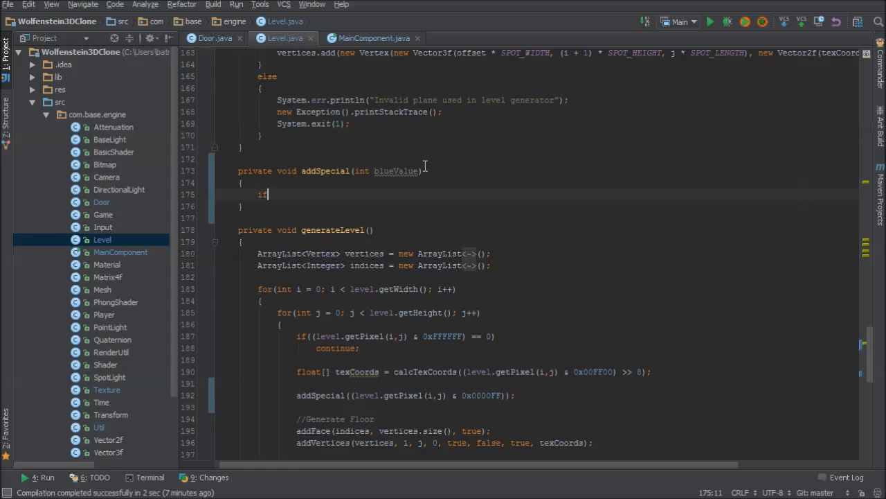
text((blueValue)
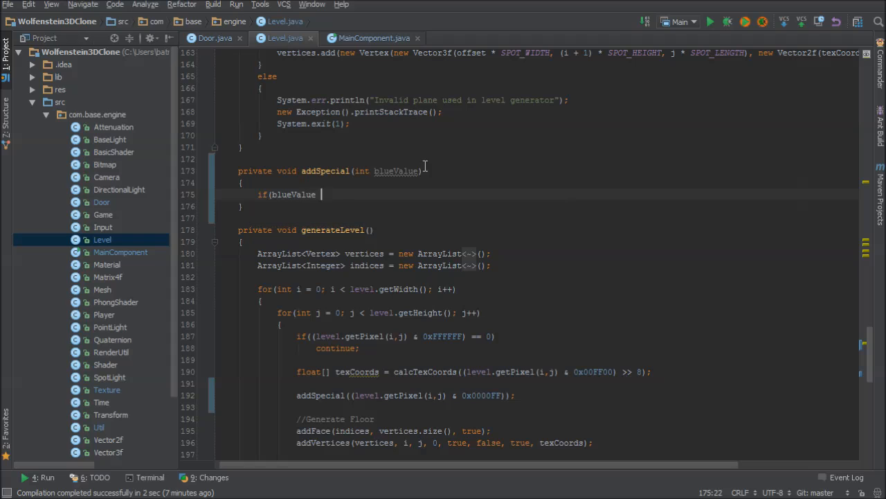
text(== 16))
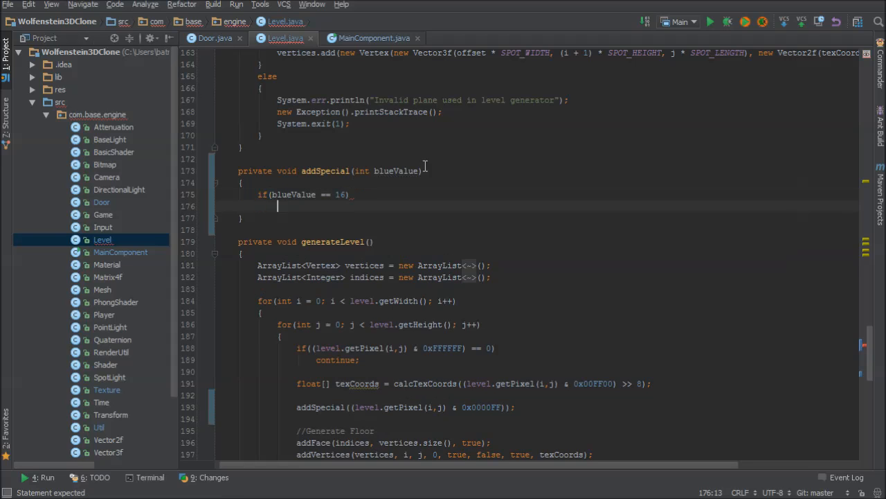
text({)
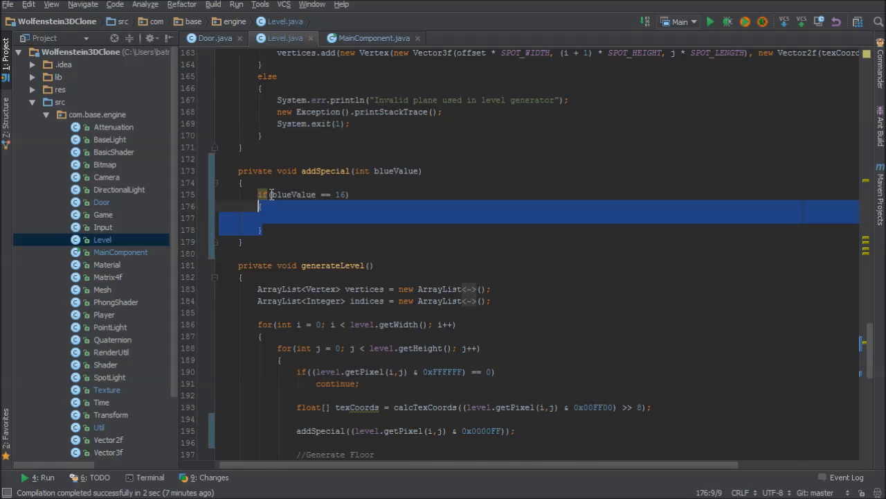
text(add)
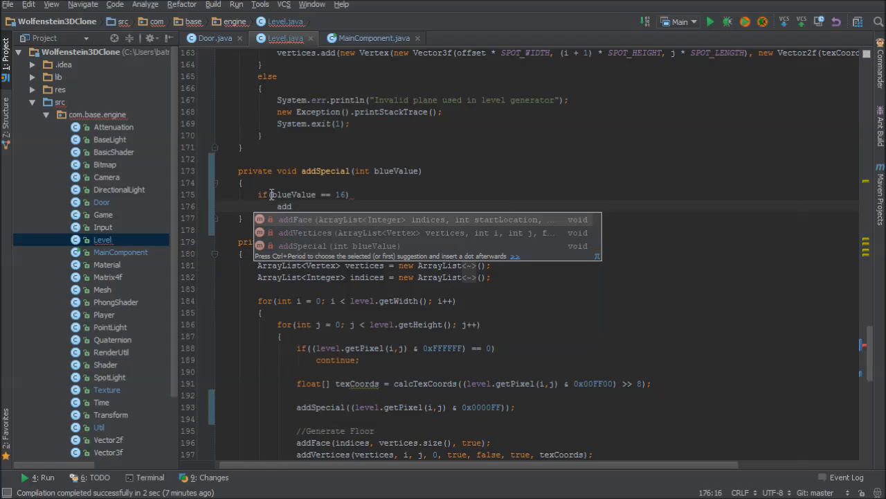
text(Door();)
click(547, 158)
text(private void)
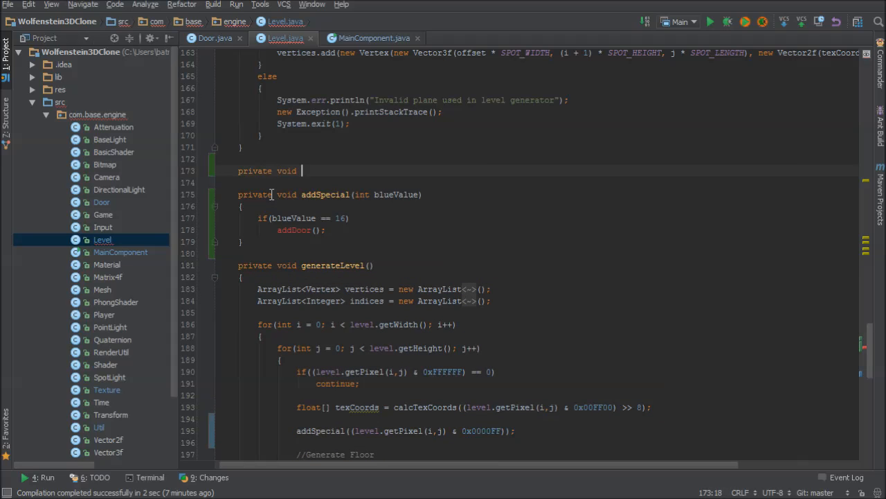
text(addDoor()
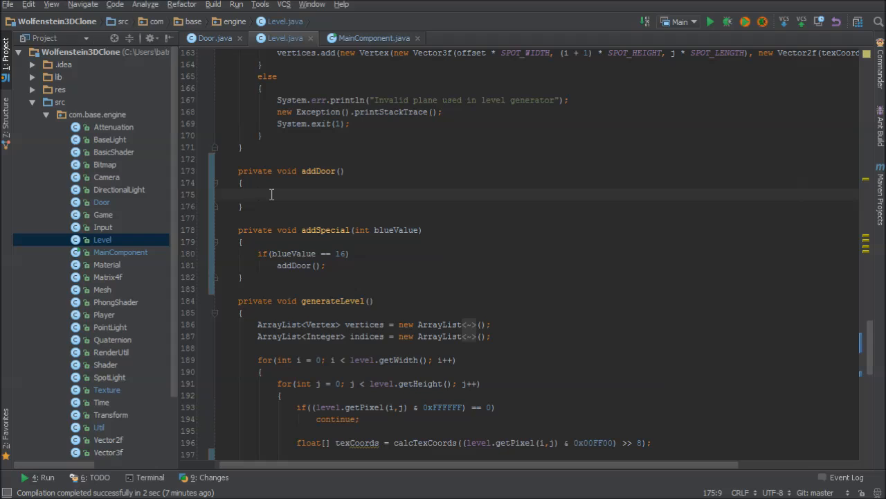
Step: After checking the Door constructor, create Transform doorTransform = new Transform() in addDoor
click(208, 39)
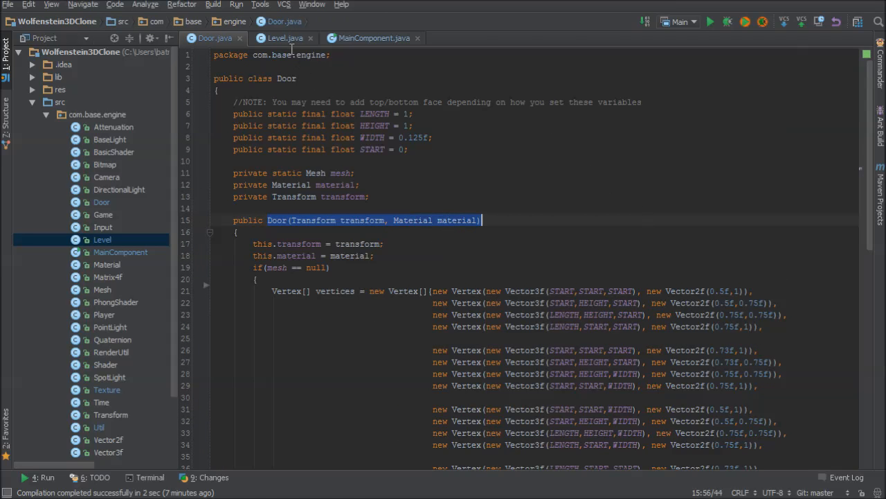
click(283, 39)
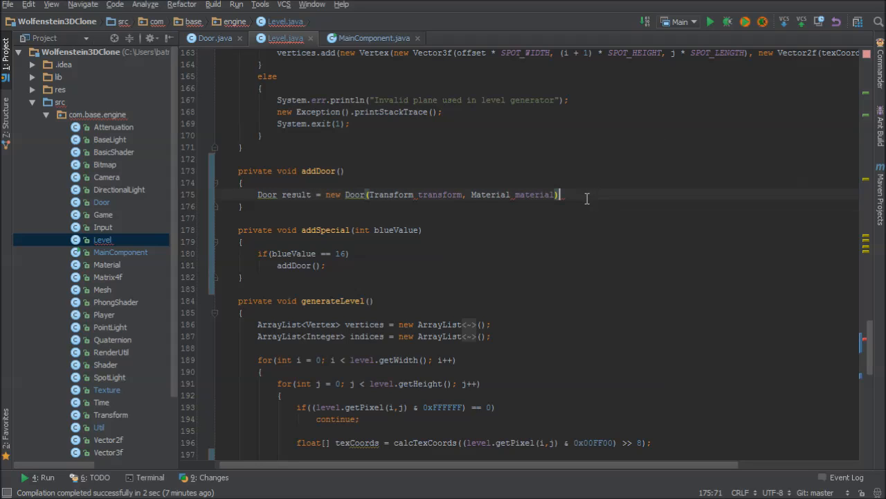
text(;)
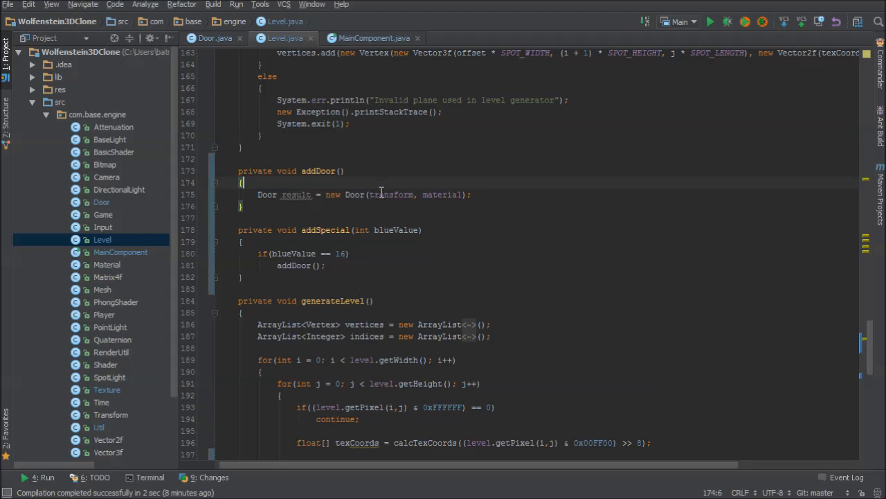
key(Enter)
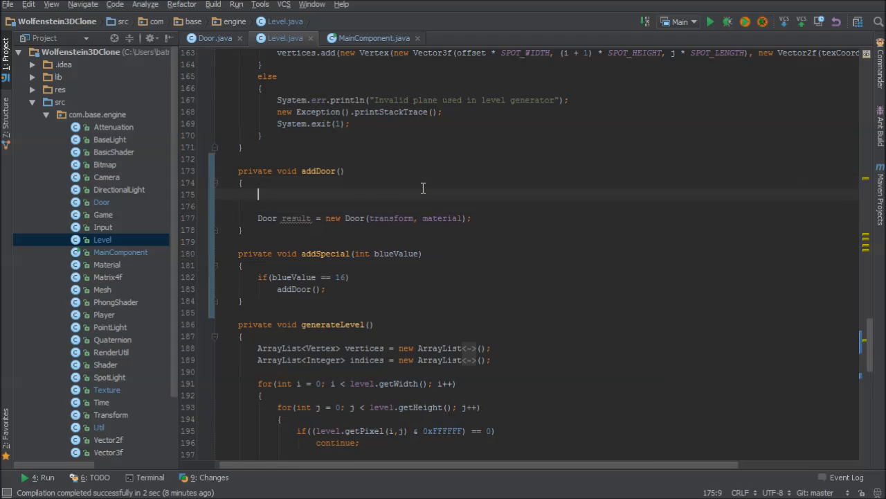
text(Transform doorTransform)
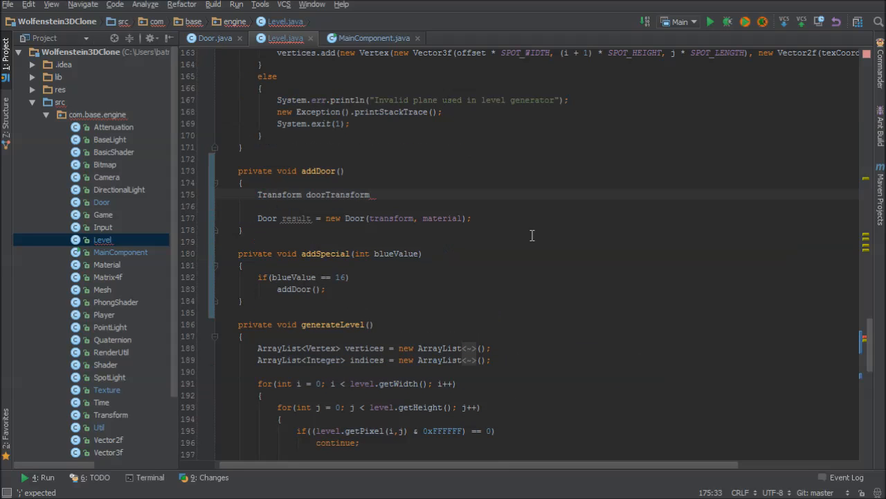
text(=)
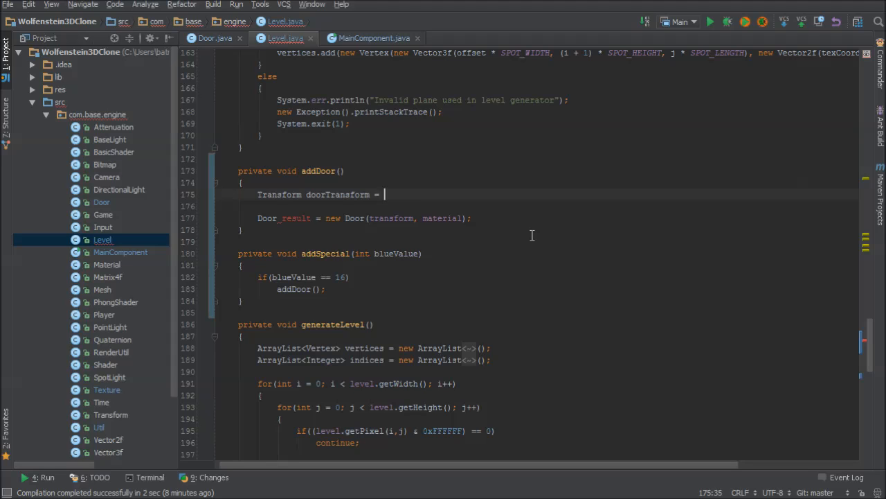
text(new Transform();)
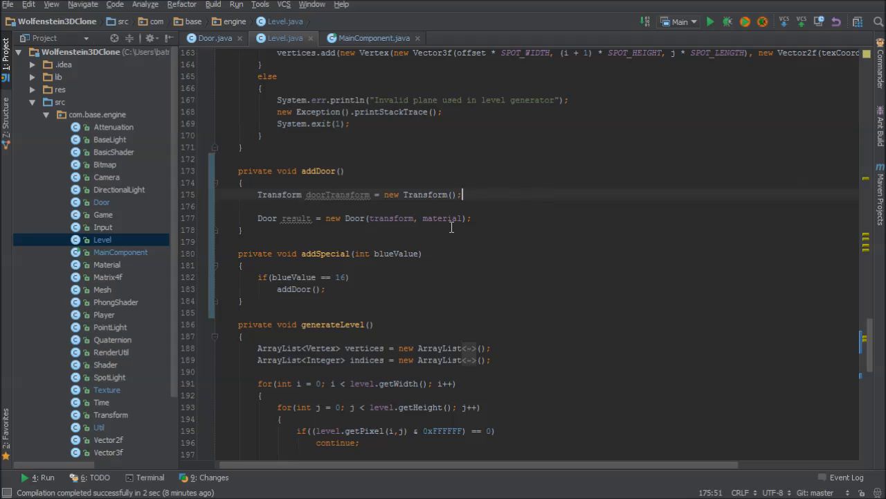
Step: Construct new Door(doorTransform, material) in addDoor
scroll(down, 3)
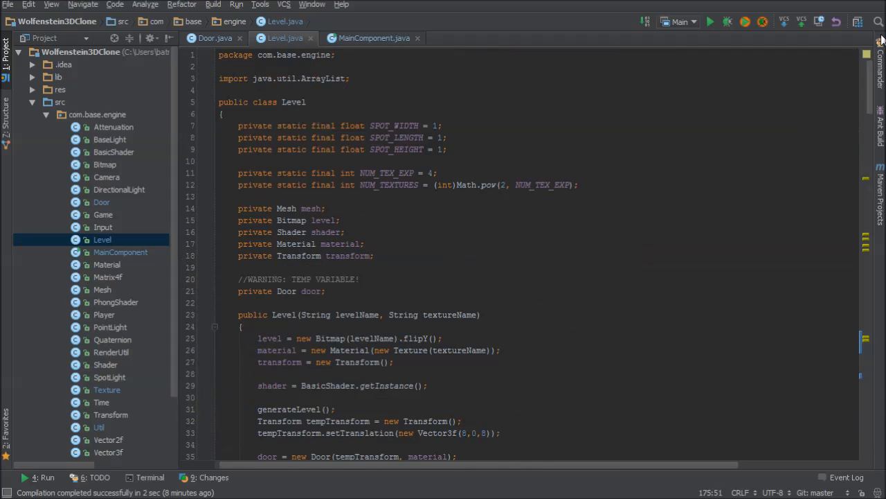
scroll(down, 3)
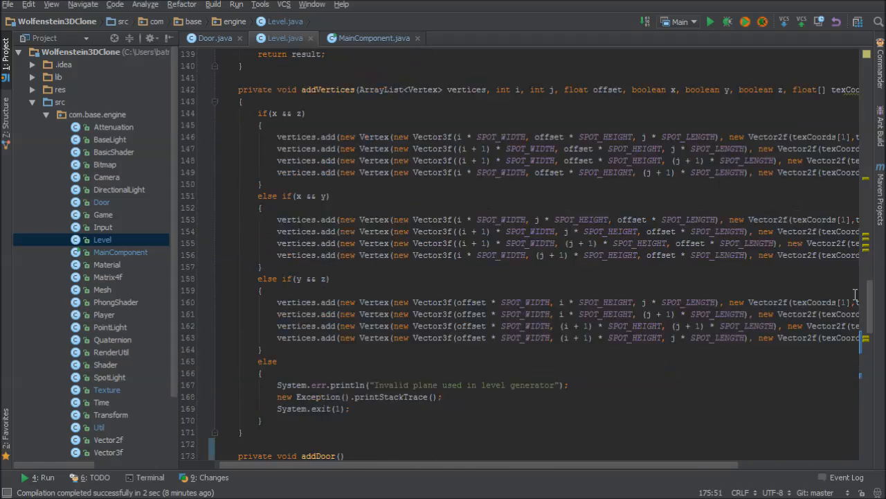
scroll(down, 3)
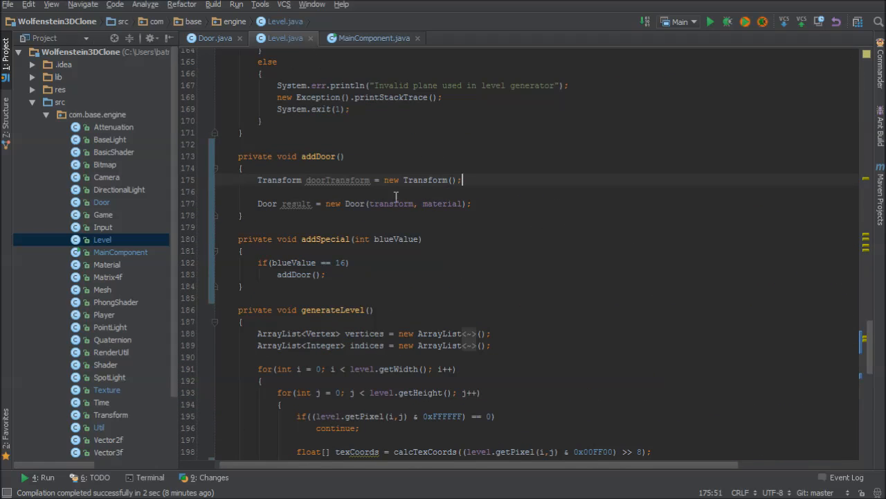
text(doorTransform)
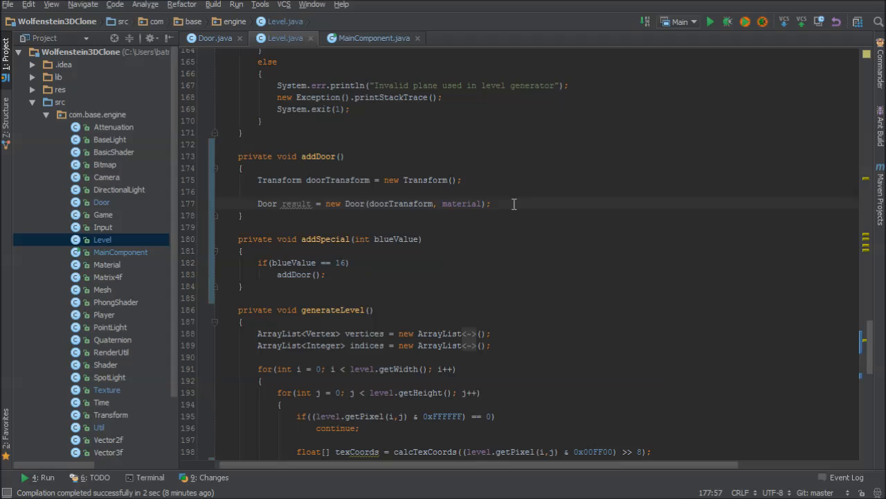
double_click(461, 203)
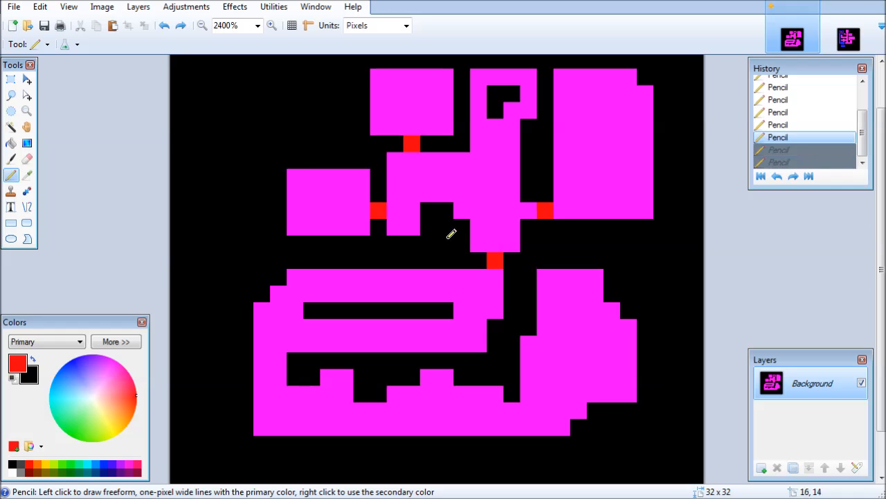
mouse_move(311, 205)
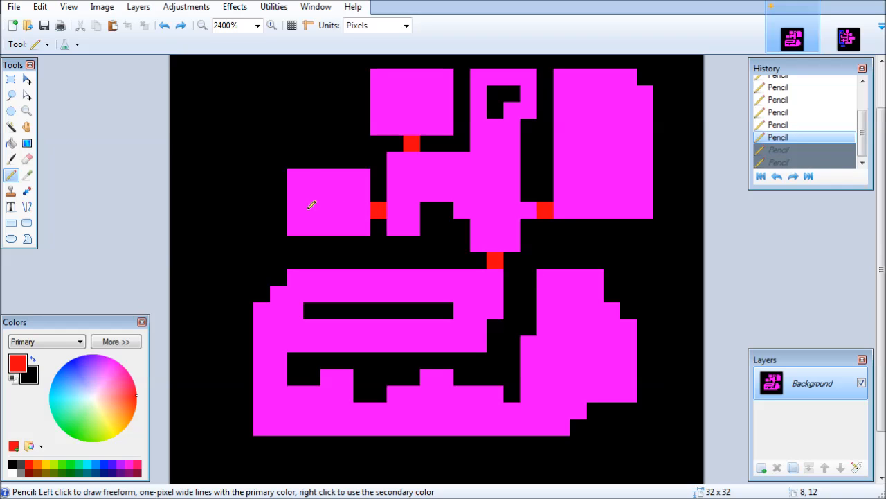
drag(291, 210, 554, 211)
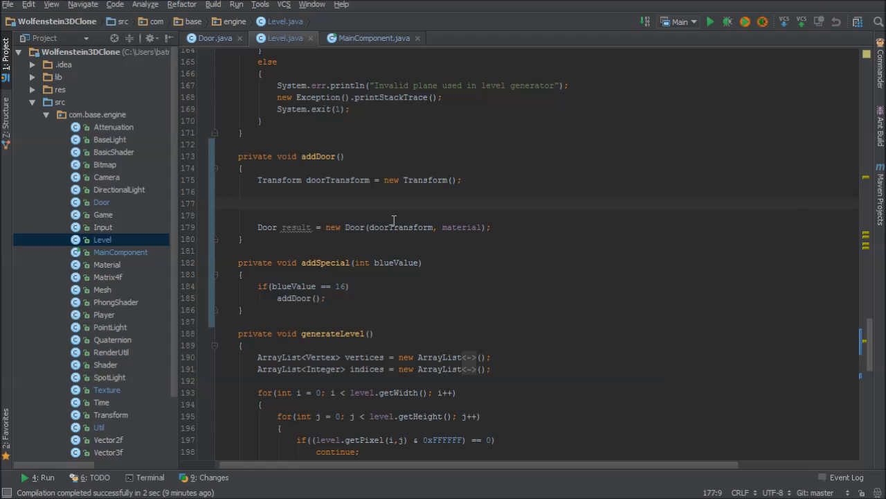
mouse_move(555, 174)
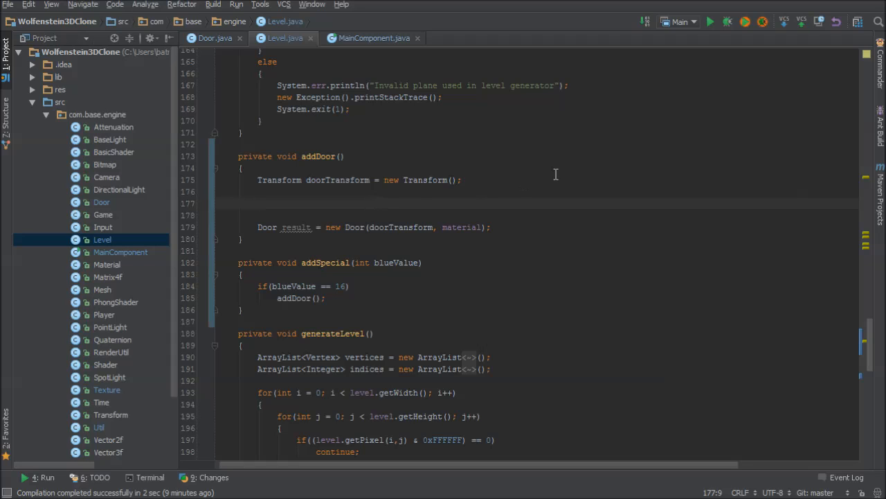
Step: Begin a boolean xDoor declaration at the top of addDoor
text(booledan)
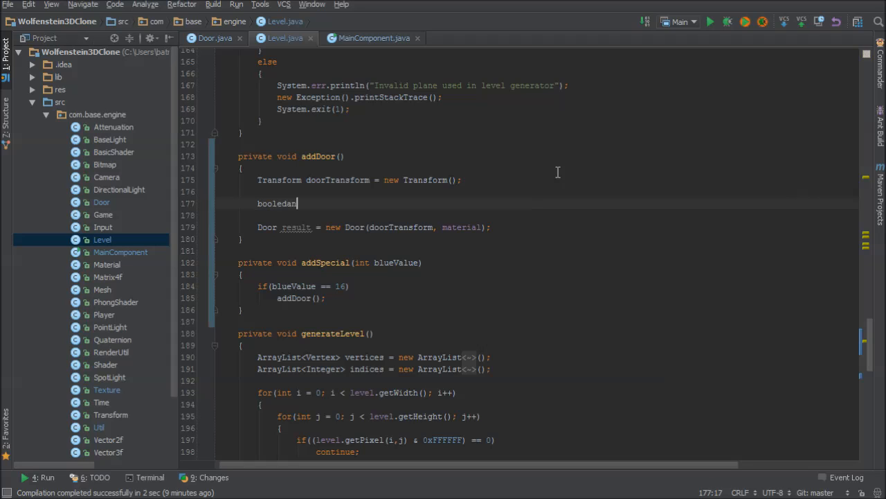
text(xDoo)
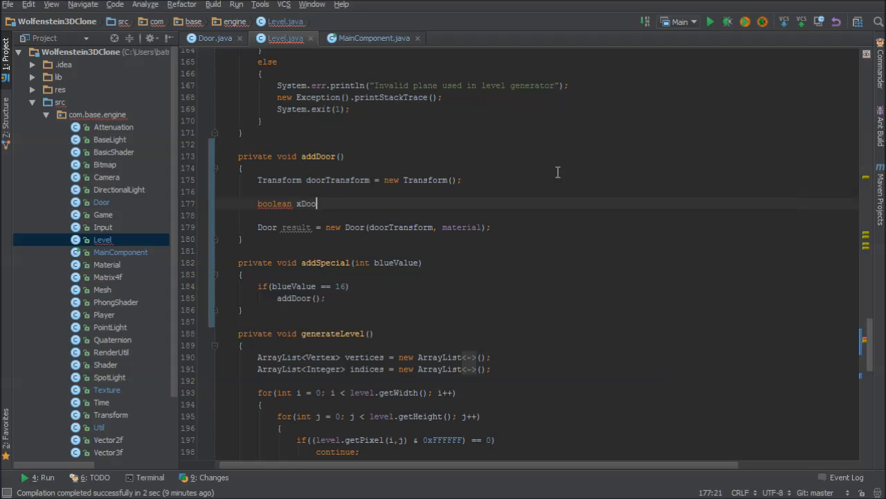
text(r)
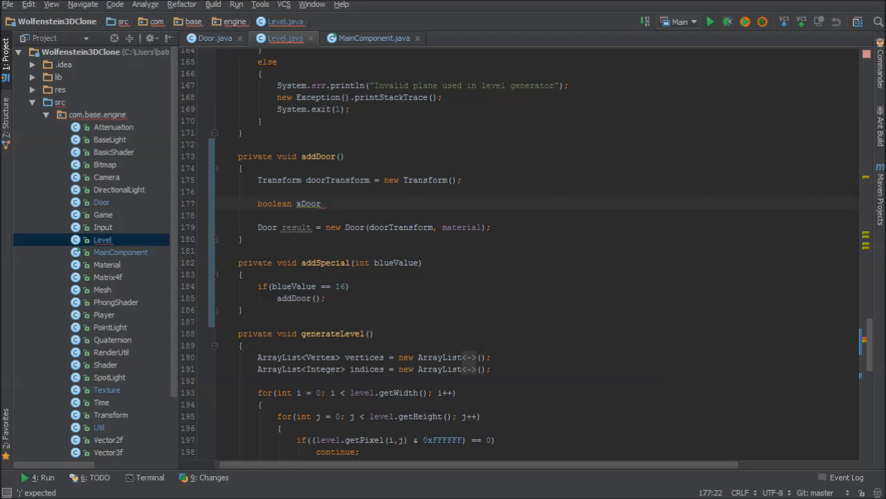
mouse_move(529, 310)
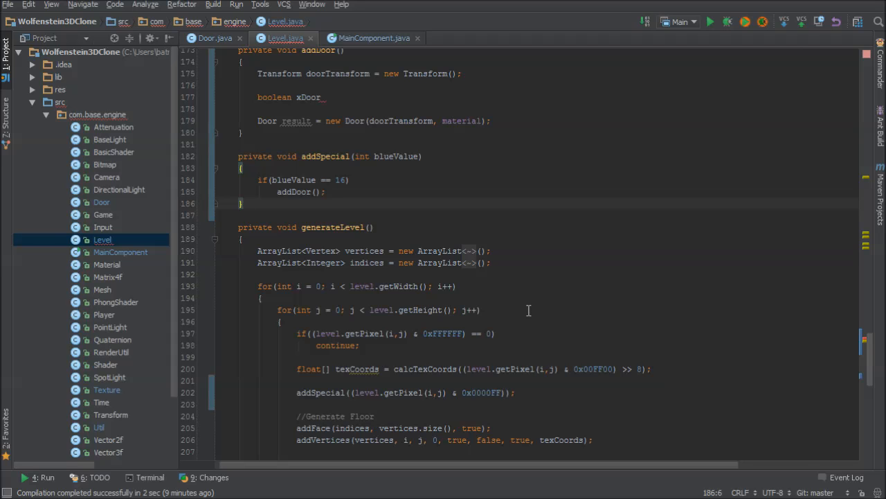
mouse_move(470, 368)
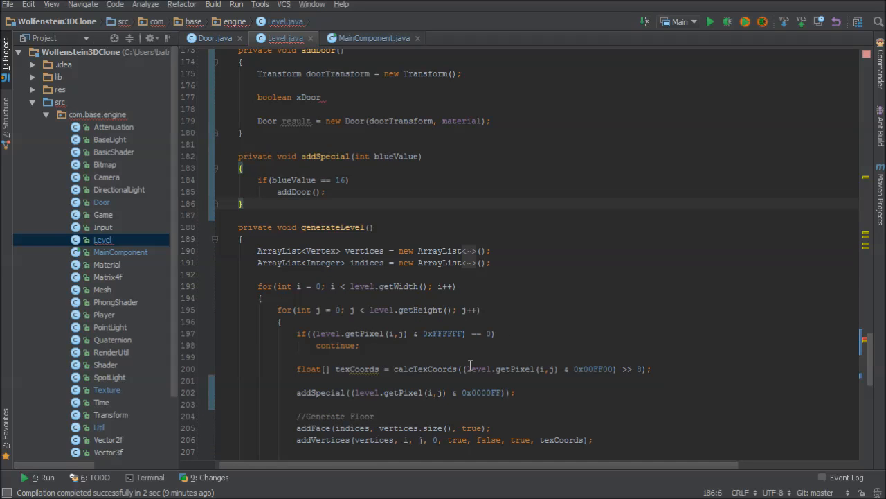
mouse_move(412, 163)
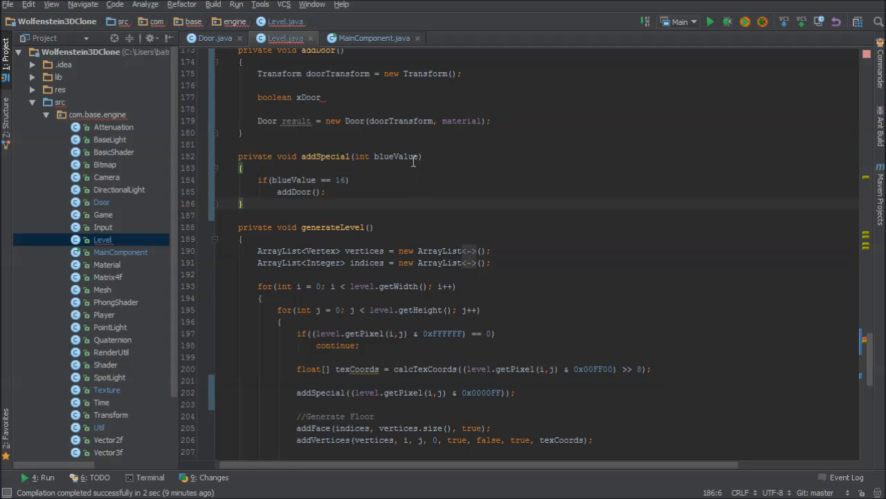
Step: Give addSpecial and addDoor int x, int y parameters and pass them to addDoor(x, y)
text(,)
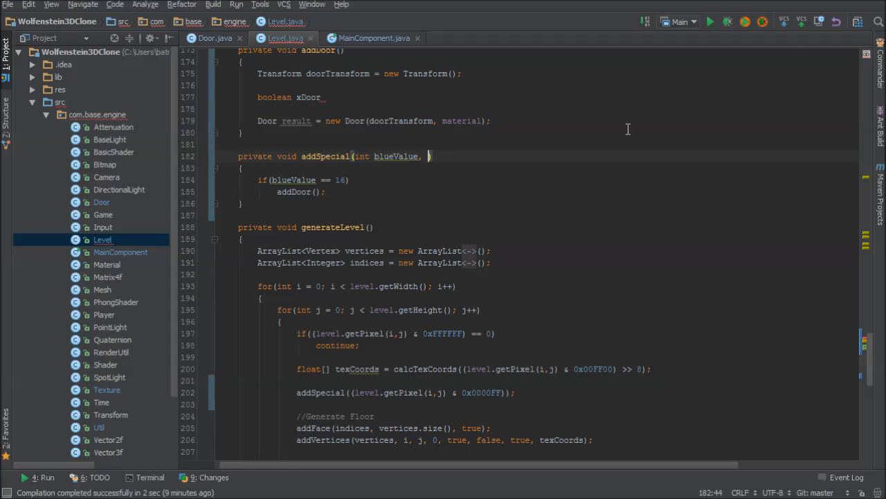
text(int x, int y)
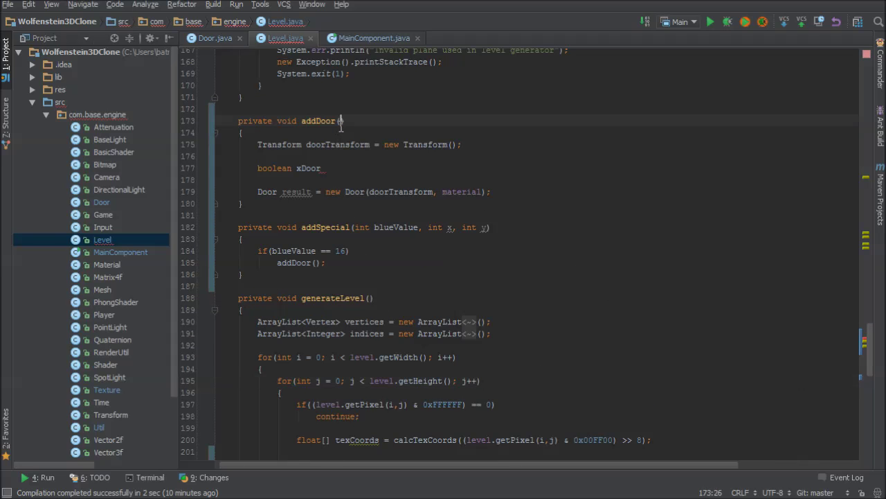
text(int x, int y)
click(302, 261)
text(x, y)
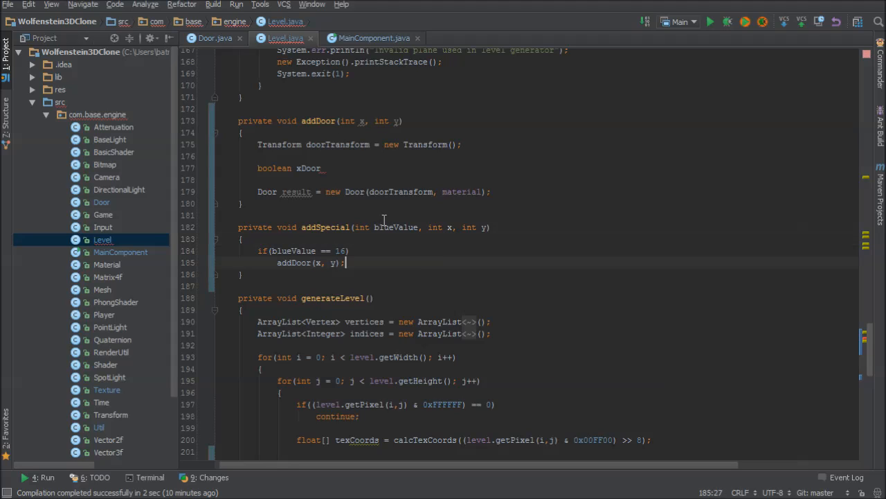
click(321, 168)
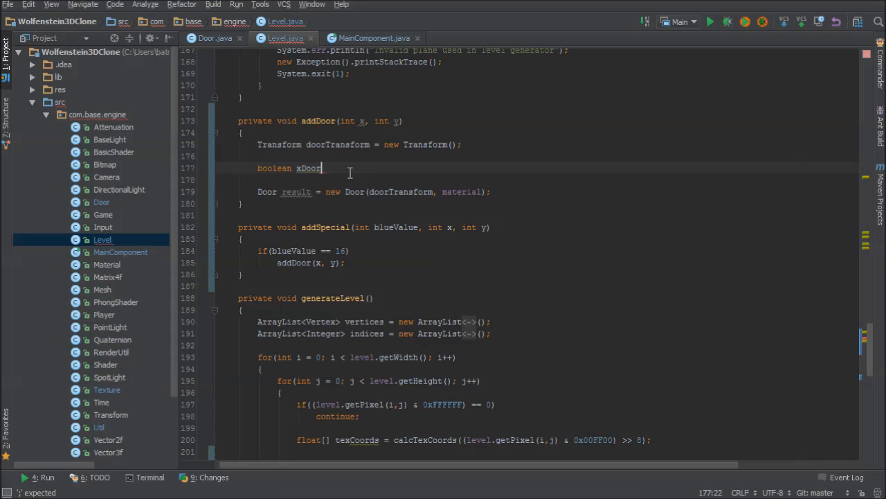
Step: Set xDoor from (level.getPixel(x, y - 1) & 0xFFFFFF) == 0 for the pixel above
text(=)
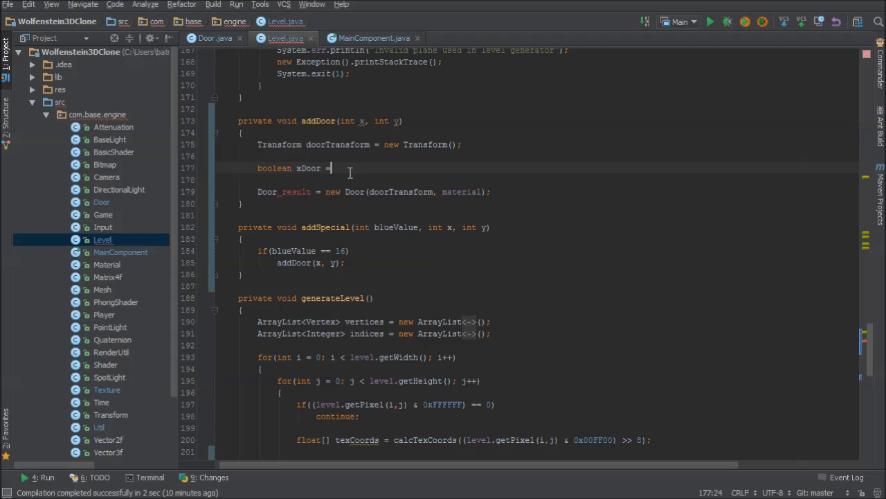
text(level)
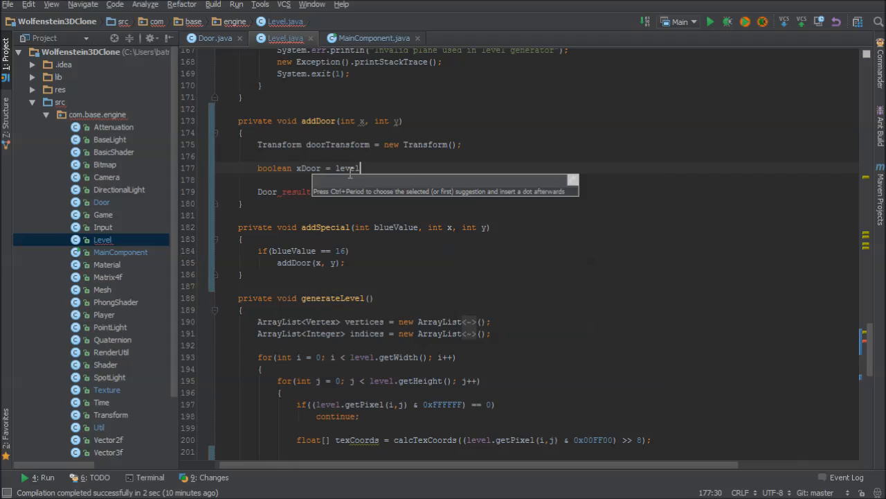
text(.getPixel(x)
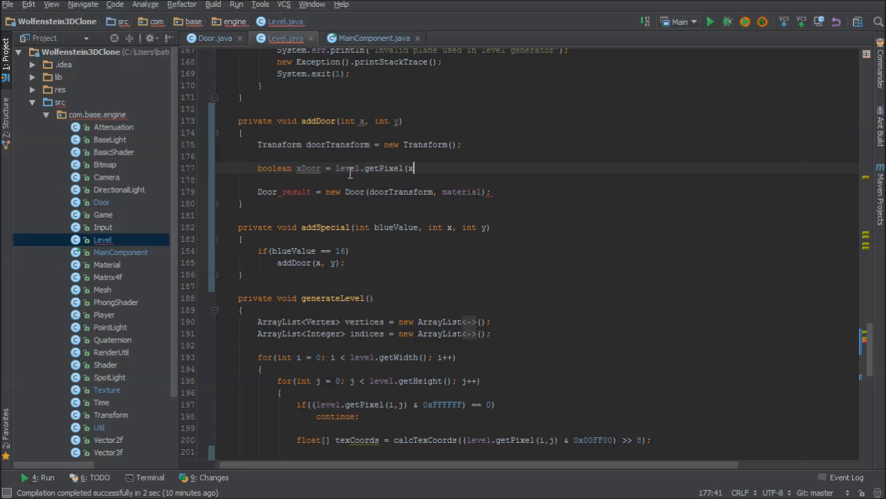
text(,)
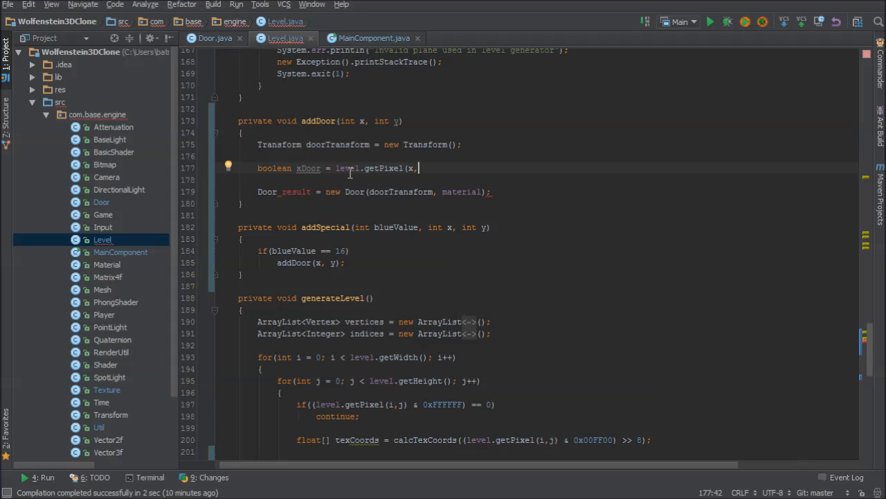
text(y - 1)
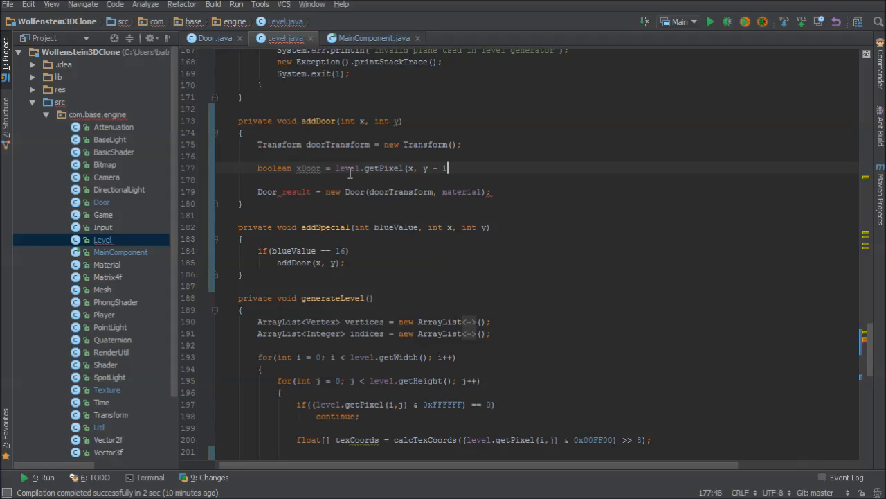
text() &)
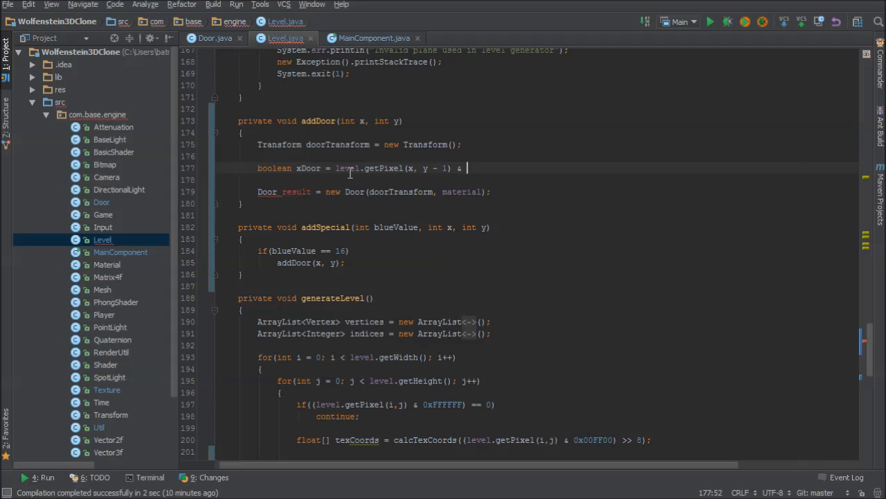
text(0xFFFF)
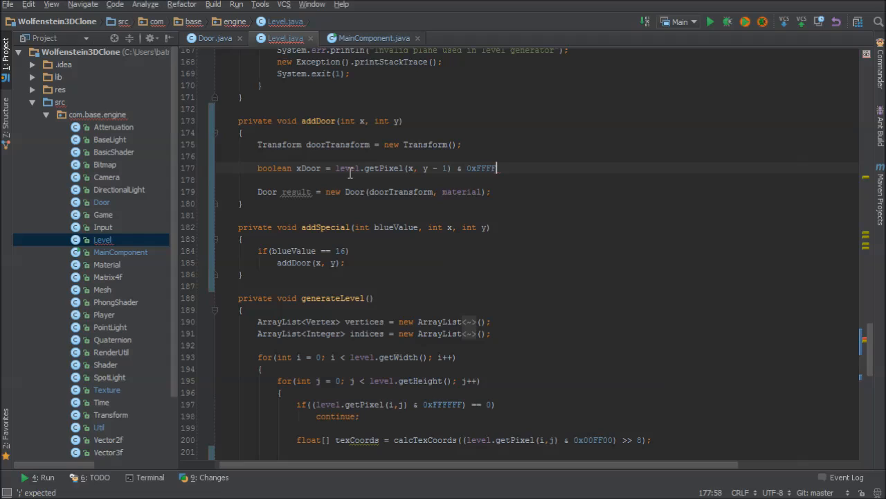
text(F;)
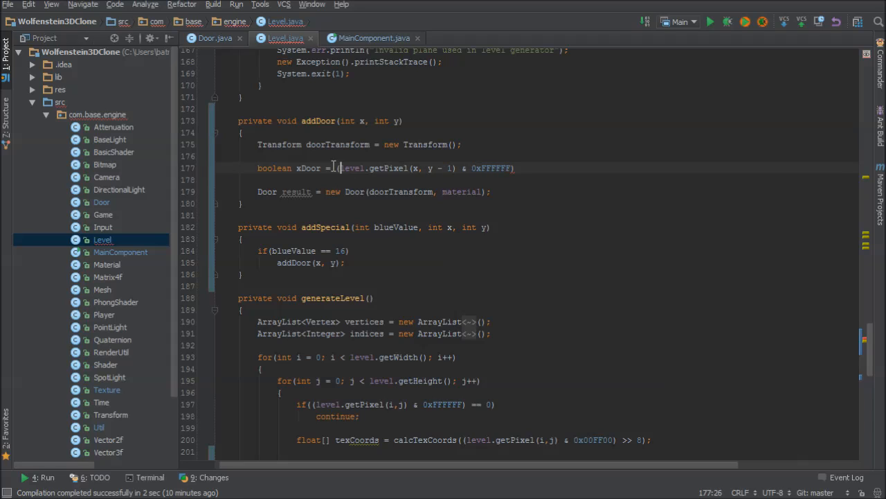
text(== 0;)
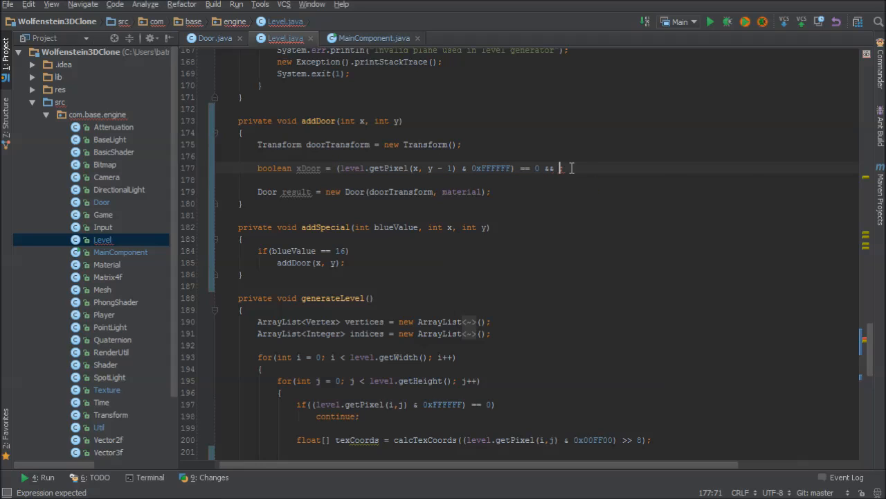
Step: Extend xDoor with && (level.getPixel(x, y + 1) & 0xFFFFFF) == 0 for the pixel below
text((level.getPixel(x, y + 1) & 0xFFFFFF) == 0)
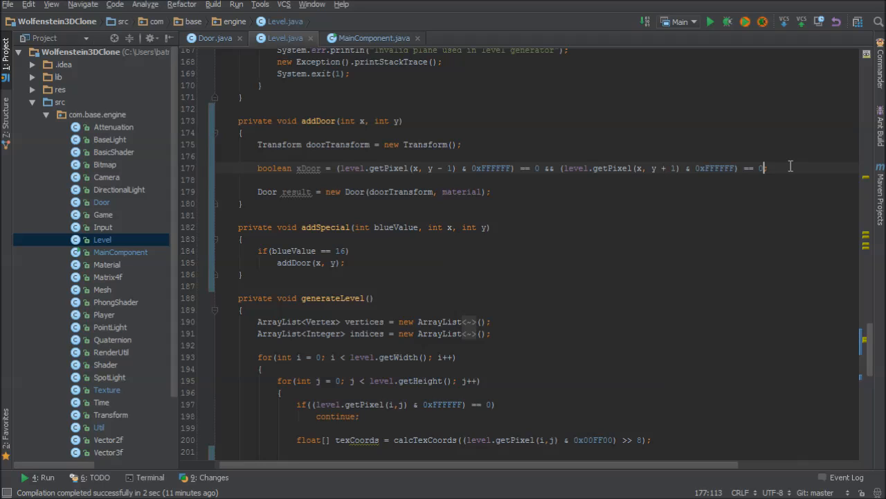
text(;)
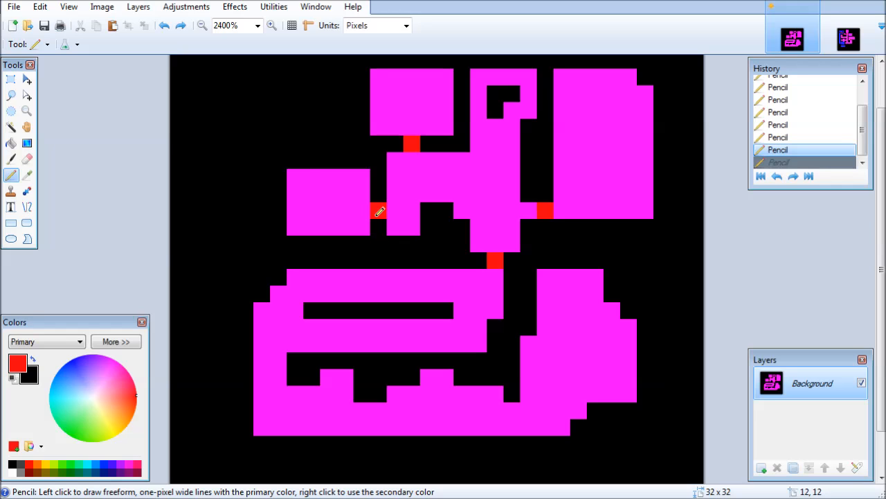
click(293, 211)
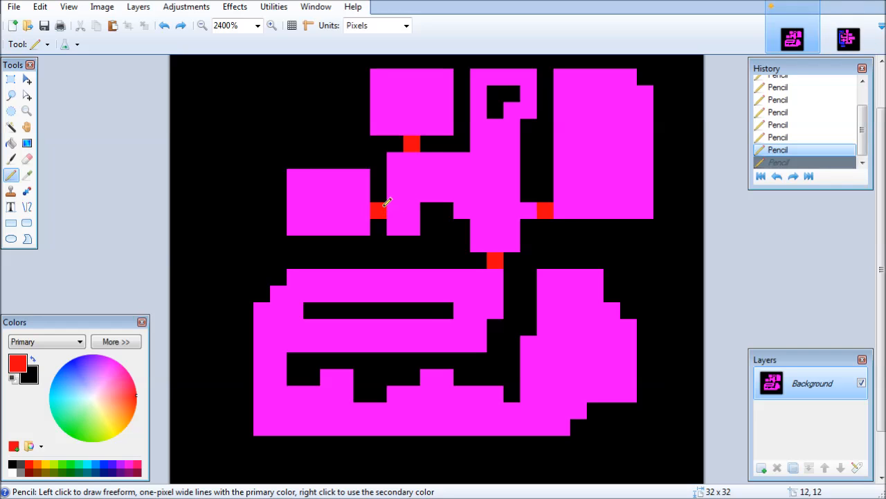
click(409, 136)
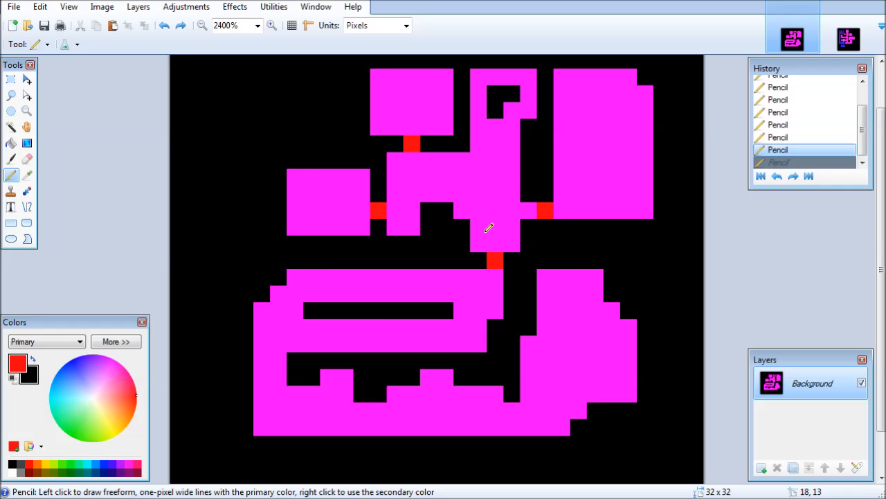
mouse_move(428, 152)
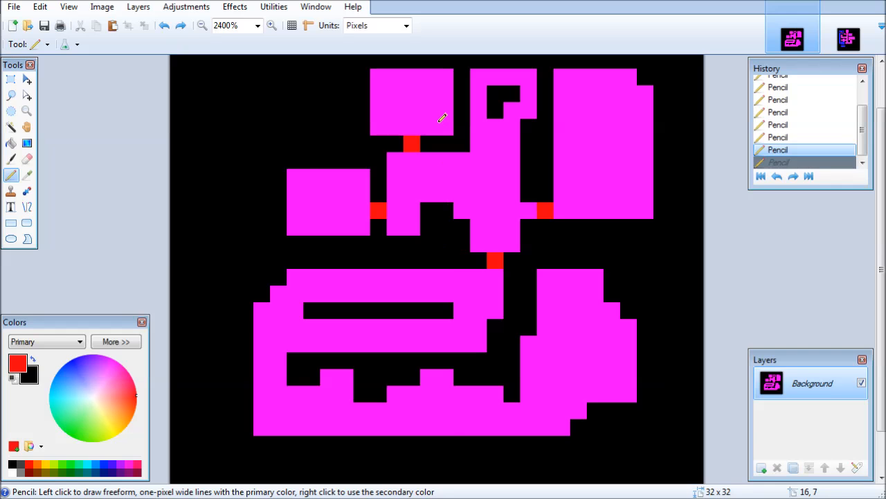
mouse_move(462, 147)
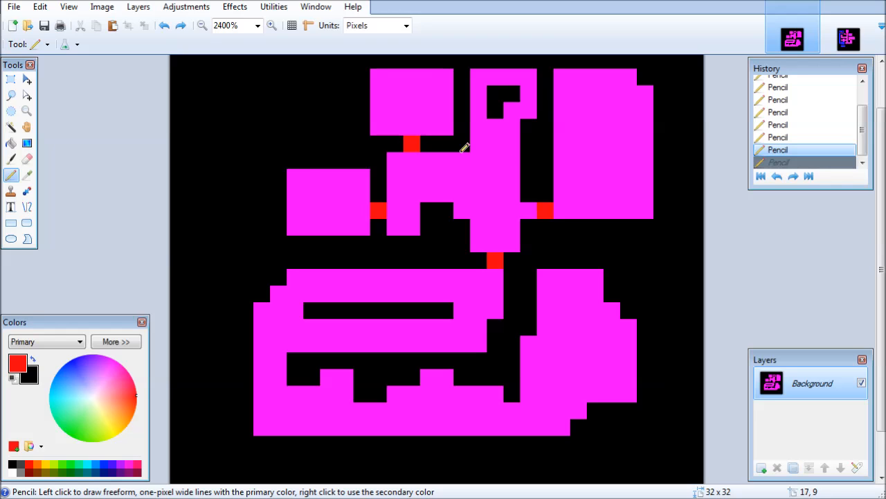
drag(410, 146, 410, 173)
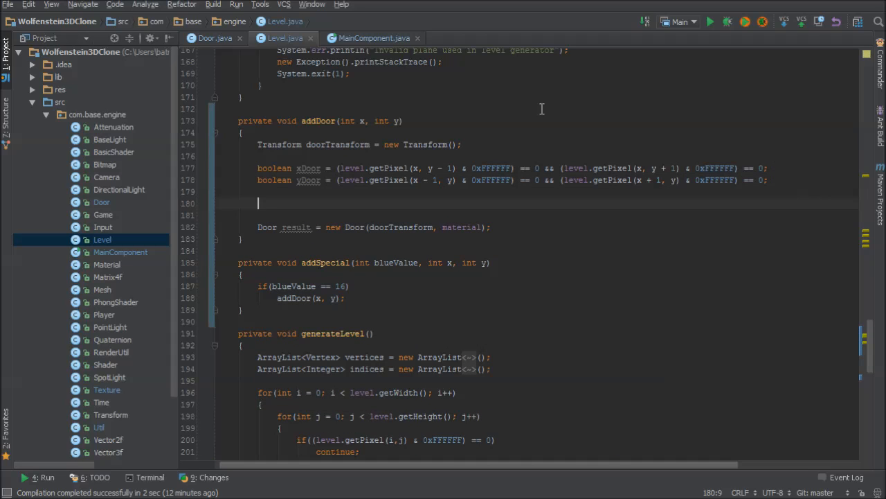
Step: Add an if(!(xDoor ^ yDoor)) check for ambiguous door placement in addDoor
double_click(307, 180)
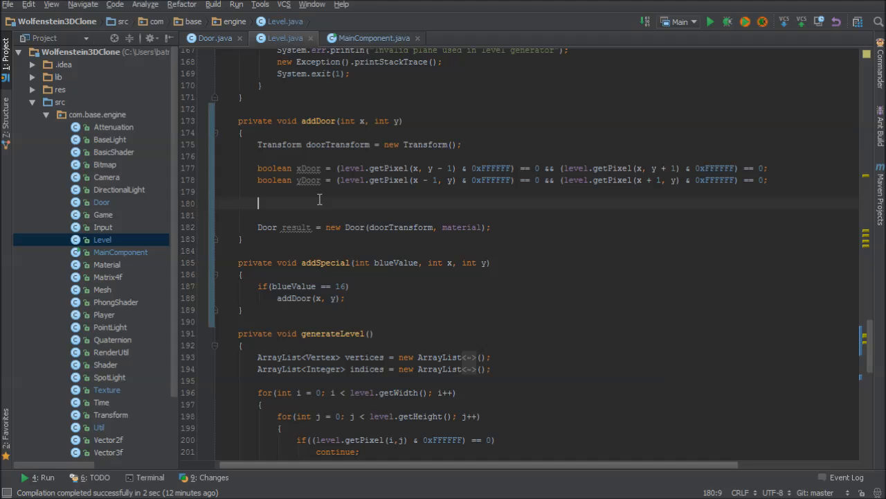
text(if()
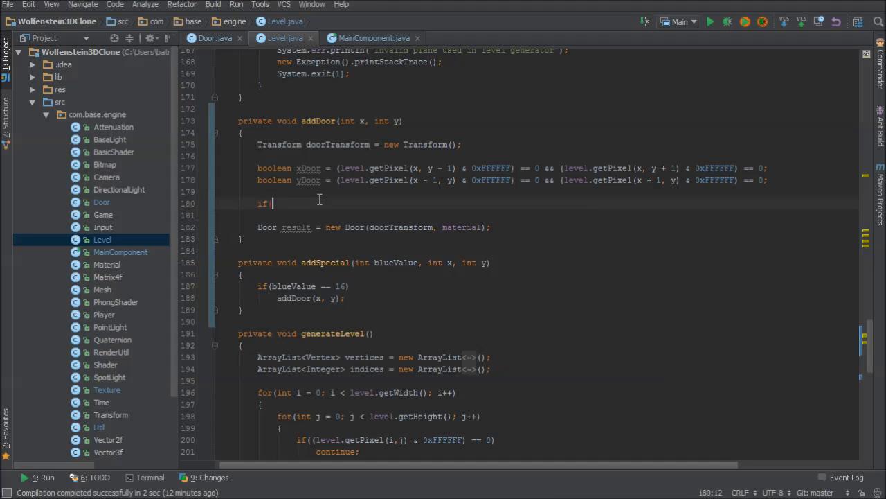
text(xDoor ^)
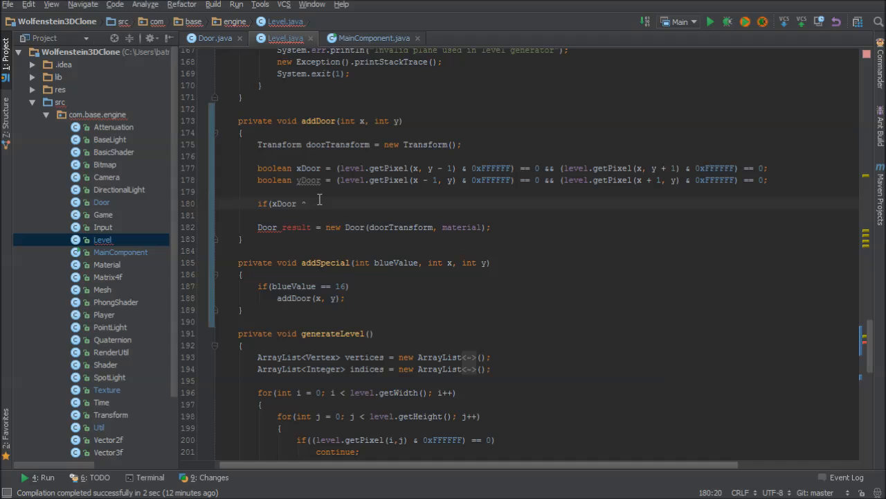
text(yDoor)
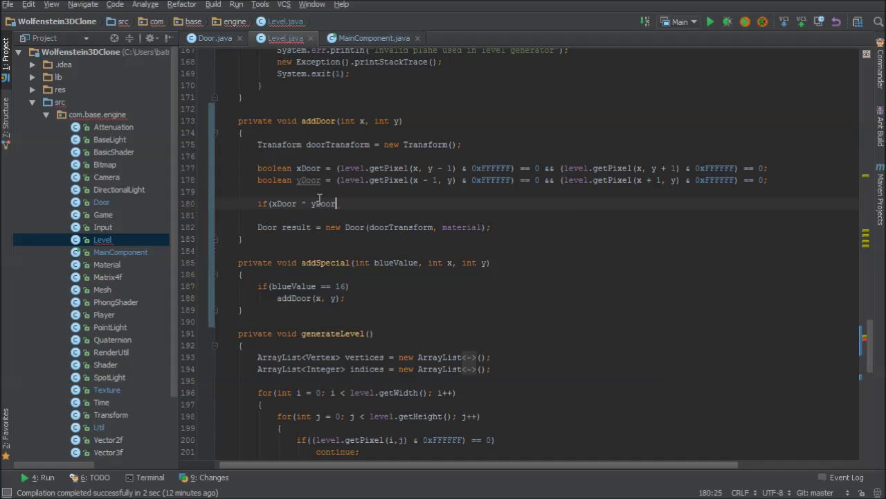
double_click(282, 202)
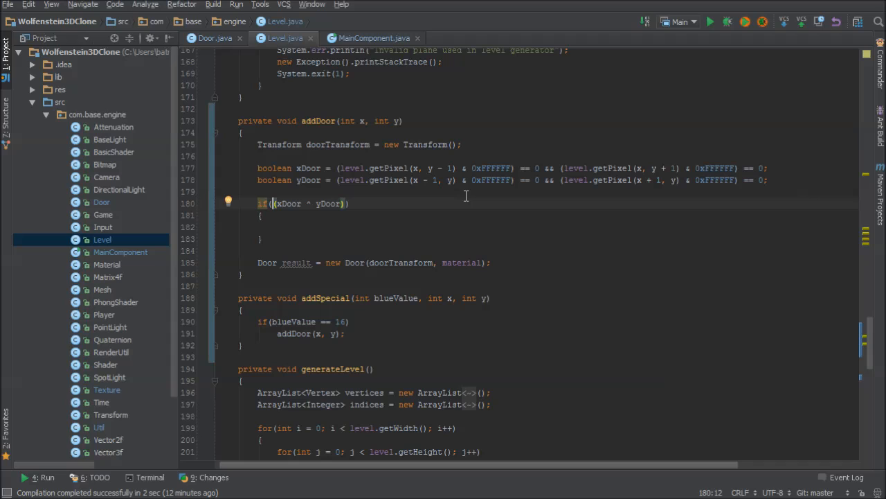
text(!)
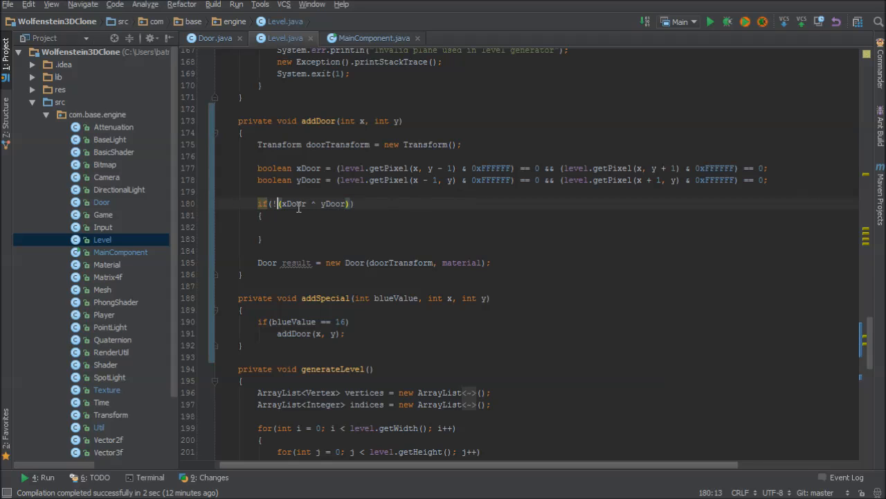
drag(279, 203, 351, 202)
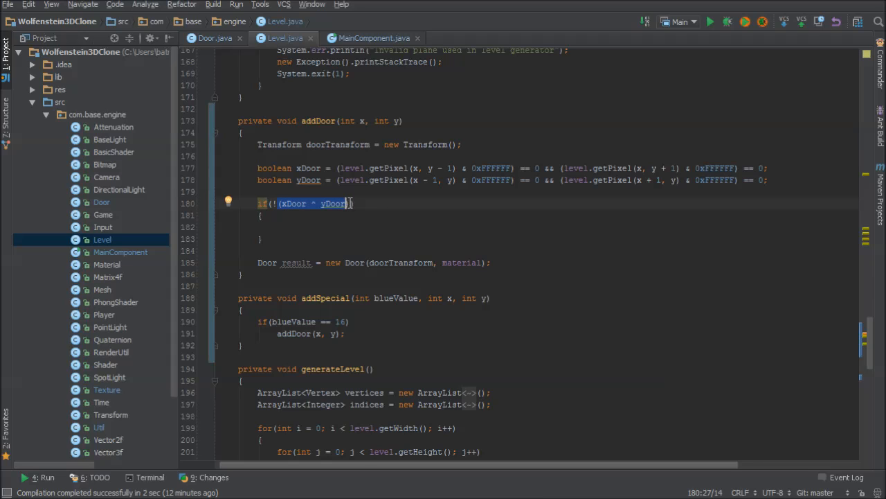
click(359, 227)
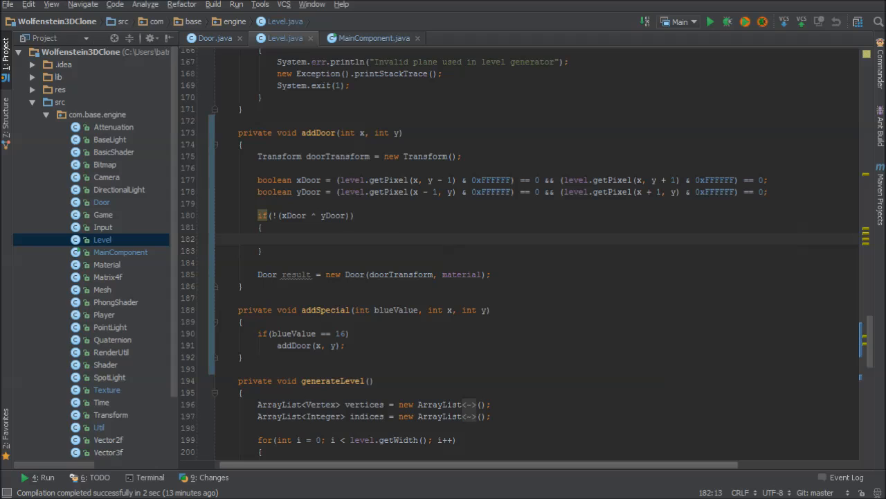
mouse_move(376, 241)
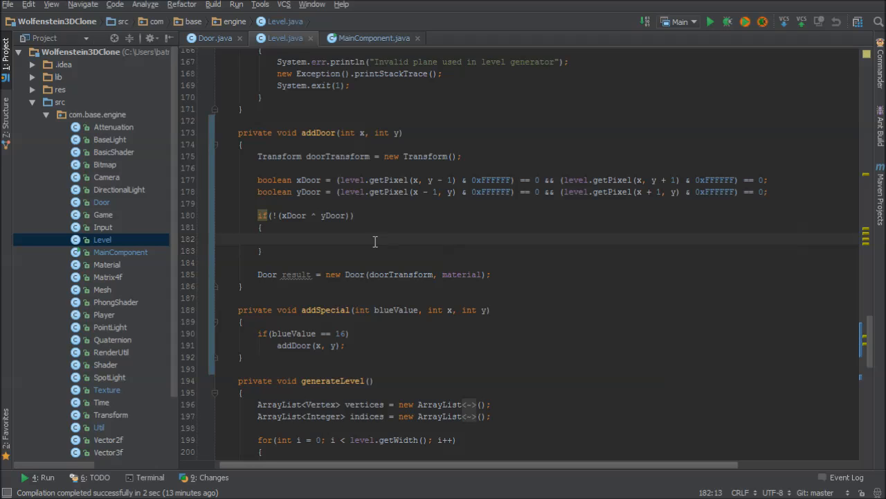
Step: Print "Level Generation has Failed!" with the invalid door location x, y to System.err
text(System.er)
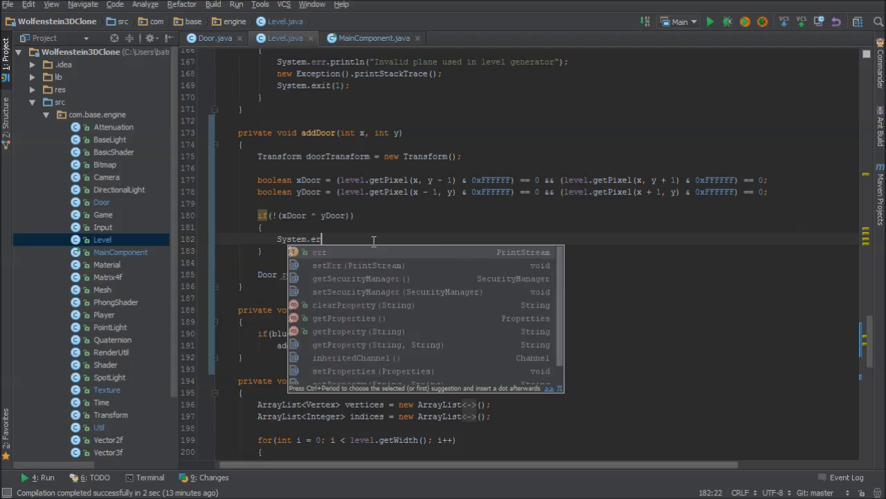
text(.println("Le");)
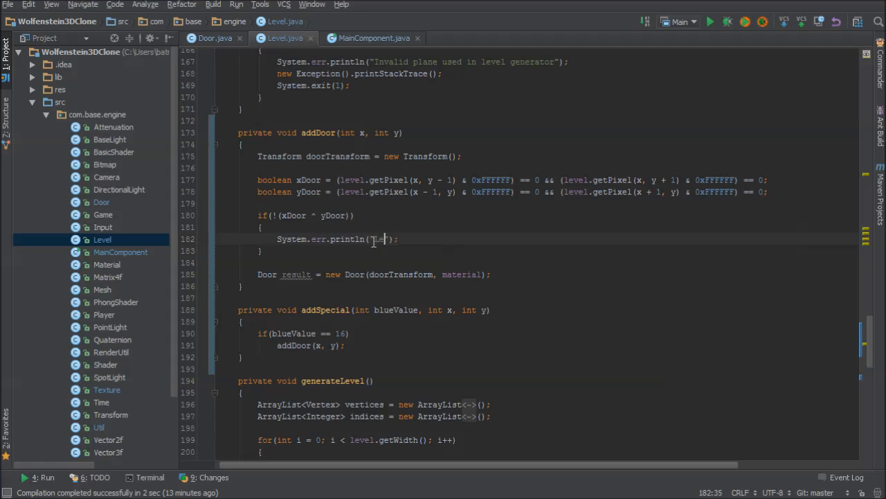
text(Level Generation)
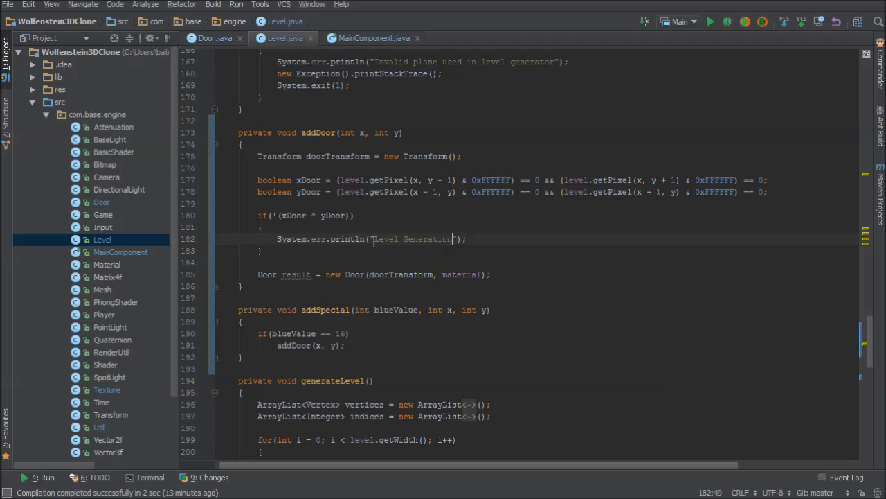
text(has Failed! : ()
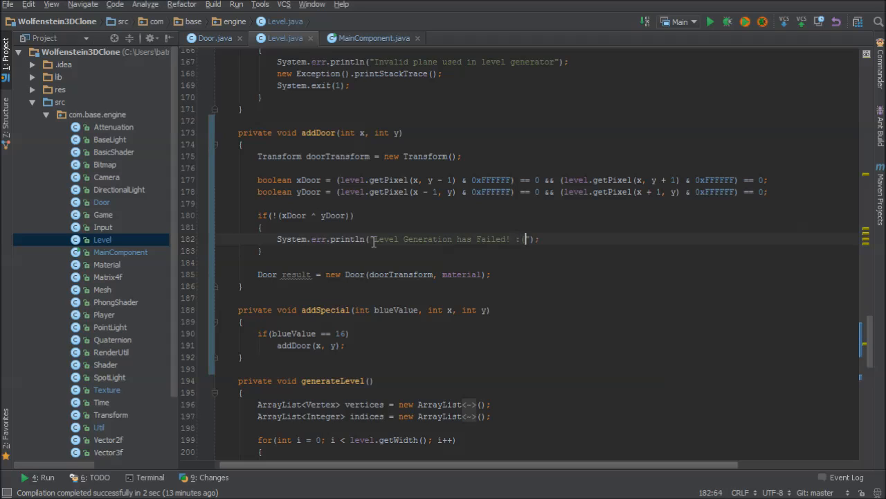
text(You)
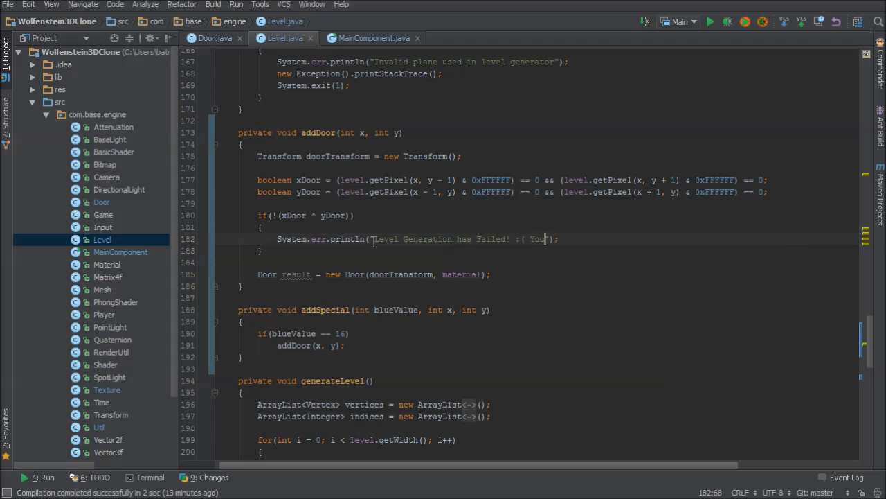
text(placed a door in an invalid location at)
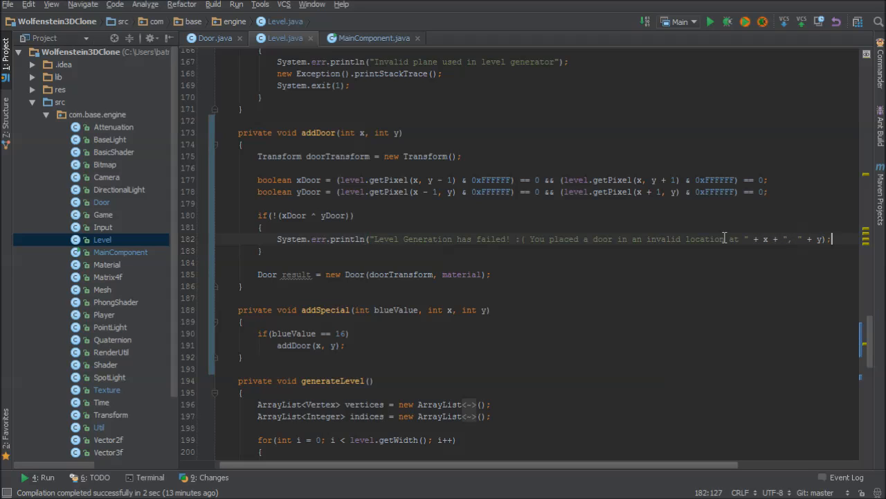
Step: Print a new Exception stack trace and call System.exit(1) in the failure block
text(new)
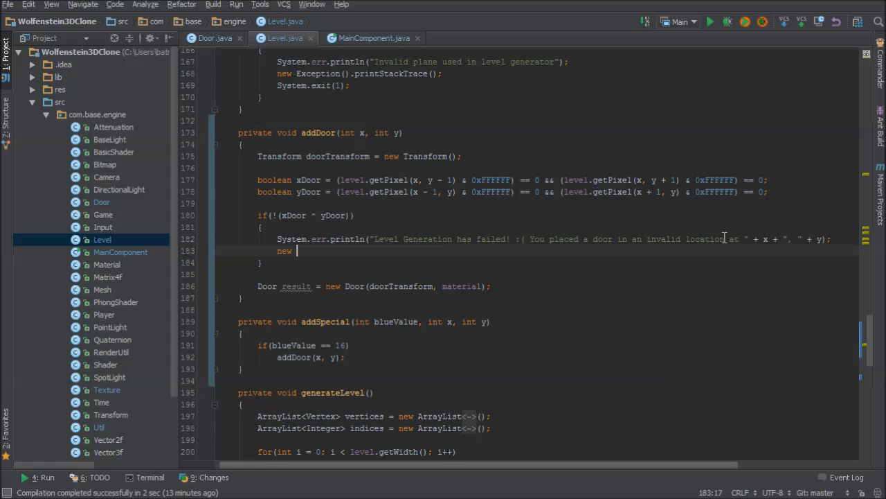
text(Exception())
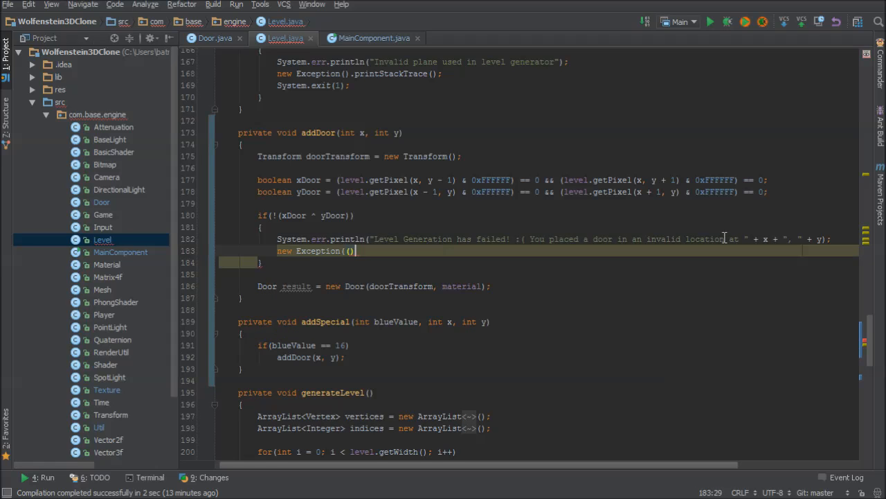
text(.printStackTrace();;)
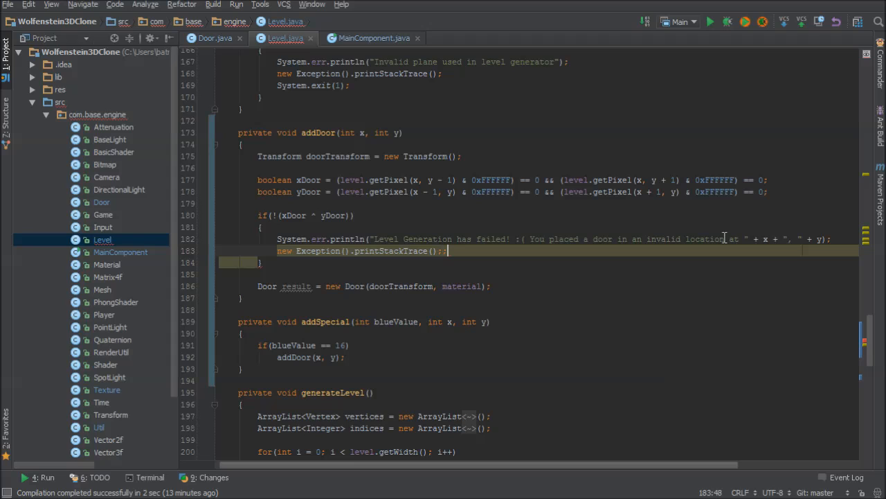
text(System.exit(1);)
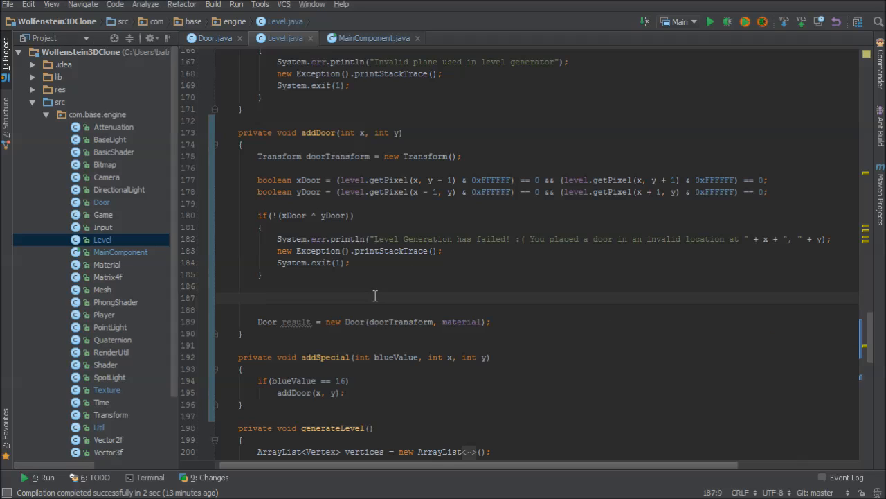
Step: In an if(yDoor) block set doorTransform.setTranslation(x, 0, y)
text(if(yDoor)
click(536, 310)
text({)
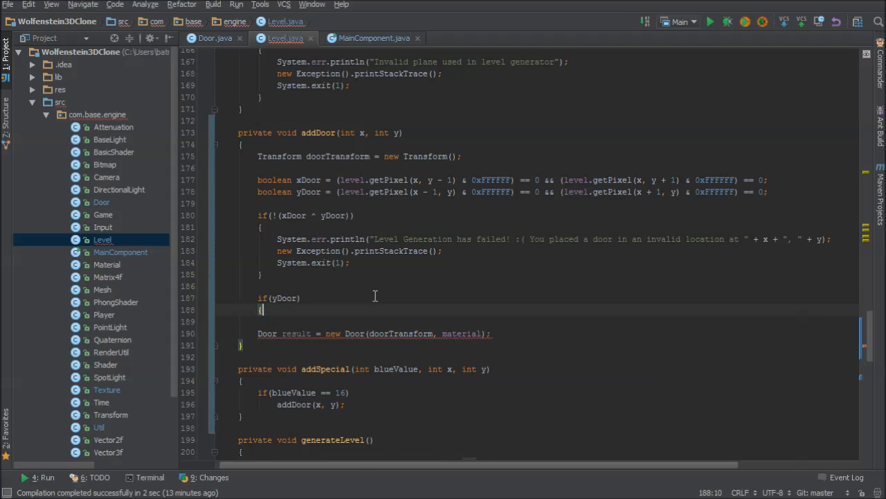
text(doorTransform/)
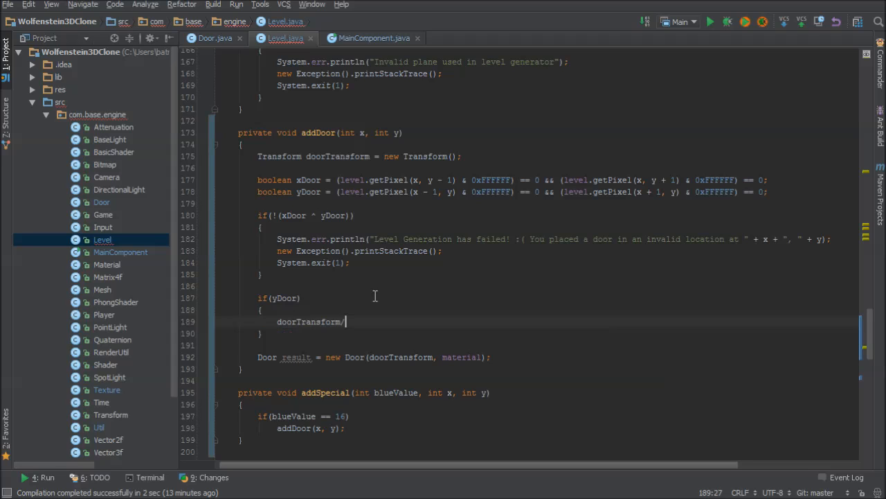
text(.setPosit)
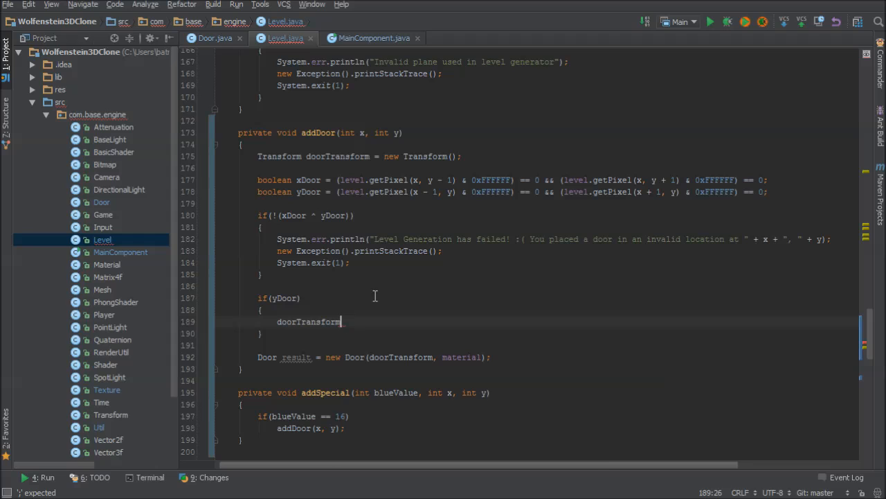
text(.setTranslation)
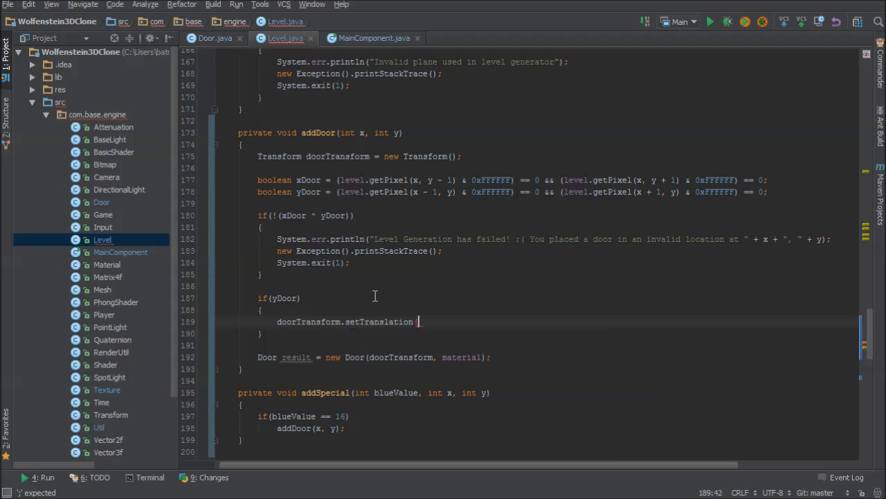
text(()
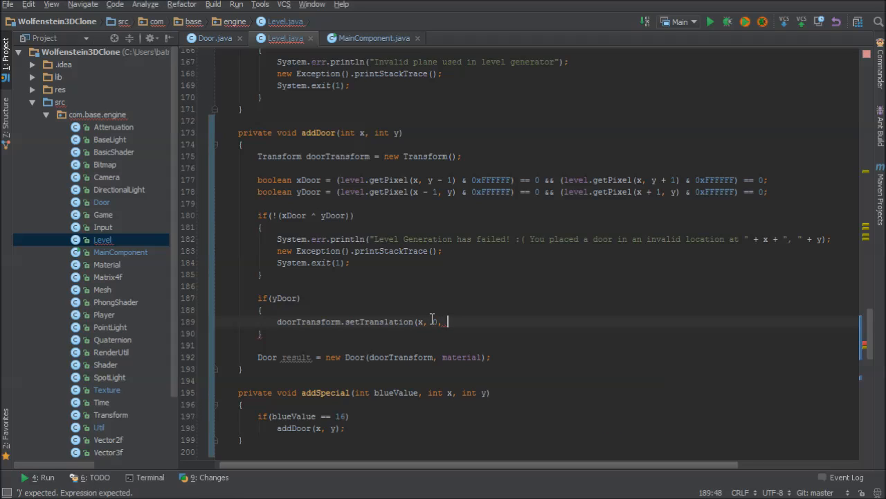
text(0)
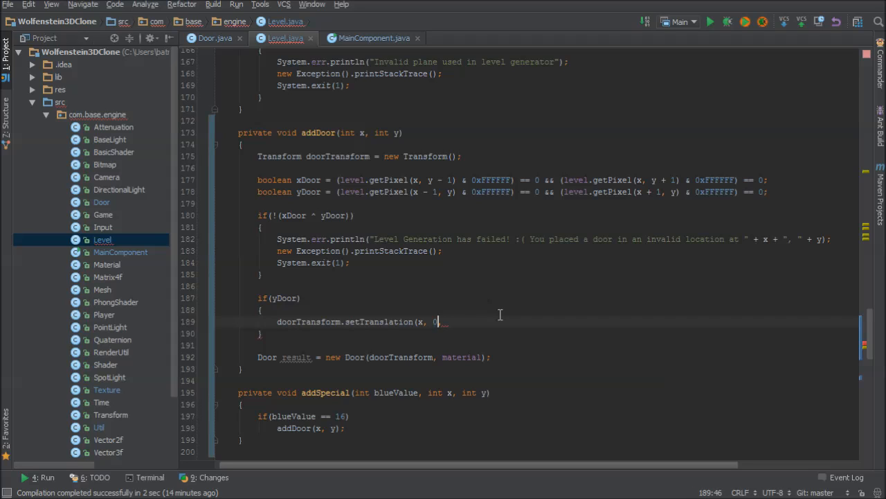
text(,)
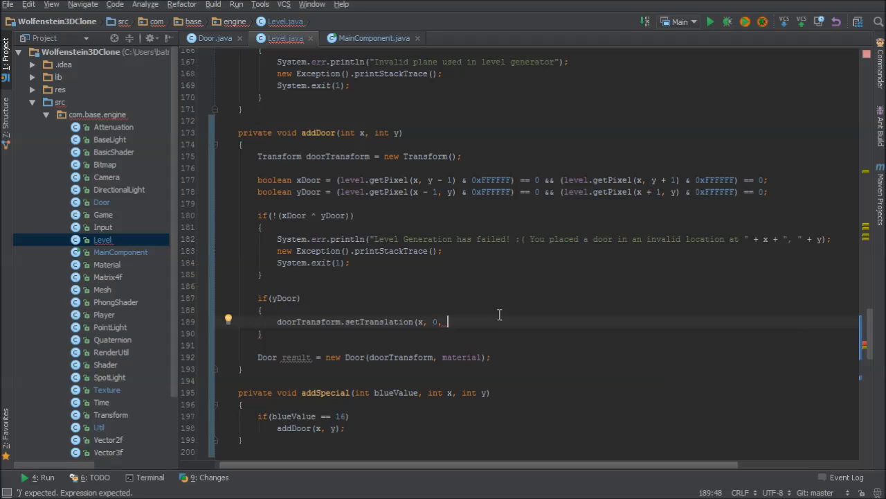
text(y); //)
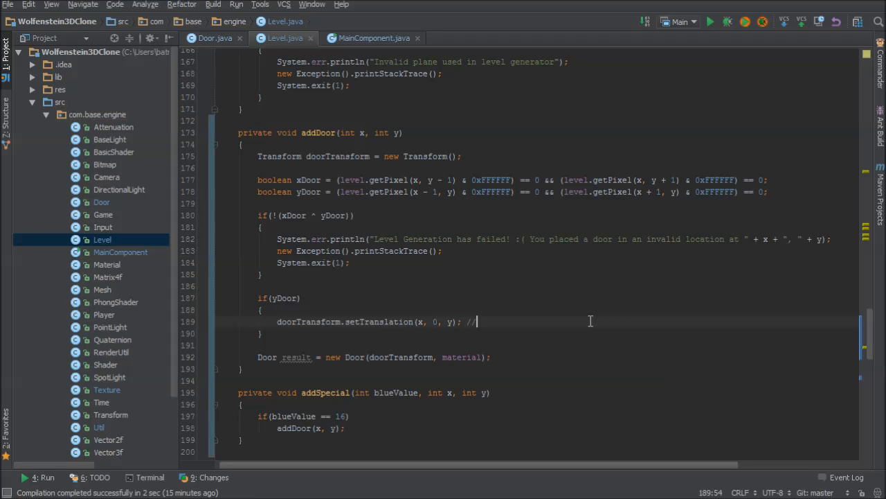
Step: Note //y + SPOT_LENGTH / 2 as the half-spot offset and begin the else branch with doorTransform
text(y _)
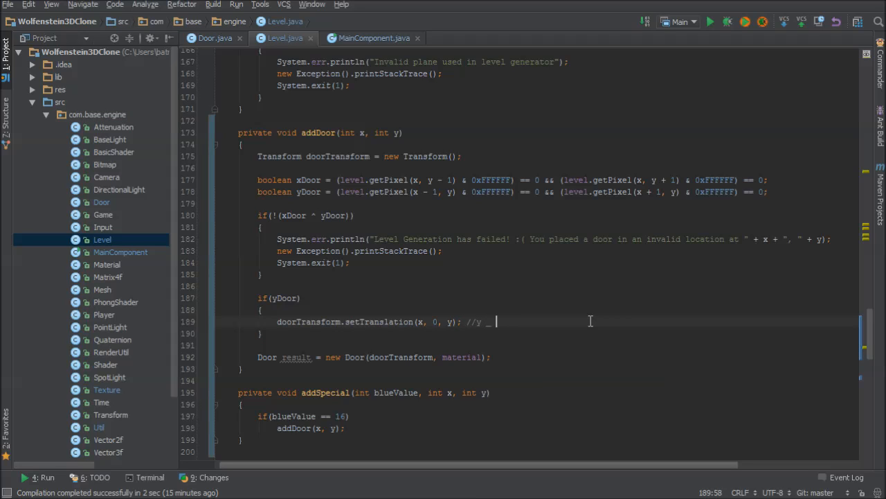
text(+ SPOT)
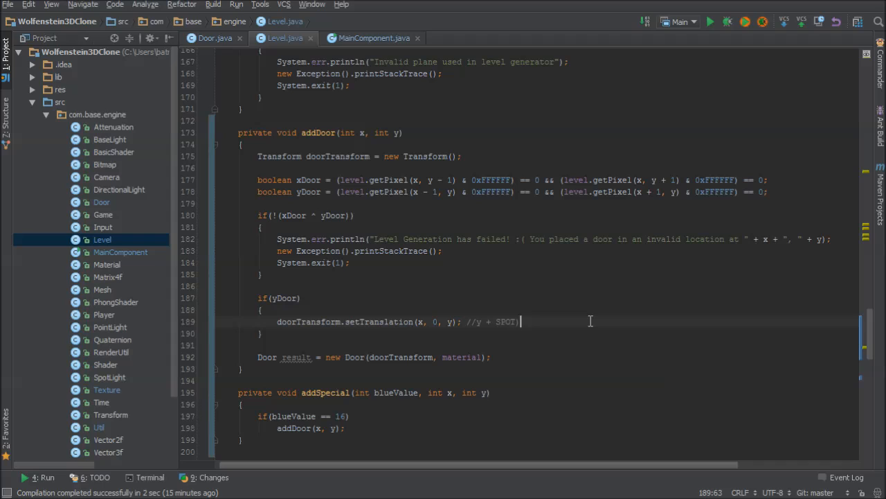
text(_LENGTH / 2)
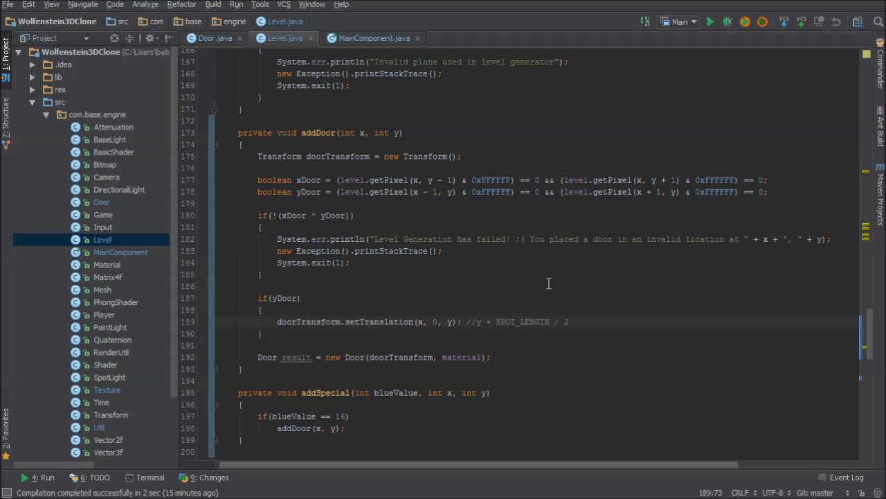
text(d)
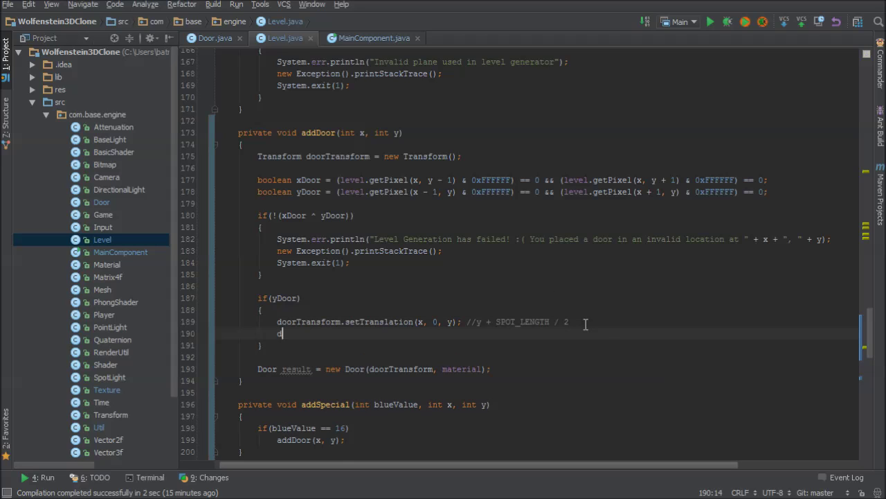
text(door)
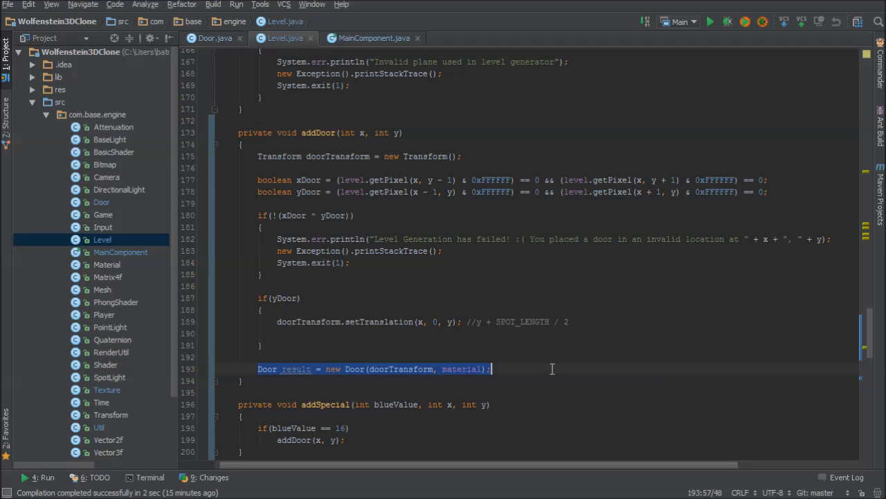
mouse_move(338, 349)
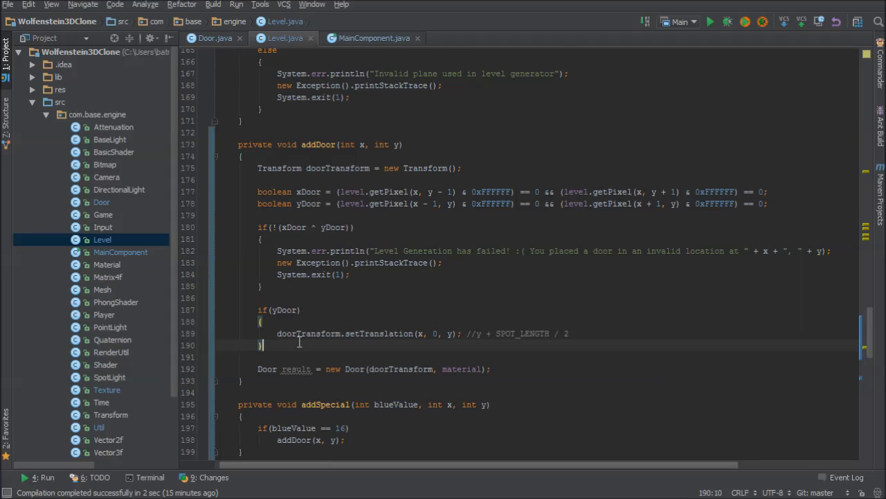
Step: In an if(xDoor) branch translate to (x, 0, y) and add doorTransform.setRotation(0, 90, 0)
text(if(xDoor)
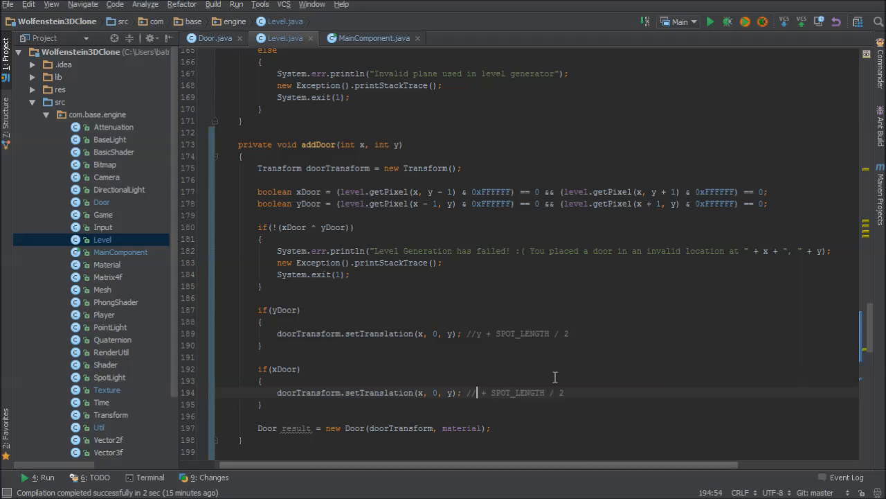
text(x)
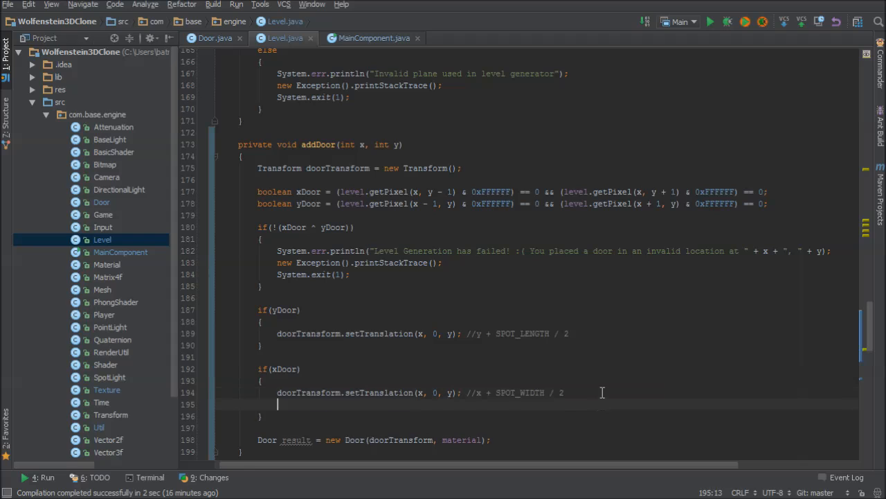
text(doorTransform.set)
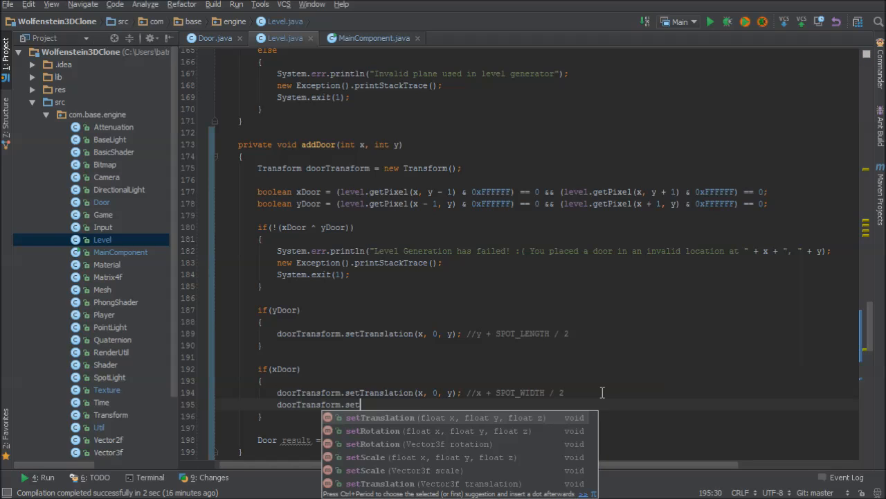
text(Rotation(0, 90)
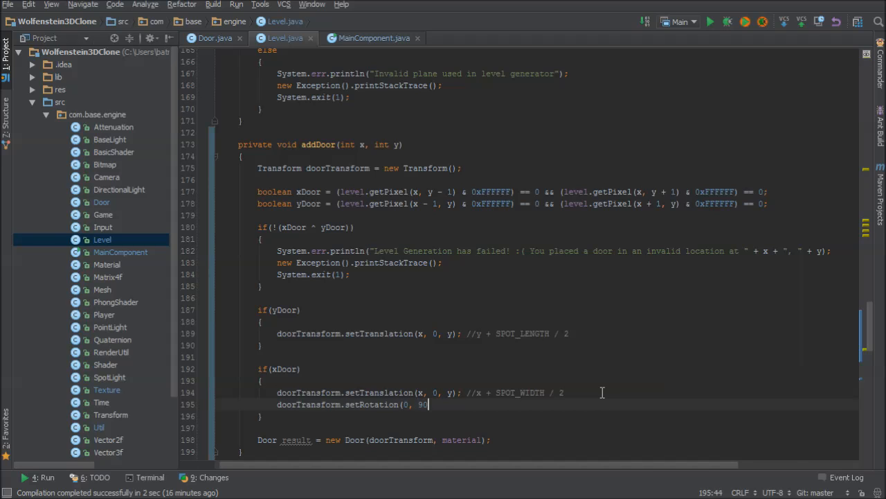
text(, 0);)
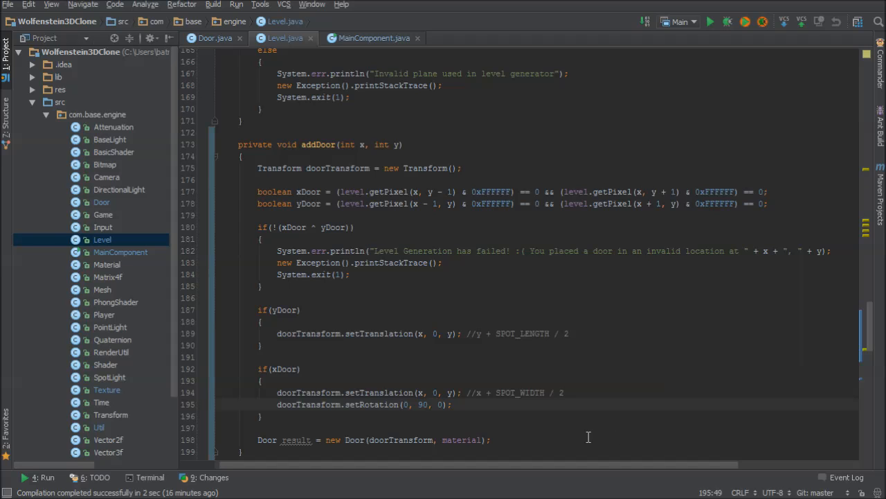
scroll(down, 3)
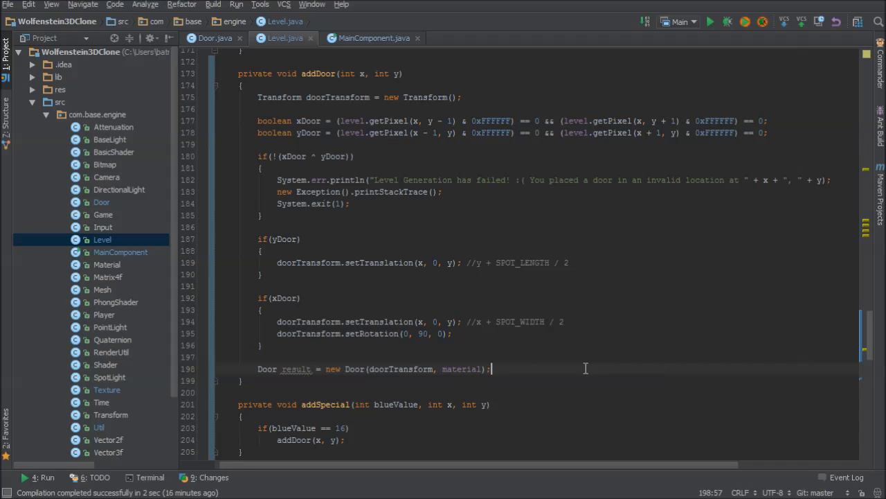
mouse_move(586, 351)
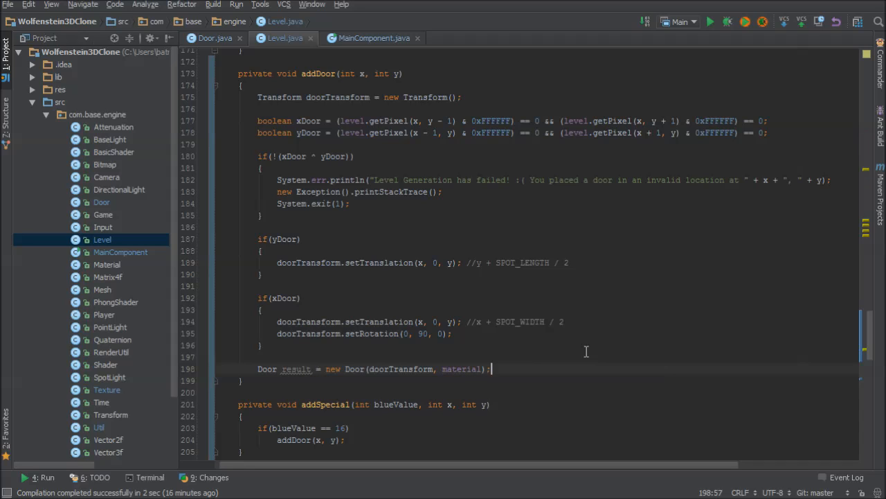
mouse_move(867, 329)
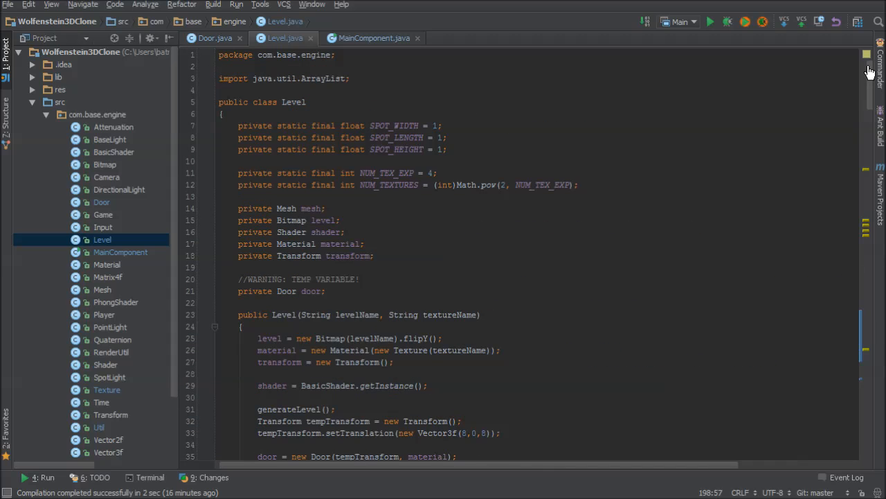
Step: Replace the temp Door field with private ArrayList<Door> doors initialised to a new ArrayList
scroll(down, 3)
text(//)
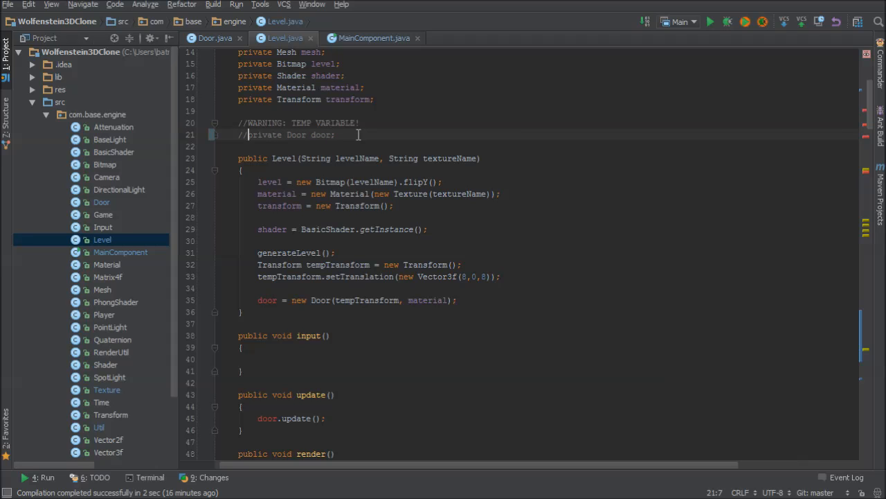
text(private D)
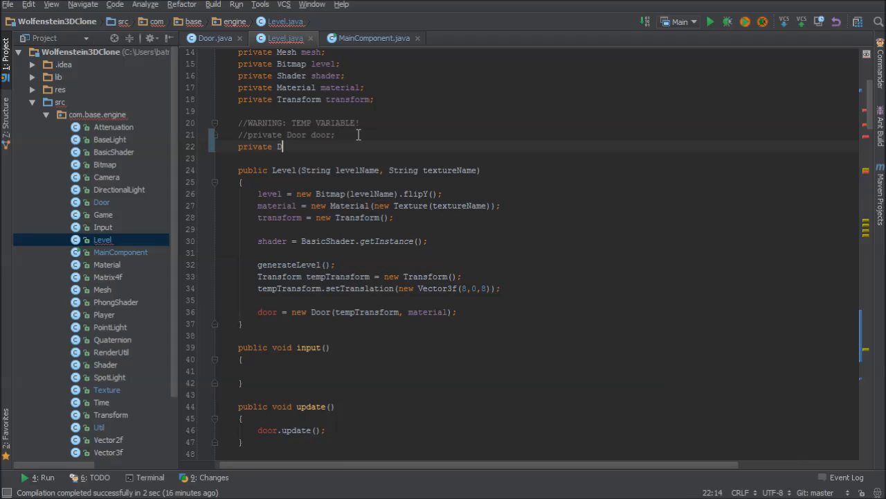
text(ArrayList)
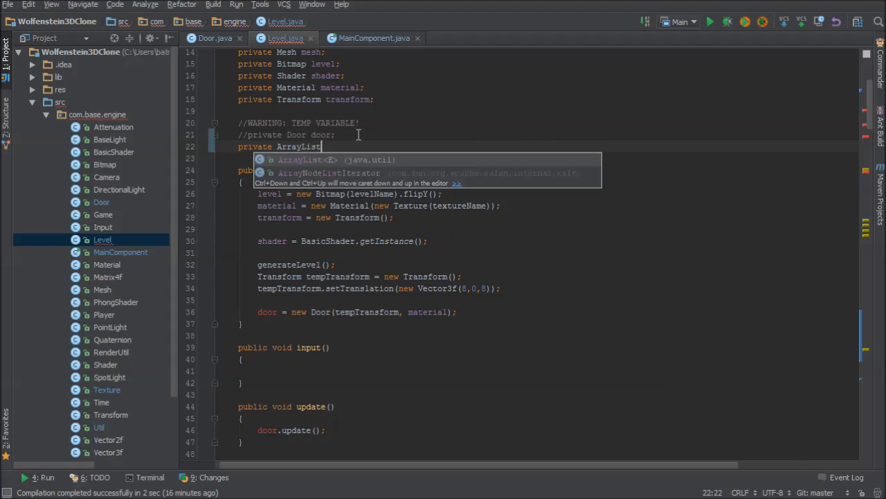
text(<Door> do)
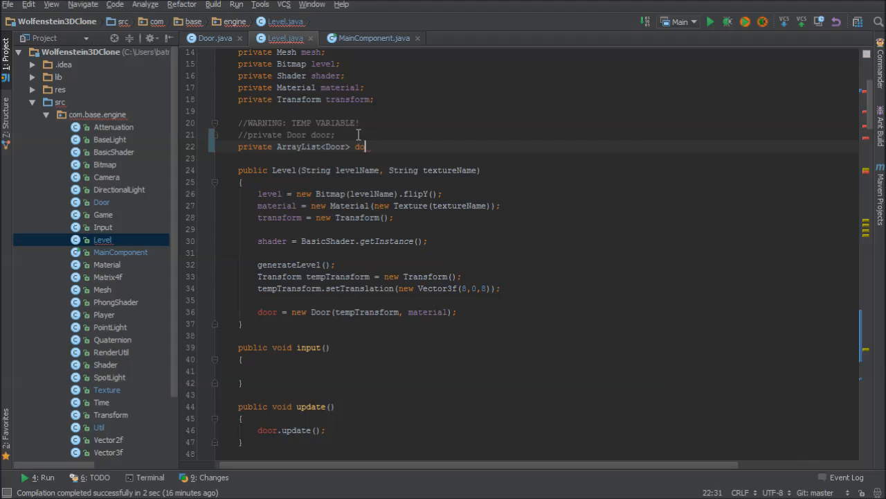
text(ors;)
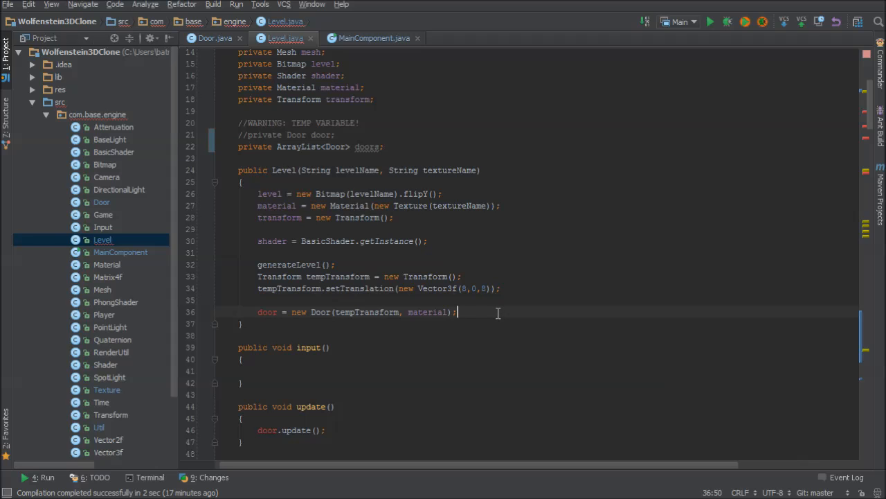
text(doors = new ArrayList<Door>();)
click(290, 430)
text(//)
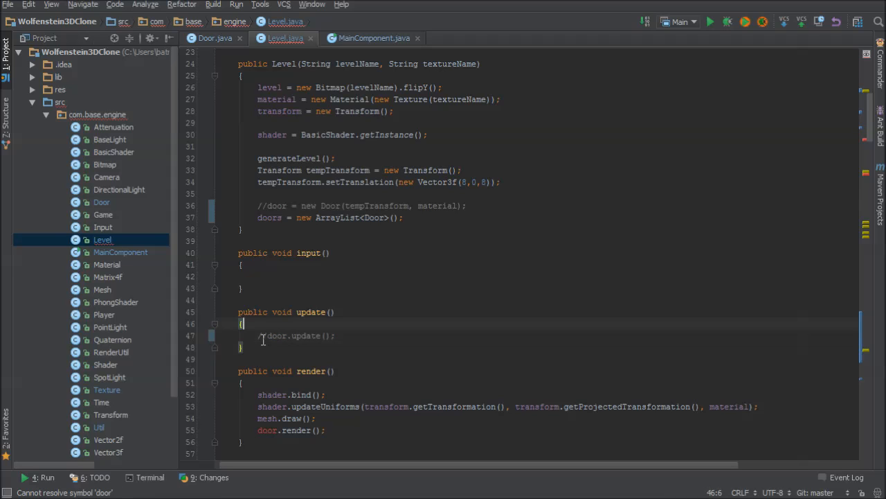
Step: Loop for(Door door : doors) calling door.update() and render in update() and render()
text(for)
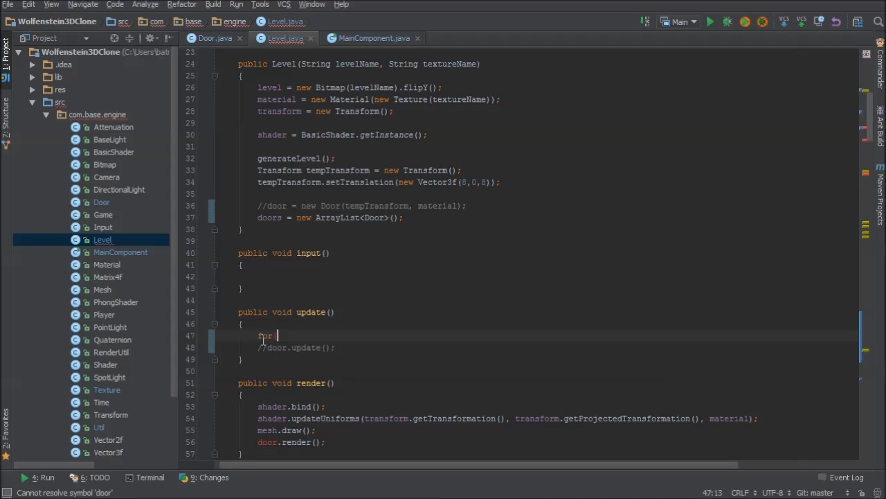
text((Door door : doors))
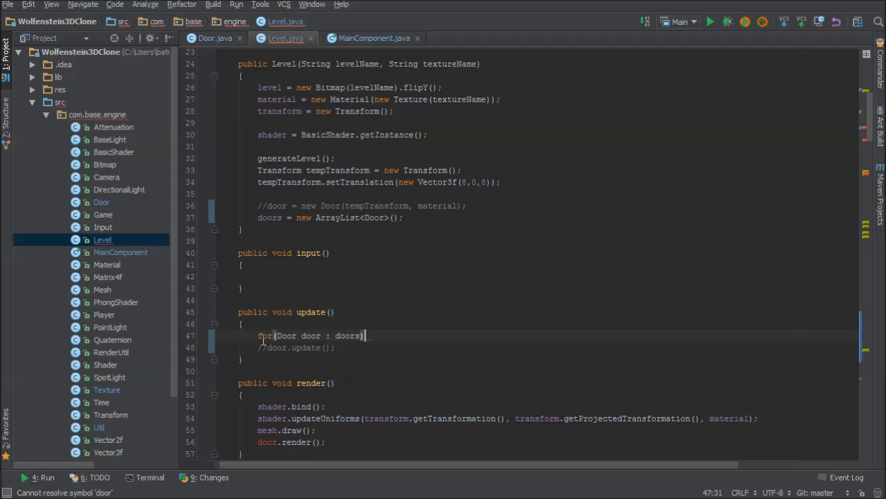
text(door.update();)
text(for(Door door : doors))
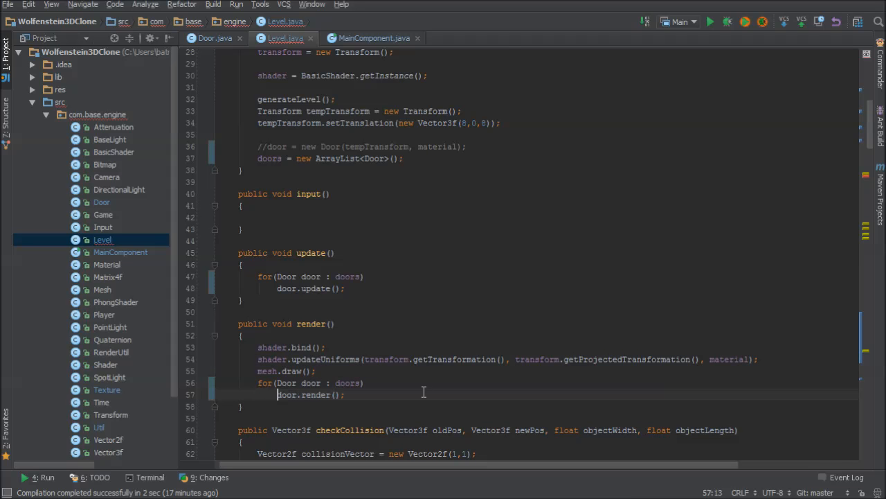
scroll(down, 3)
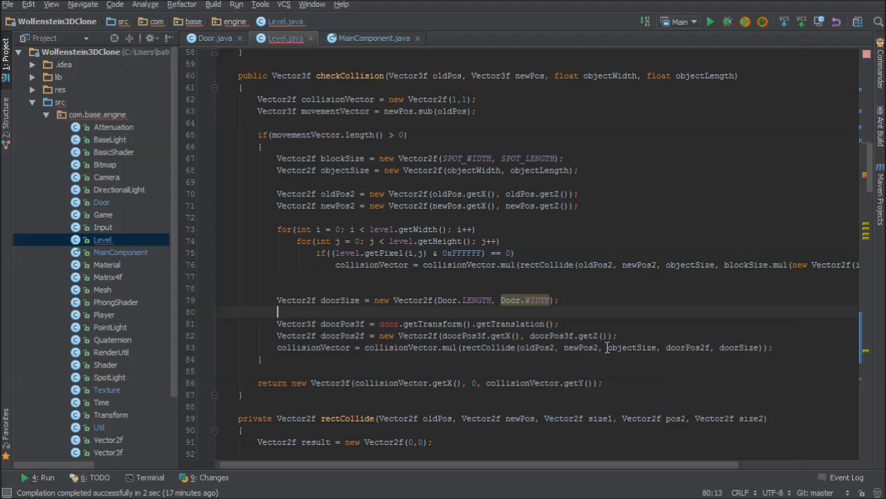
Step: Comment out the old single-door collision lines in checkCollision with Ctrl+/
drag(276, 299, 772, 346)
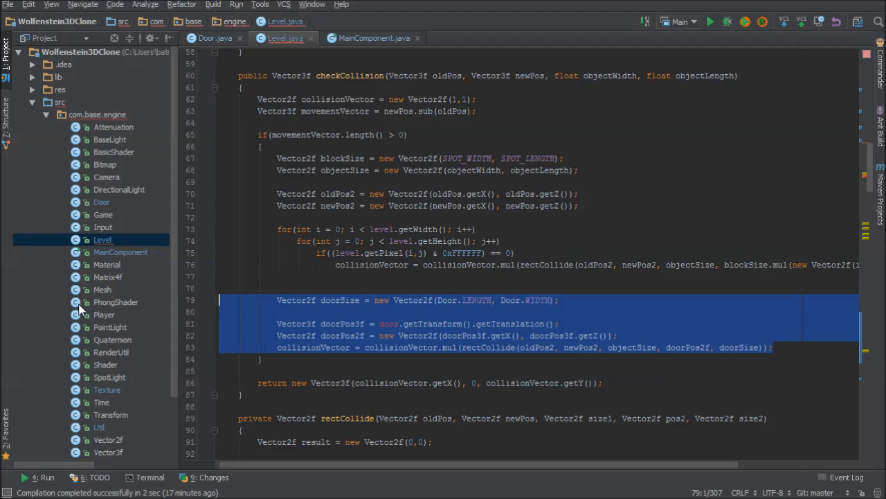
key(Ctrl+/)
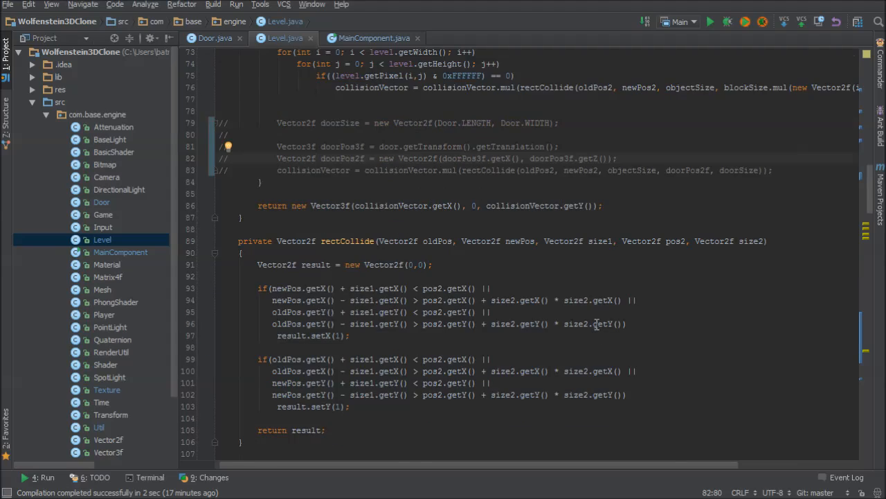
scroll(down, 3)
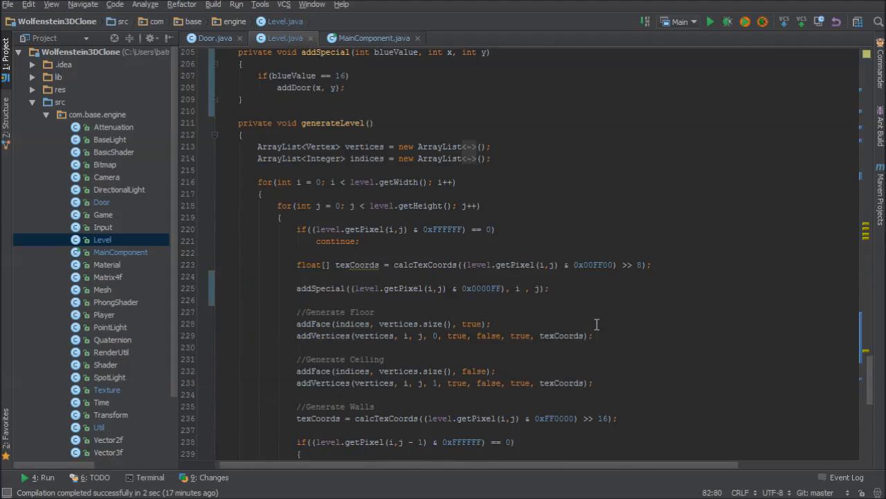
Step: Make addDoor add the new Door into the doors list instead of a separate result variable
scroll(down, 3)
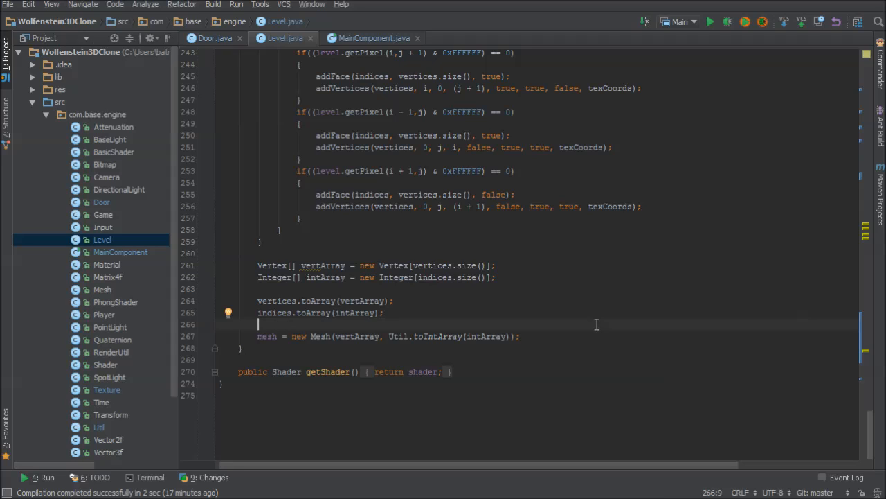
mouse_move(716, 22)
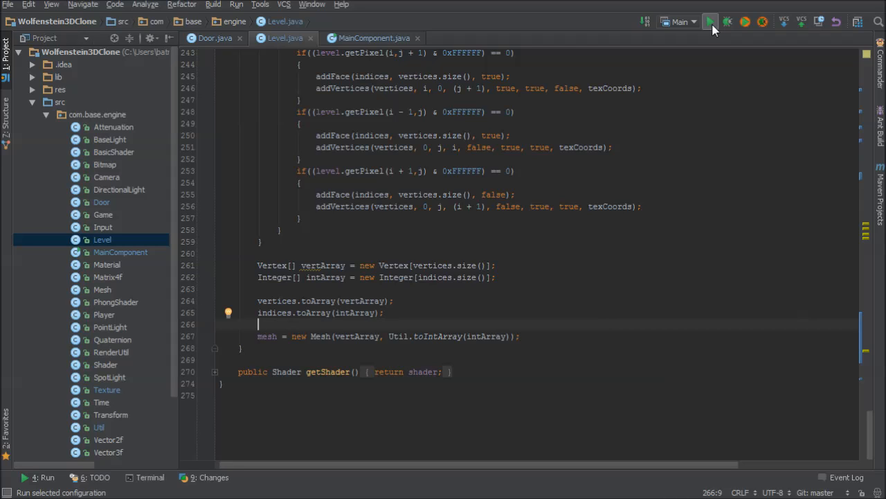
mouse_move(712, 22)
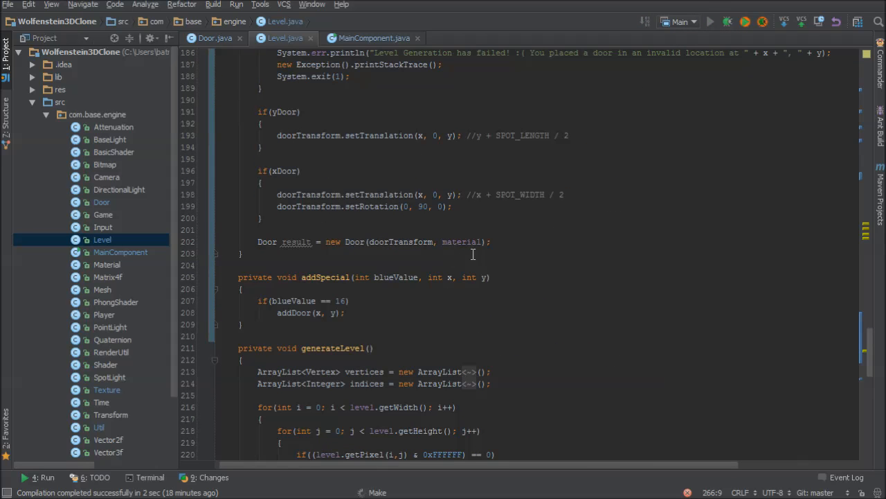
click(717, 21)
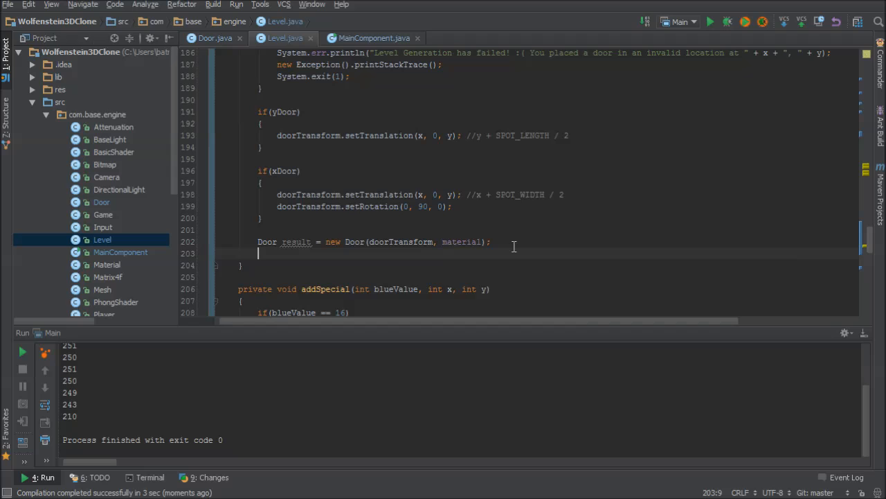
text(doors.add(result)
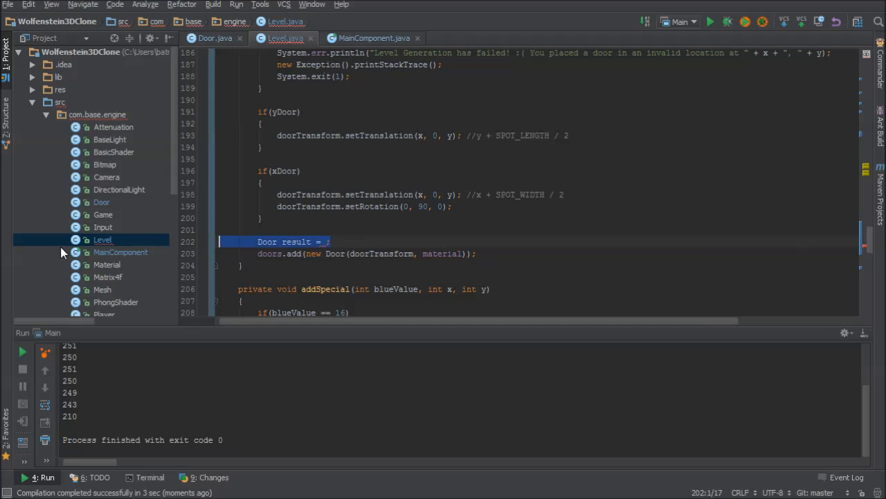
key(Delete)
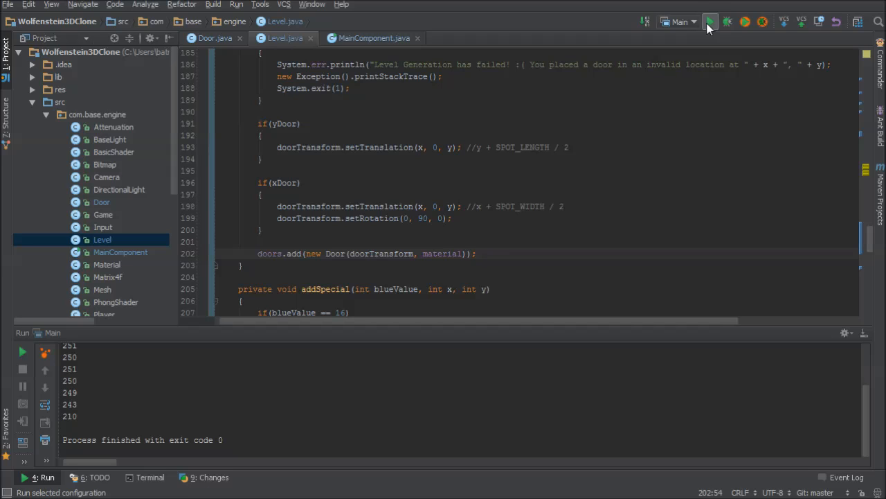
Step: Run the engine to test the doors and close the test window
click(715, 22)
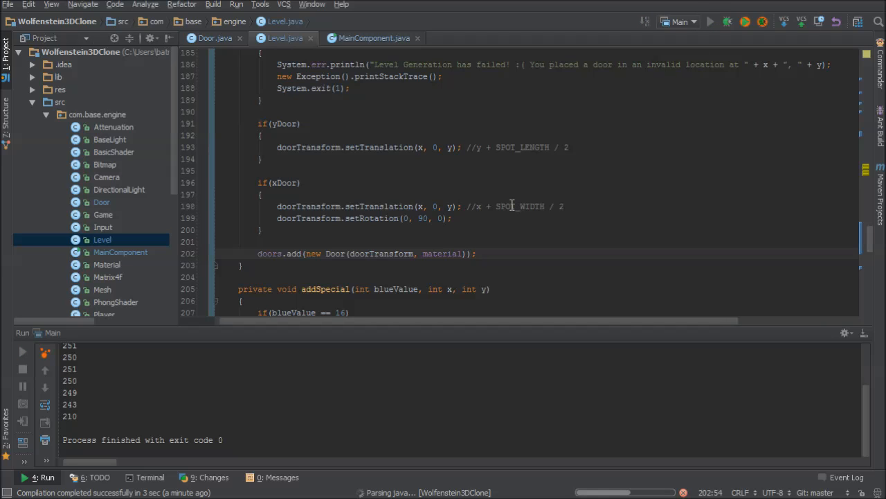
click(718, 20)
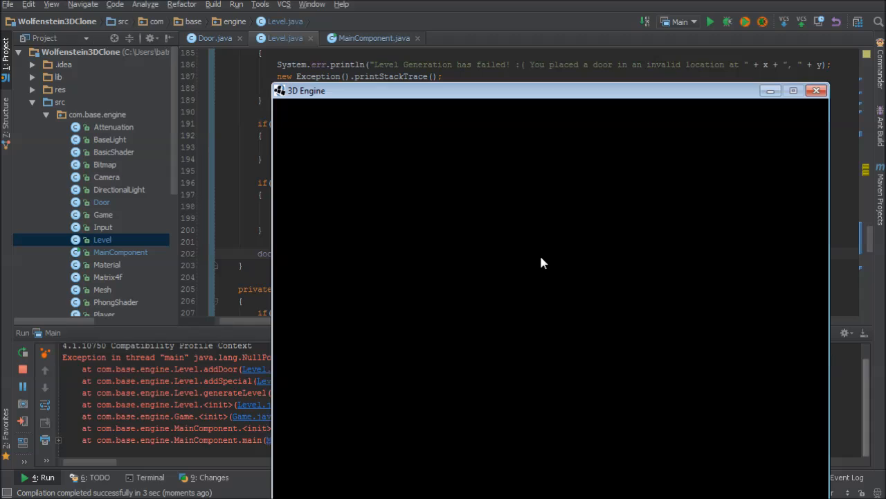
click(816, 90)
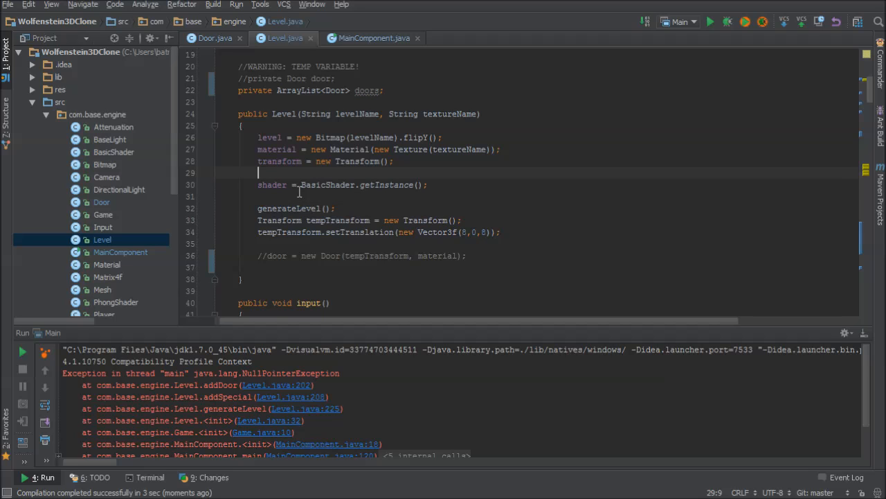
Step: Create doors = new ArrayList<Door>() before generateLevel, run again and close the window
text(doors = new ArrayList<Door>();)
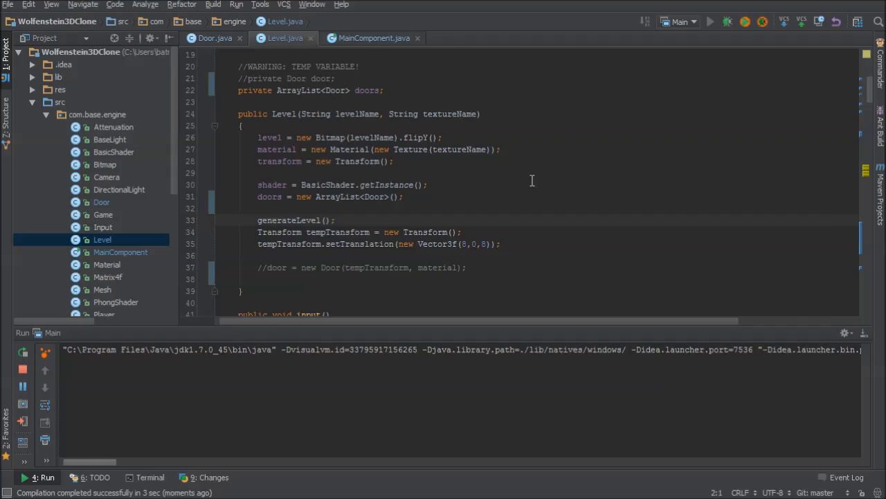
click(716, 22)
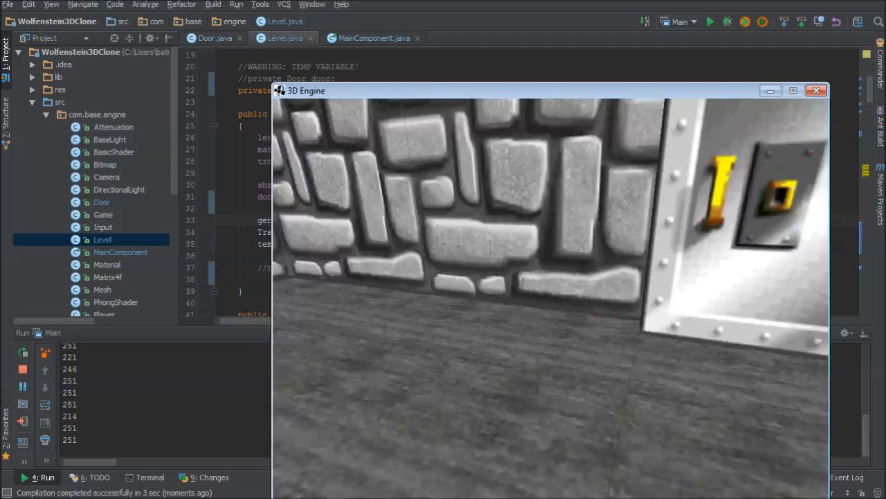
click(817, 89)
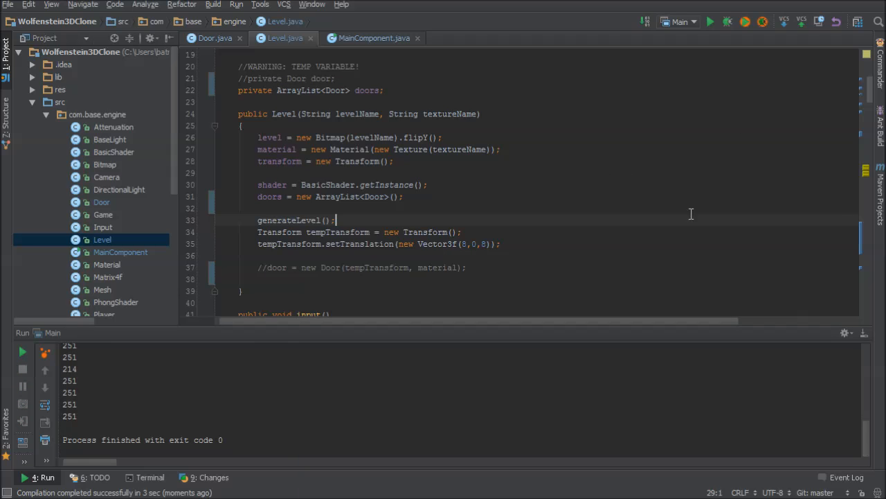
Step: Offset the x-door translation by + SPOT_WIDTH / 2 in addDoor
scroll(down, 3)
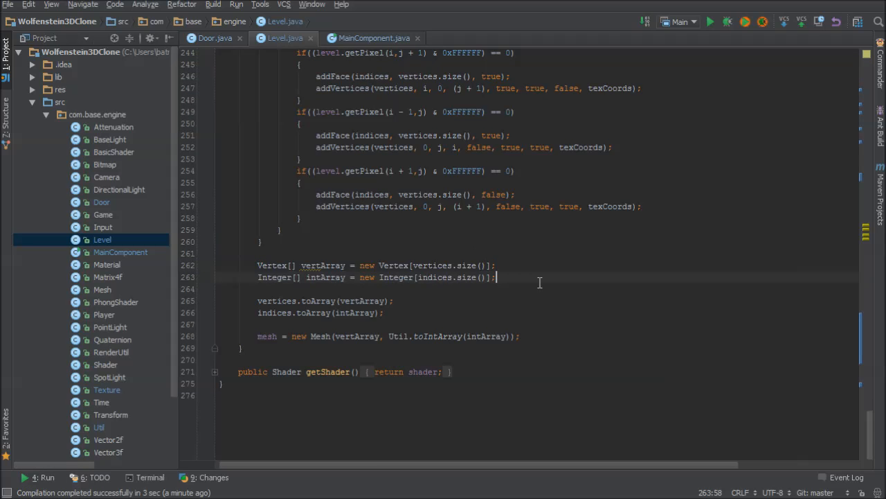
scroll(up, 3)
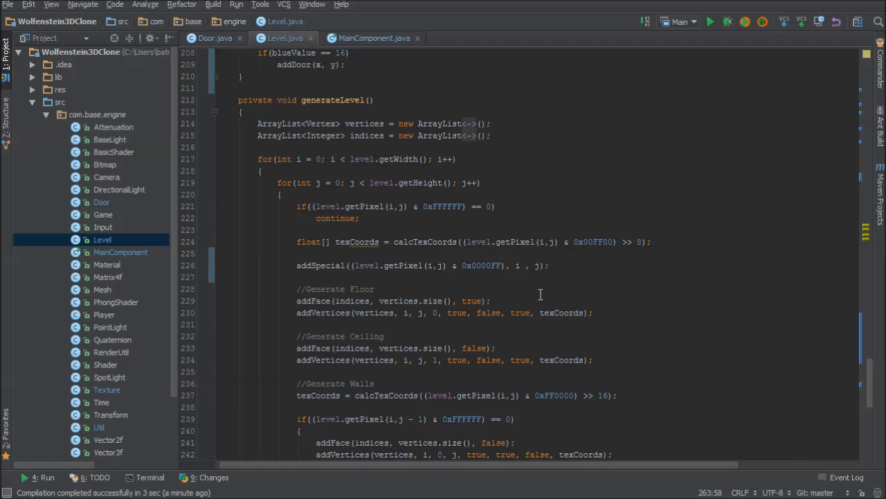
click(553, 266)
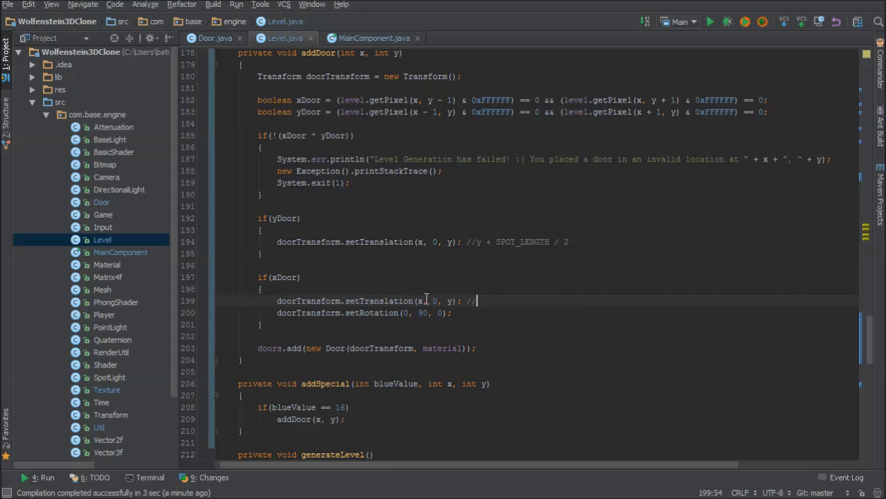
text(+ SPOT_WIDTH / 2)
click(422, 241)
text();)
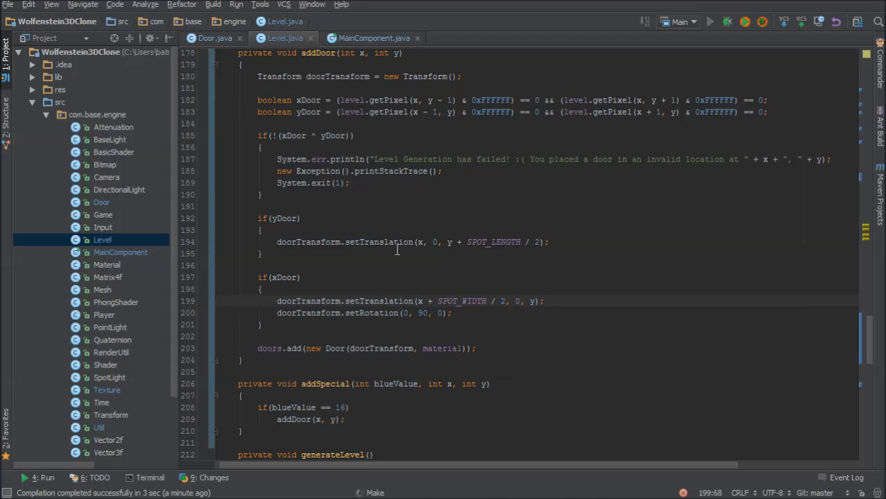
Step: Run the engine to check door placement, close it, and move to the y-door SPOT_LENGTH / 2 line
click(716, 20)
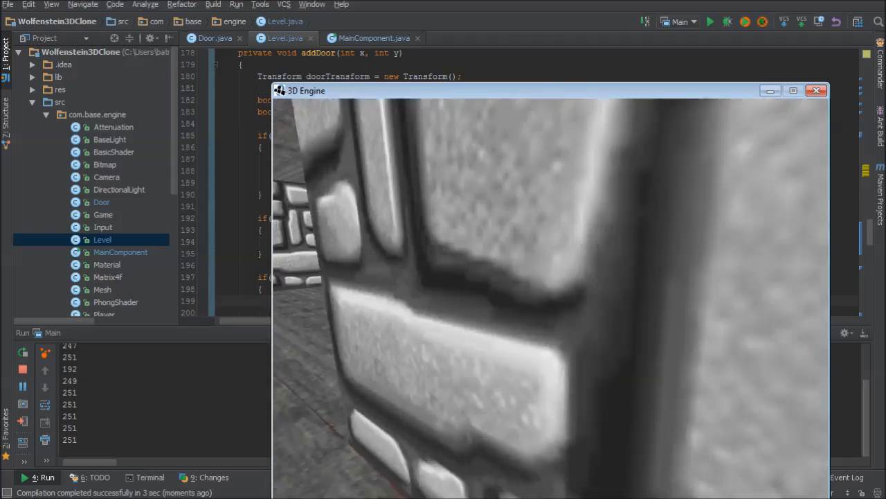
click(816, 90)
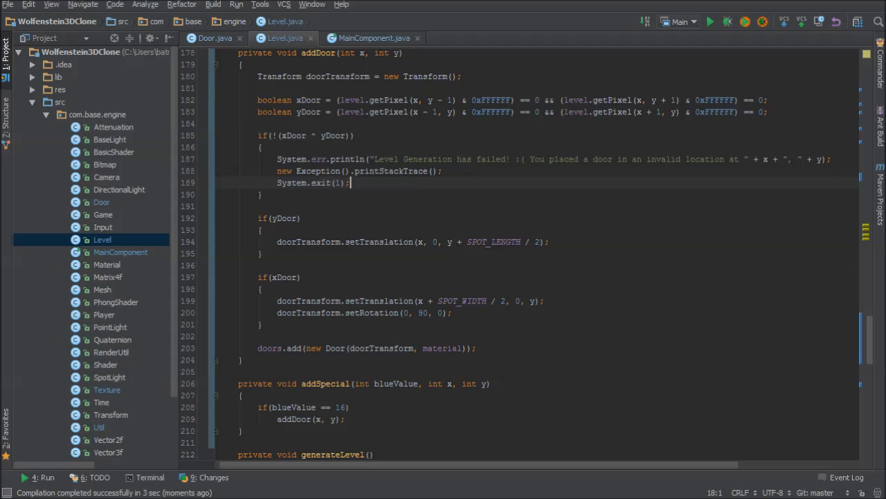
click(504, 316)
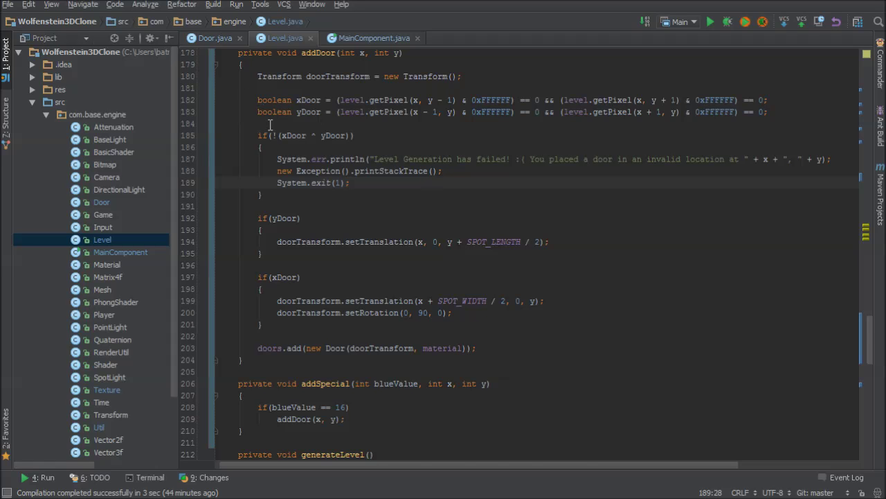
Step: Look through the Texture class's loadTexture code from the project tree
click(211, 39)
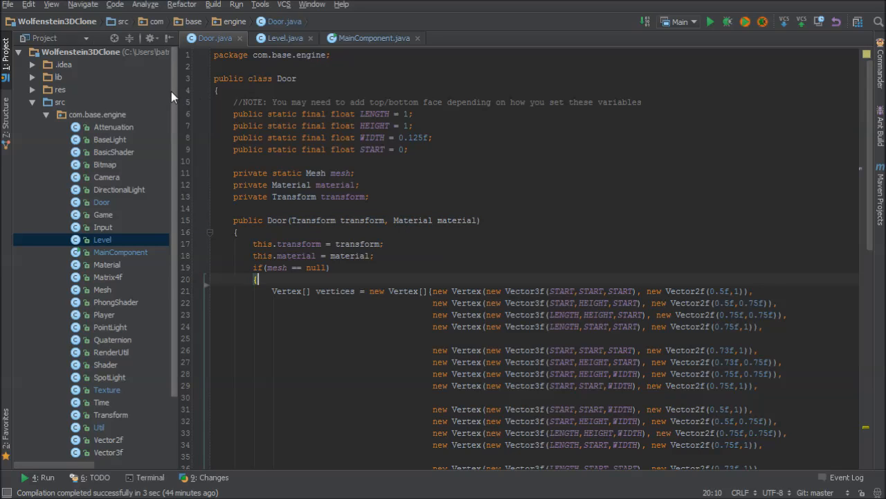
mouse_move(178, 91)
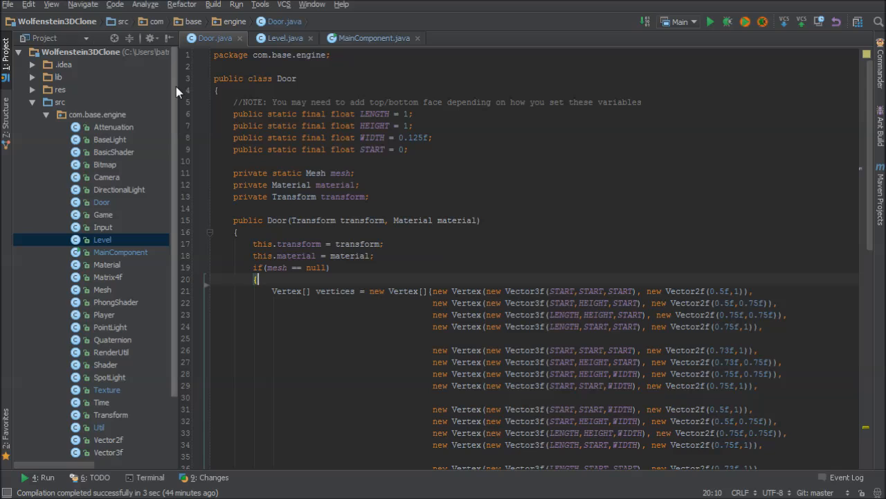
mouse_move(113, 393)
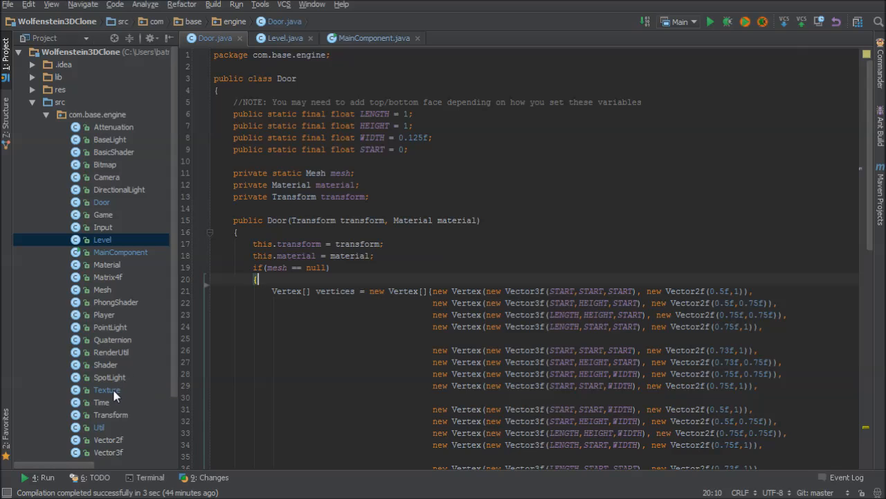
double_click(106, 391)
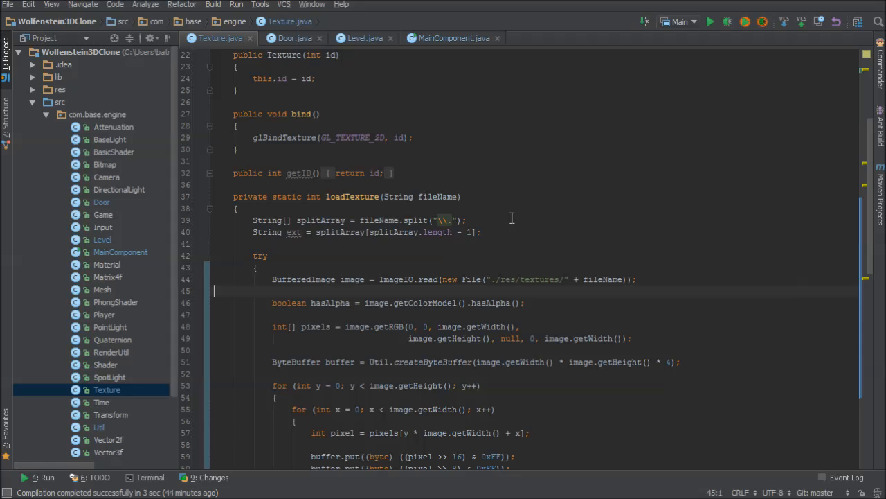
scroll(down, 3)
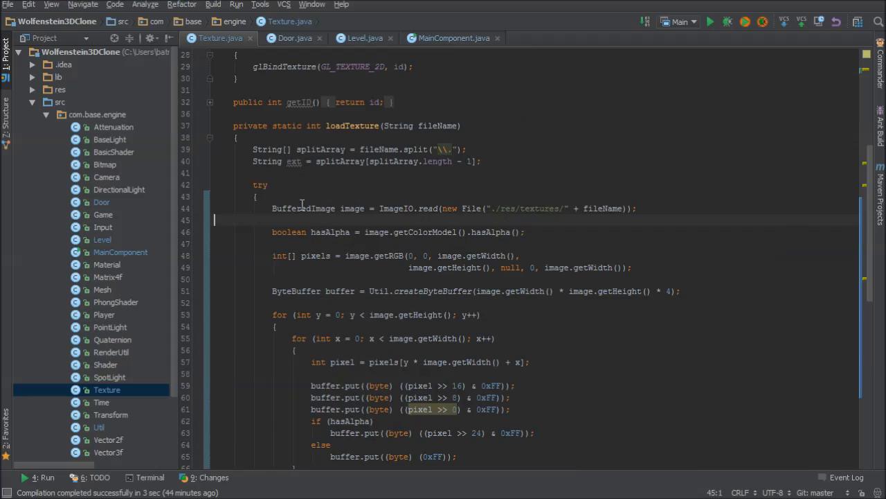
scroll(down, 3)
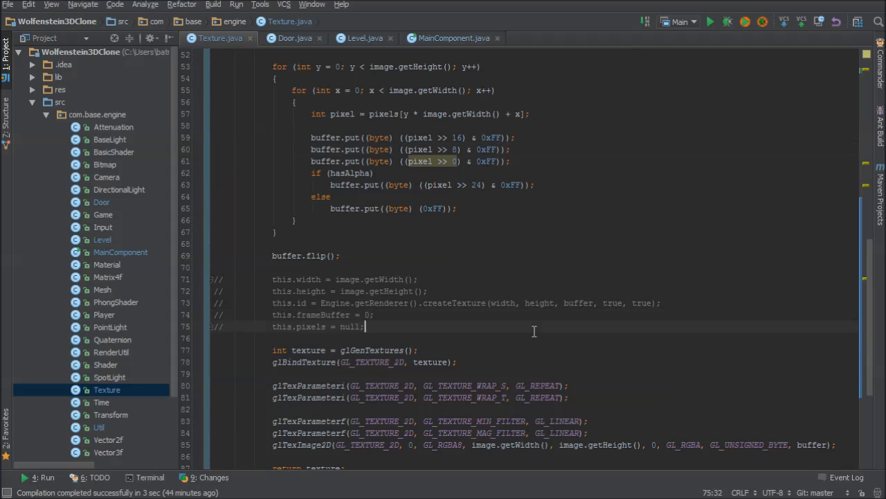
scroll(up, 3)
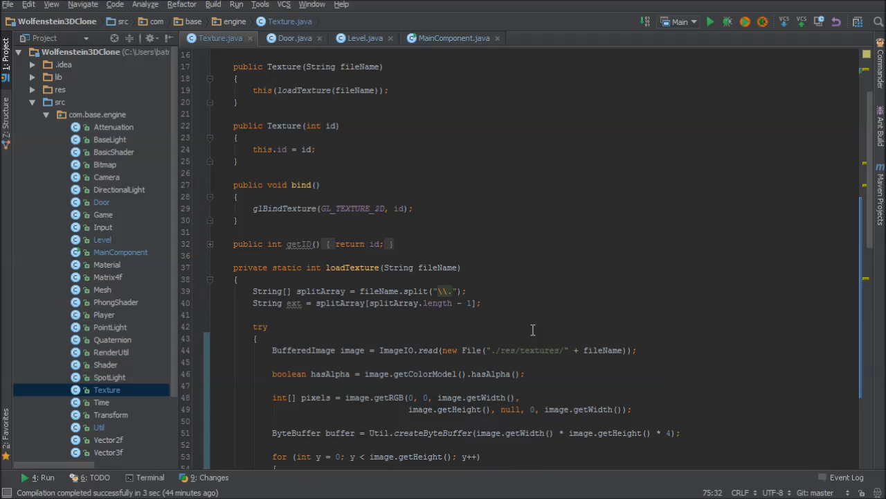
mouse_move(327, 104)
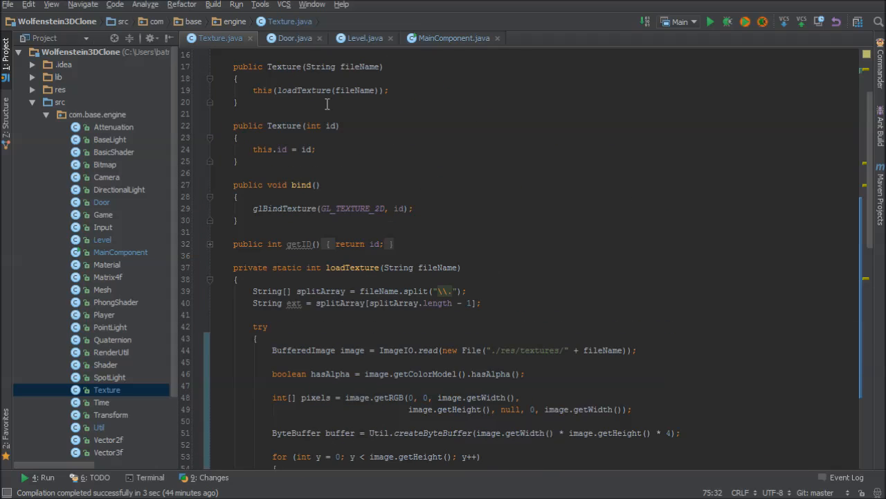
Step: Finish reading loadTexture and return to the Door class with its vertex list
scroll(down, 3)
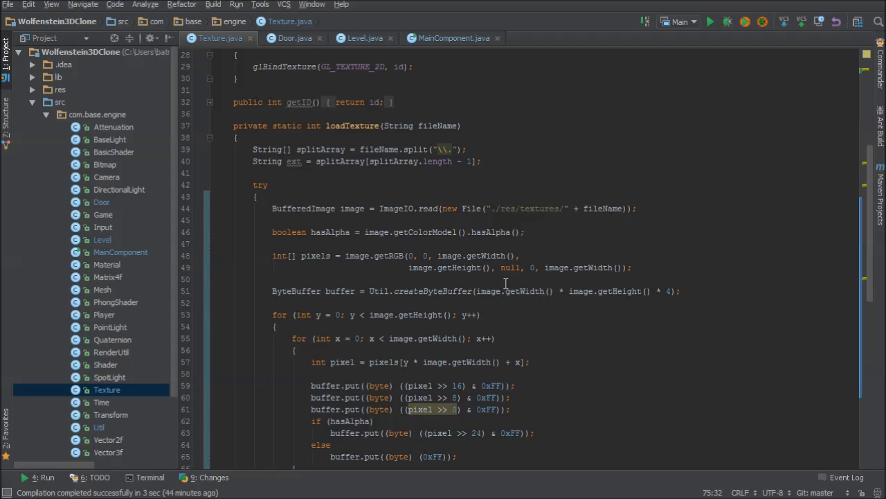
scroll(down, 3)
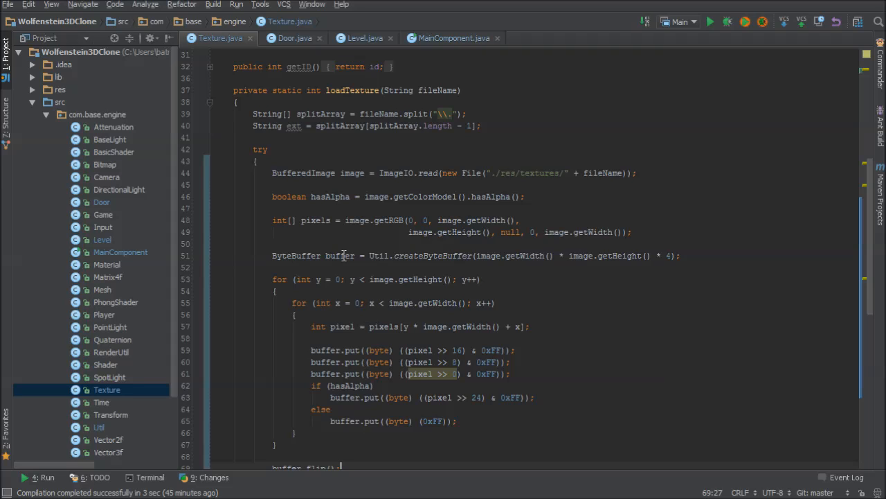
click(482, 280)
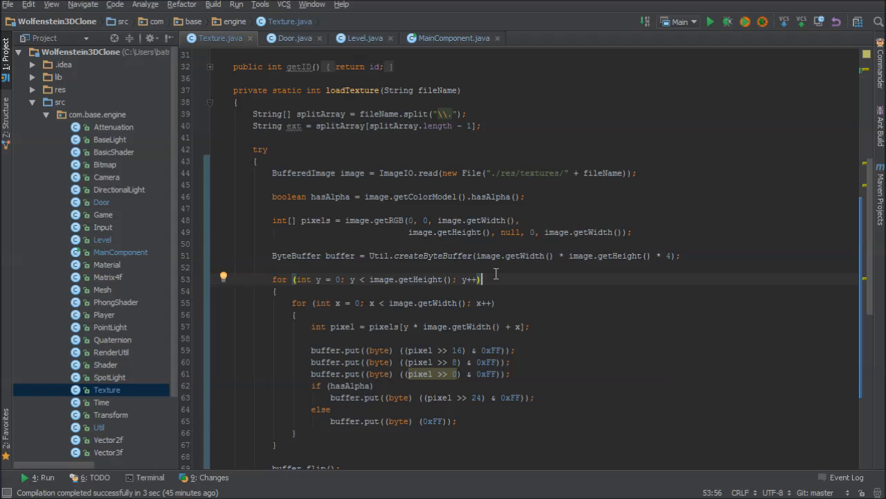
mouse_move(312, 42)
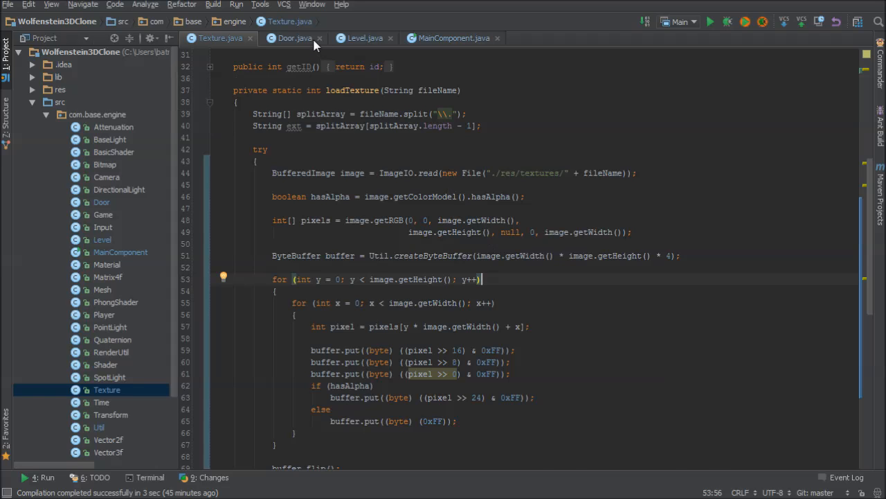
click(296, 39)
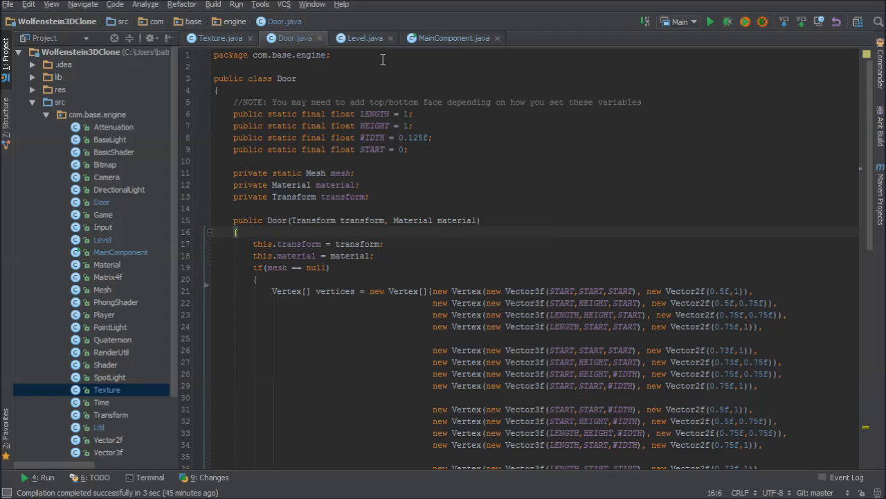
mouse_move(598, 200)
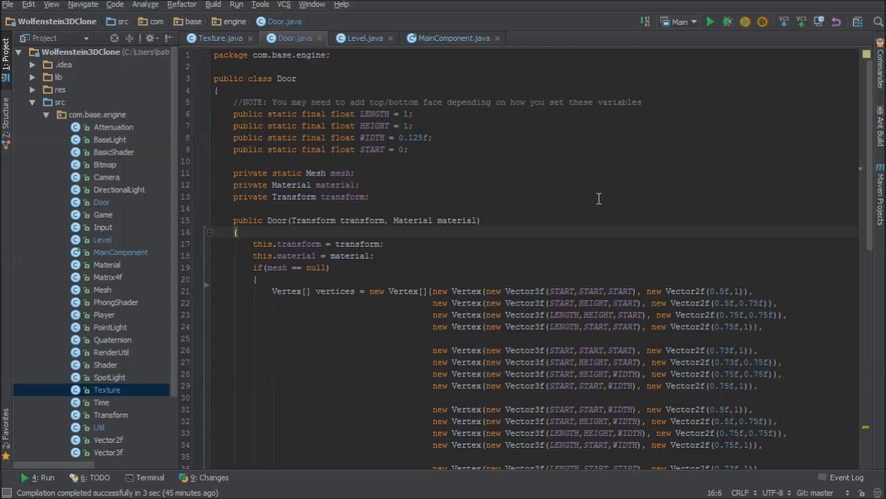